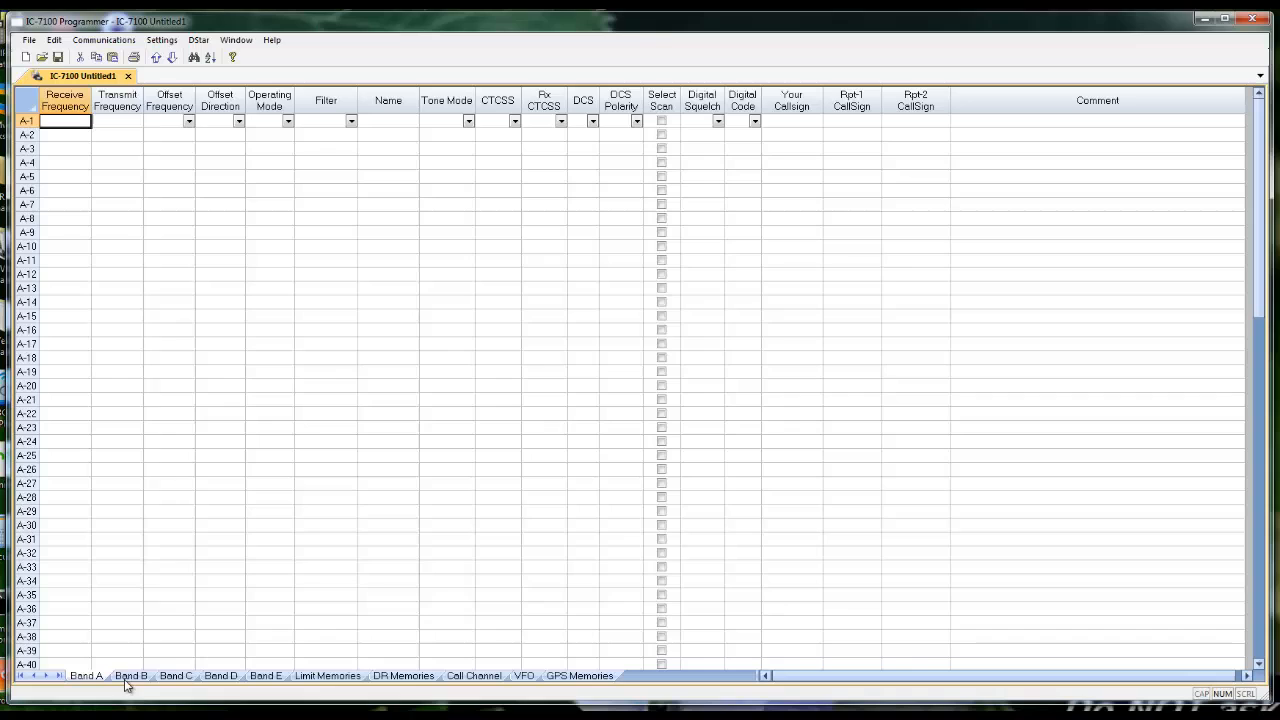
- Review the band memory tabs, scan edges, DR repeaters, HF list and GPS memories, returning to Band A
{"action": "left_click", "coordinate": [132, 676]}
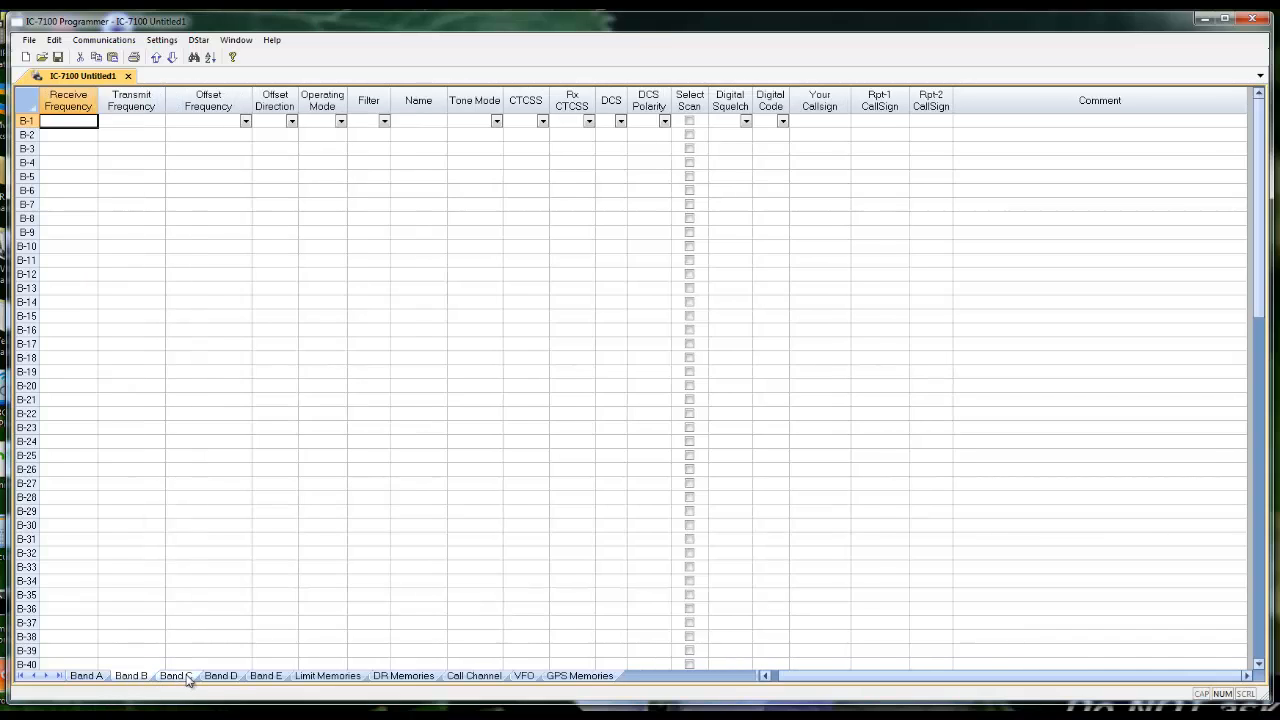
{"action": "left_click", "coordinate": [220, 676]}
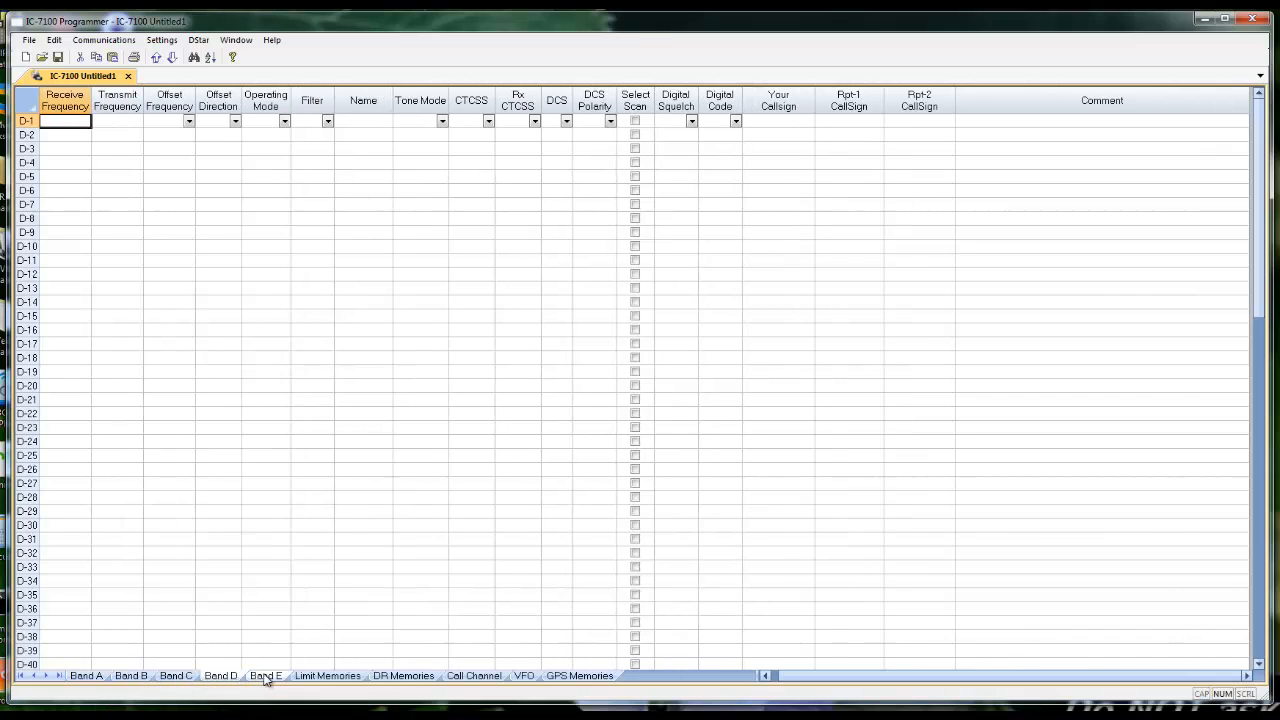
{"action": "left_click", "coordinate": [264, 676]}
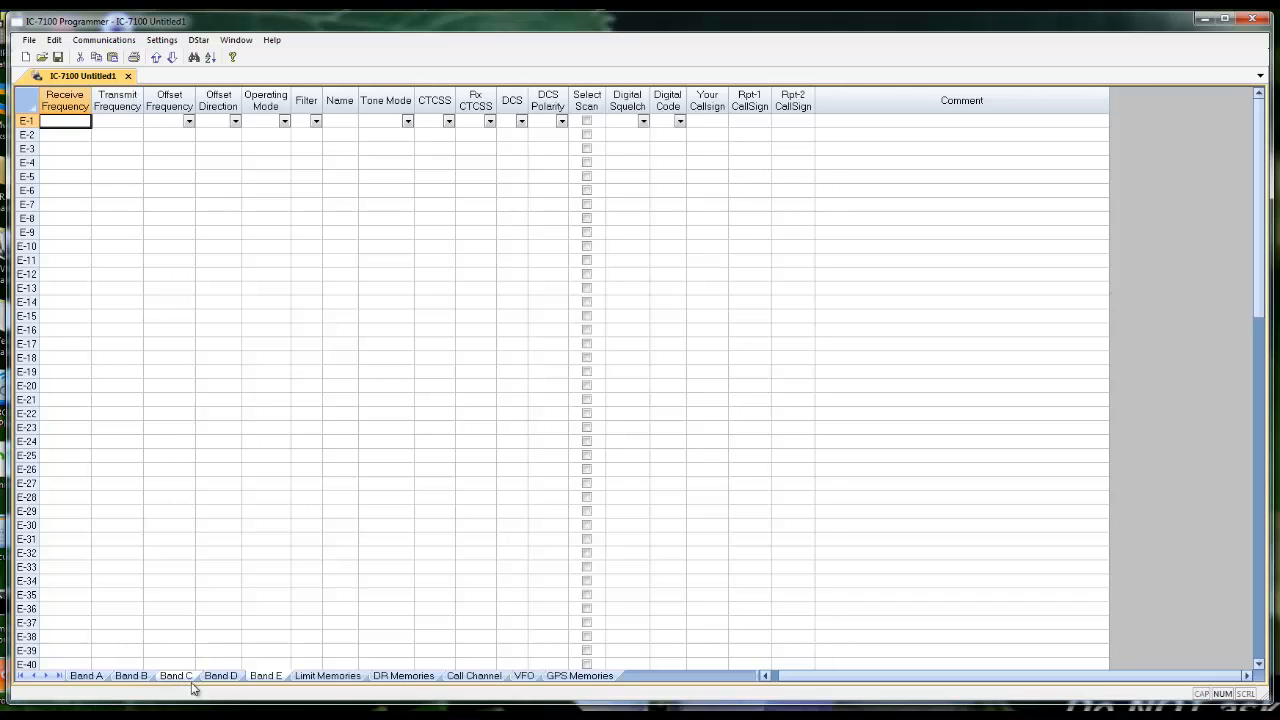
{"action": "left_click", "coordinate": [328, 676]}
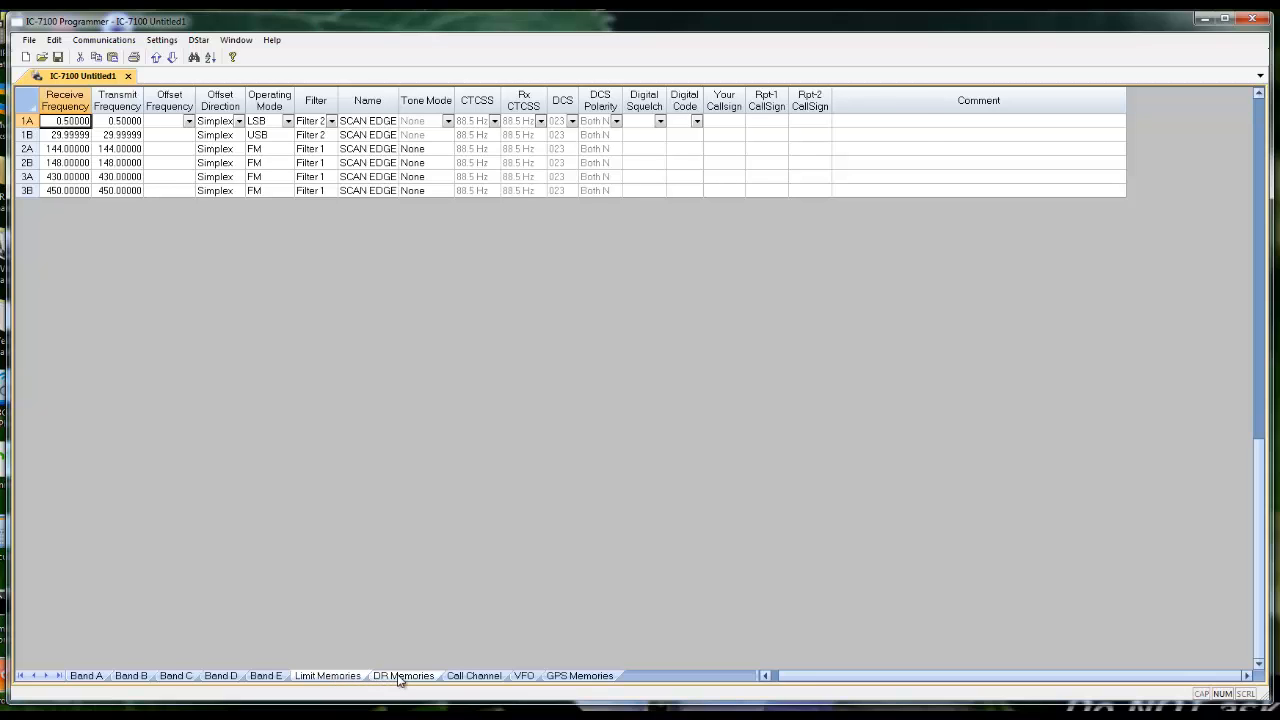
{"action": "left_click", "coordinate": [404, 676]}
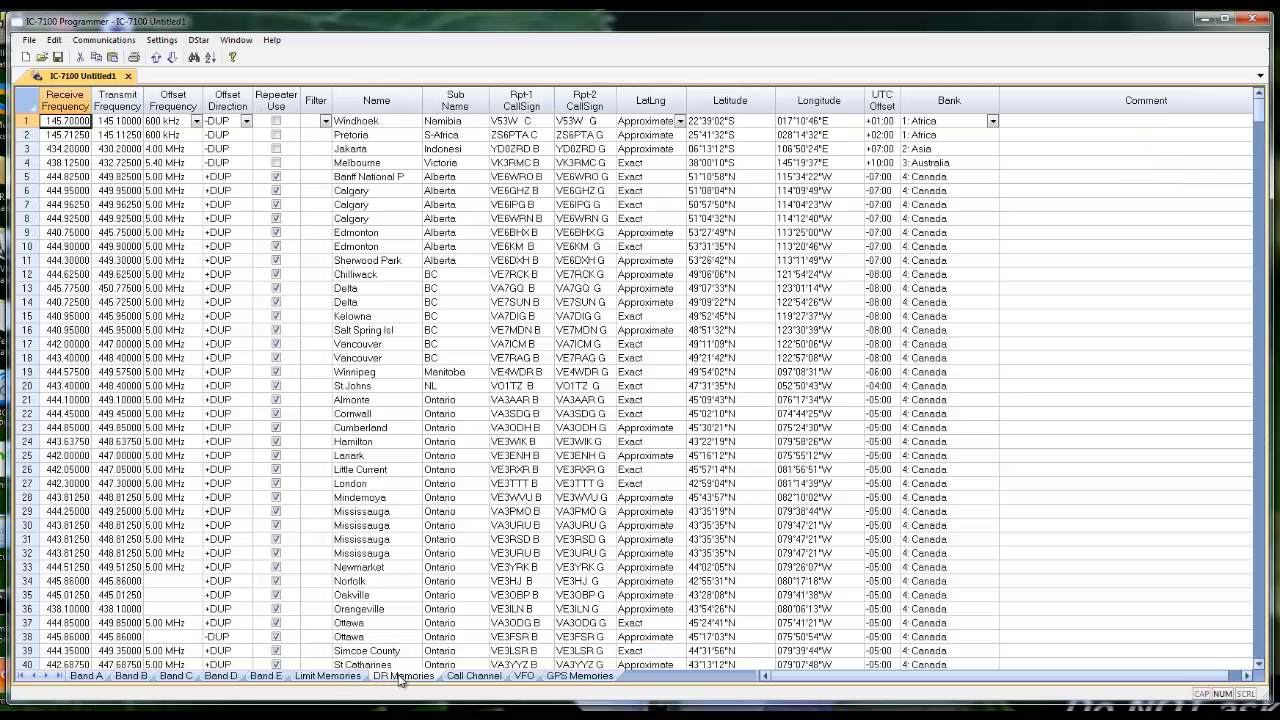
{"action": "left_click", "coordinate": [474, 676]}
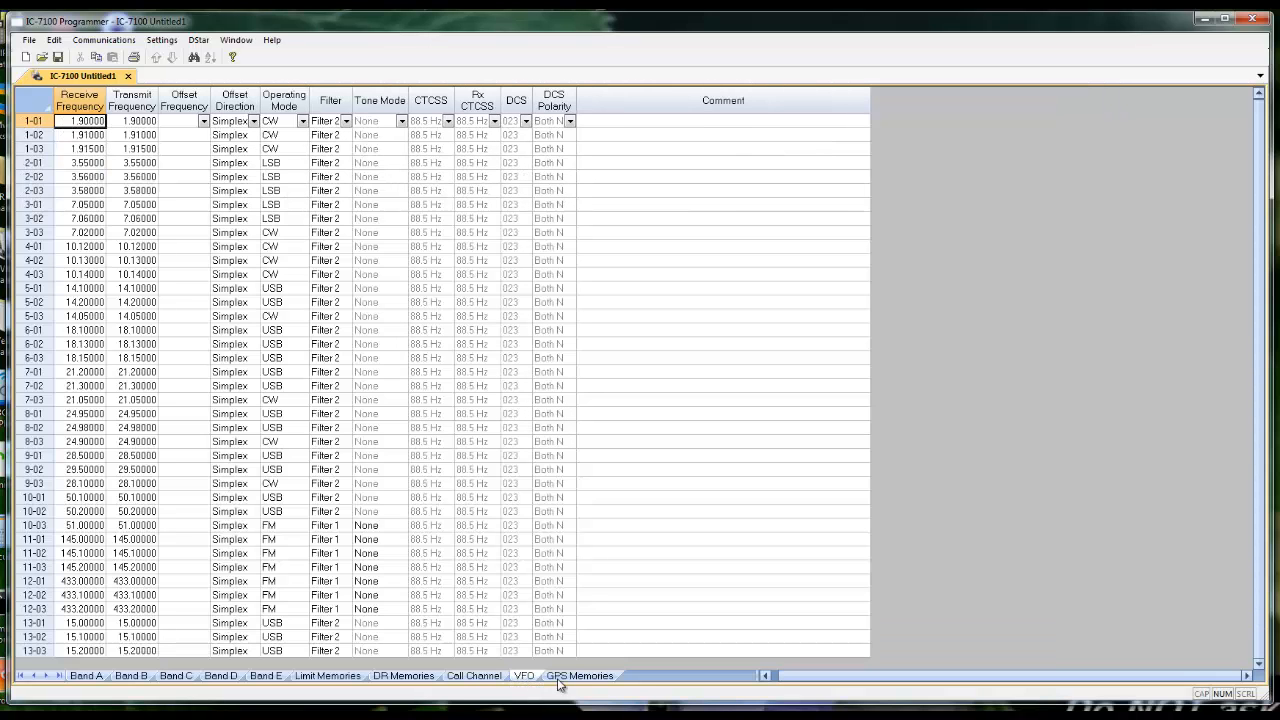
{"action": "left_click", "coordinate": [580, 676]}
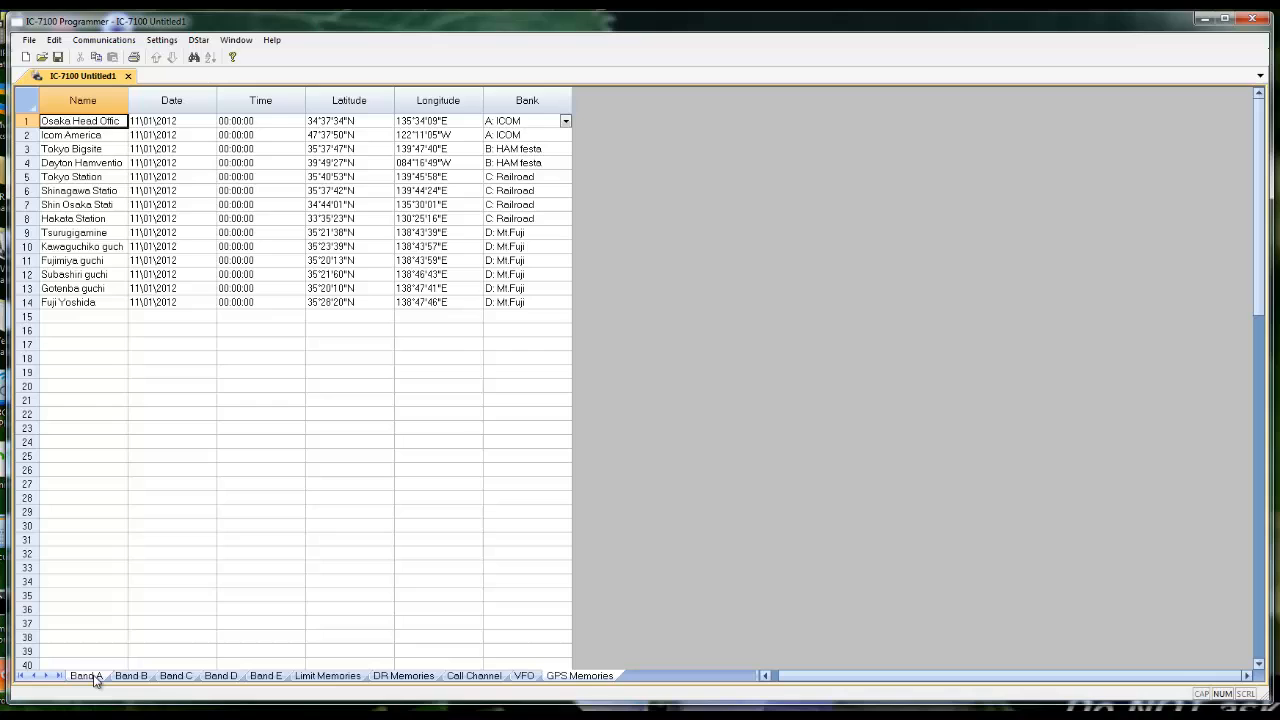
{"action": "left_click", "coordinate": [162, 40]}
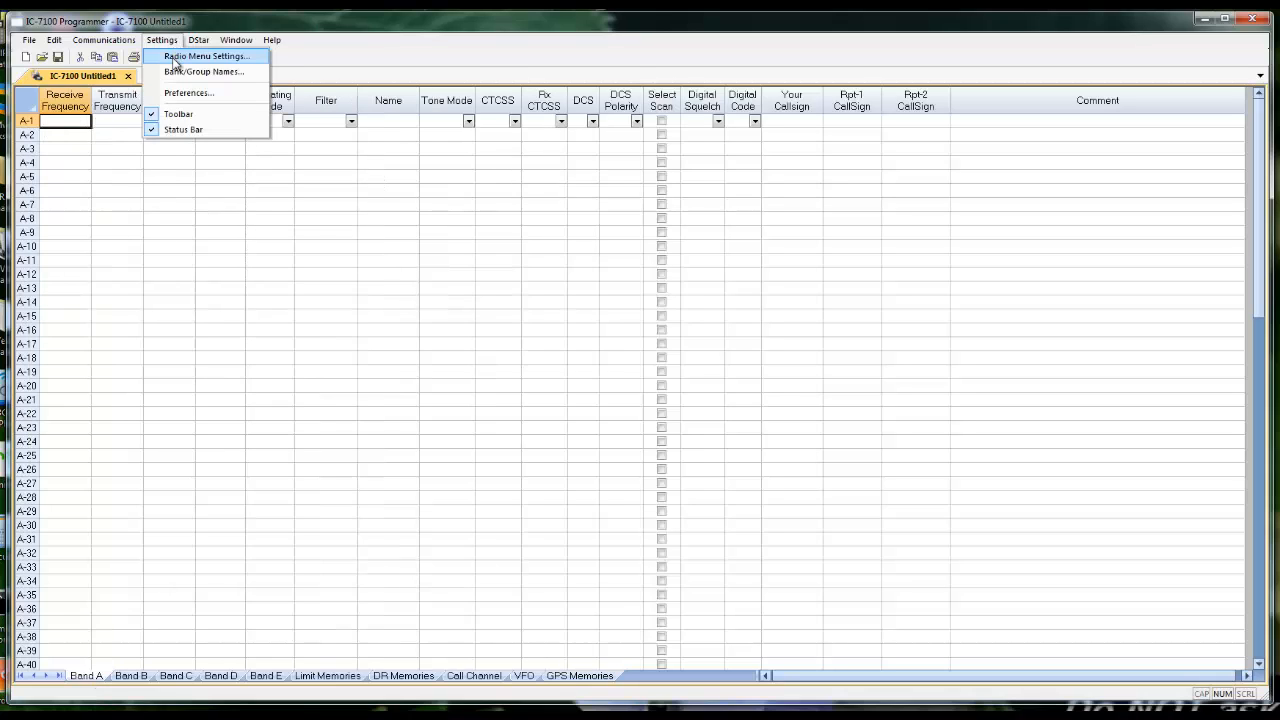
- In Radio Menu Settings set Auto Power Off to 60 minutes, review Display and CI-V/RTTY, cancel Save As
{"action": "left_click", "coordinate": [204, 56]}
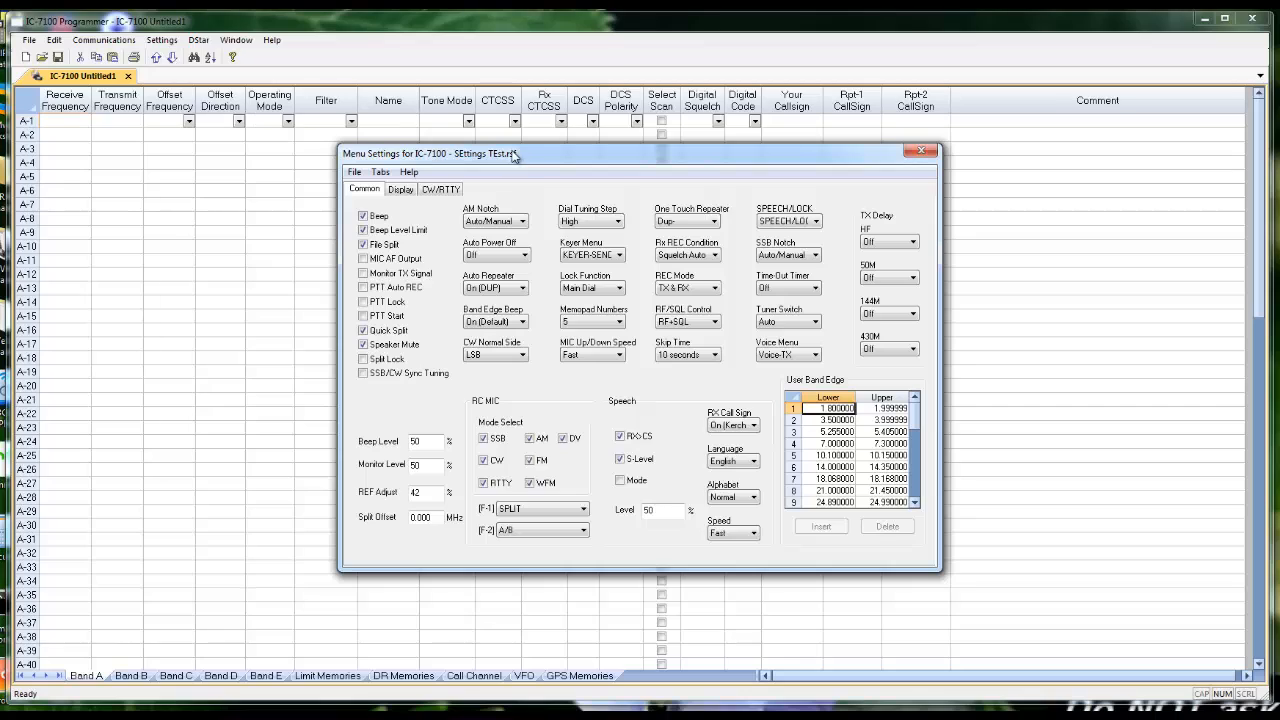
{"action": "mouse_move", "coordinate": [562, 164]}
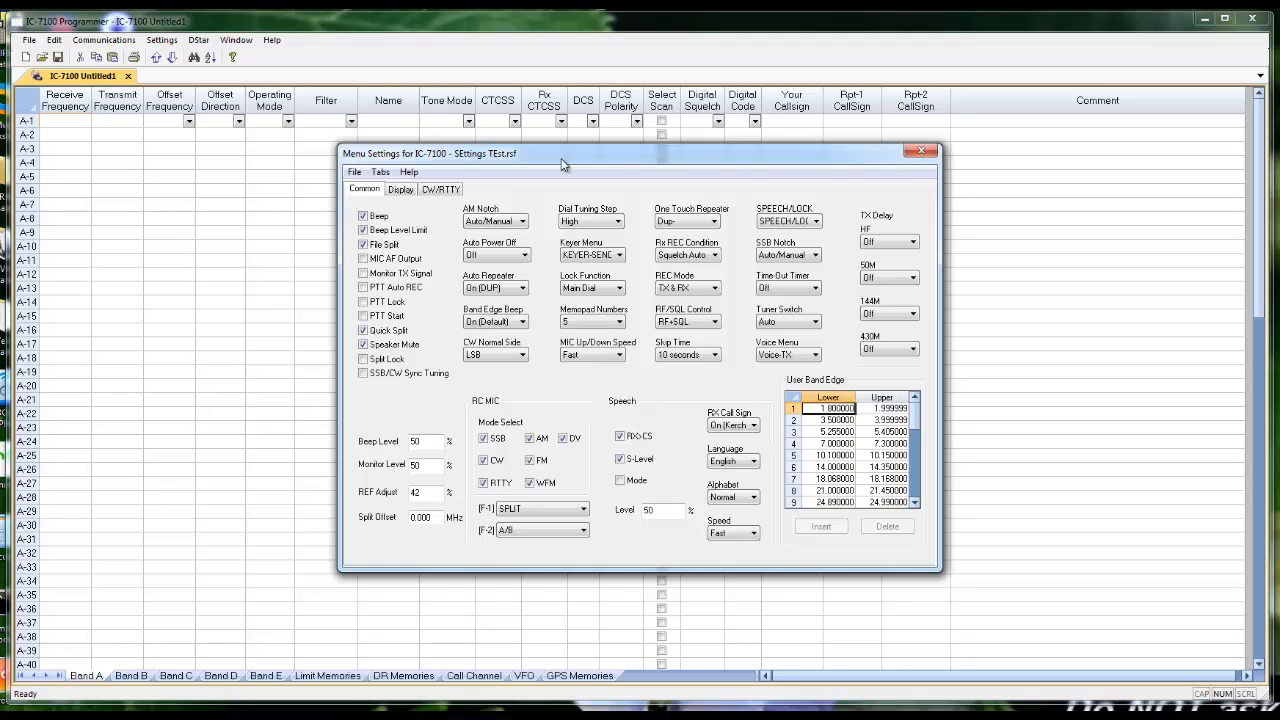
{"action": "mouse_move", "coordinate": [536, 260]}
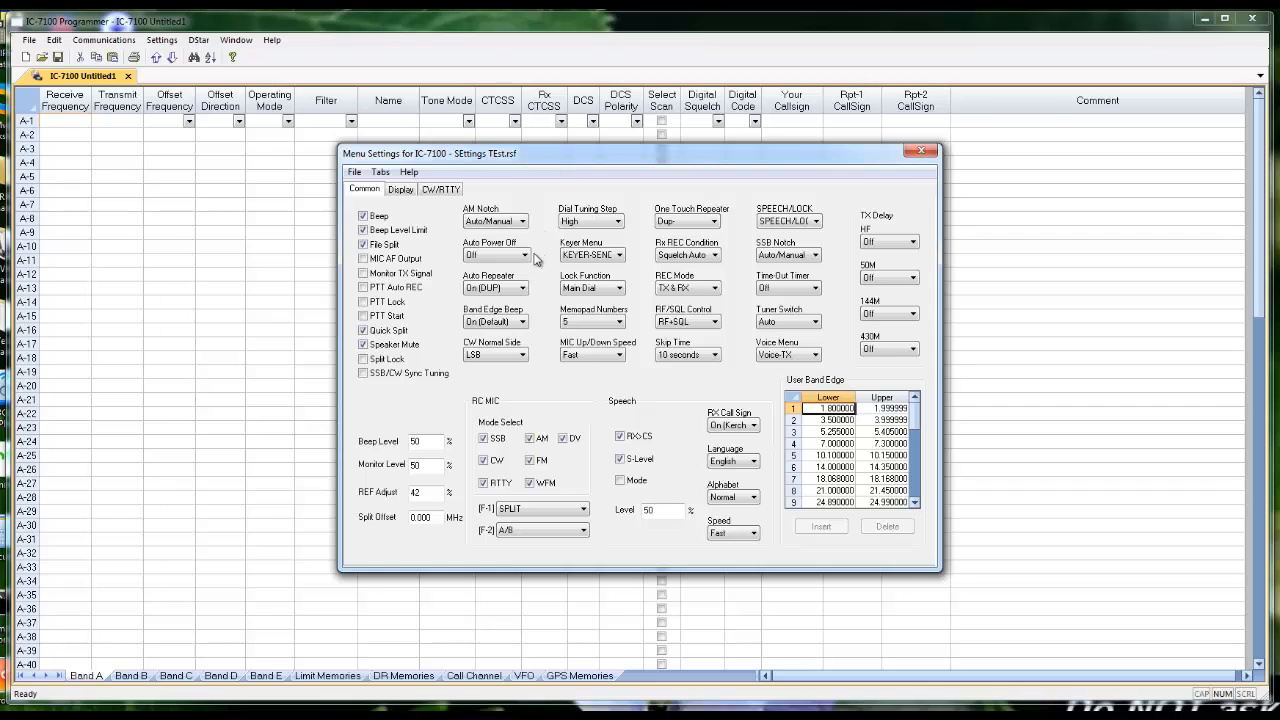
{"action": "left_click", "coordinate": [522, 256]}
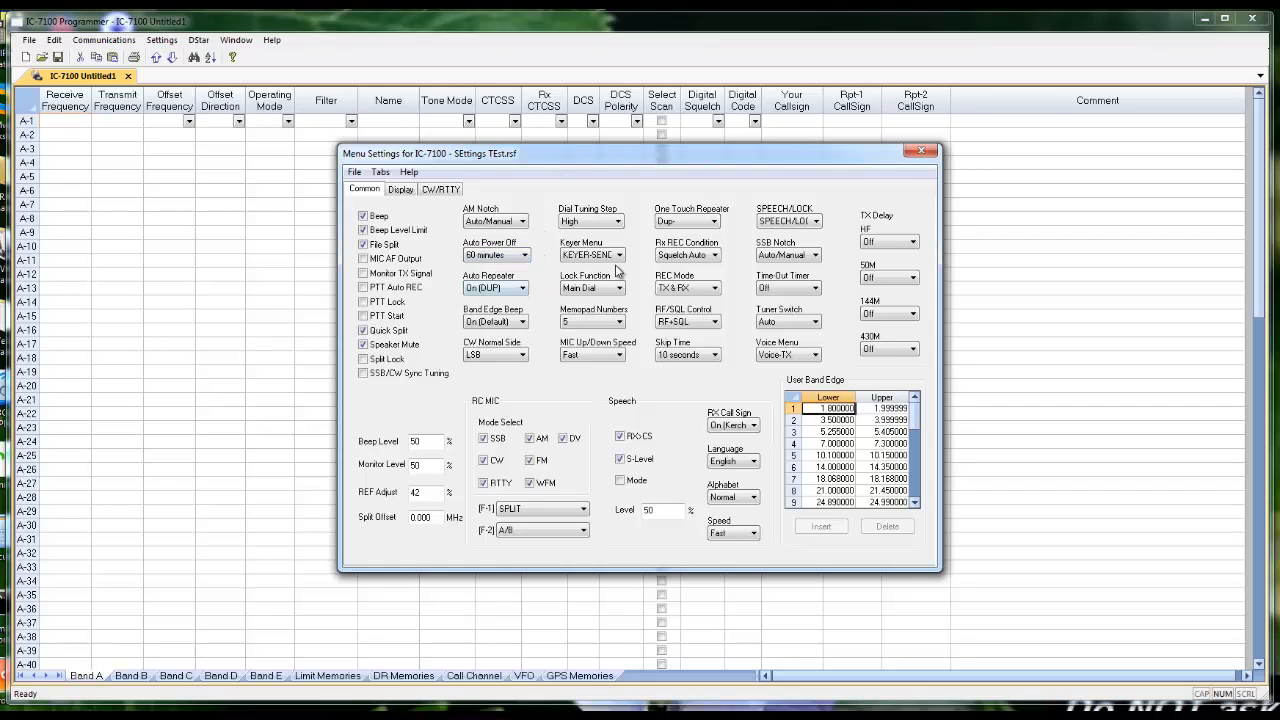
{"action": "left_click", "coordinate": [616, 288]}
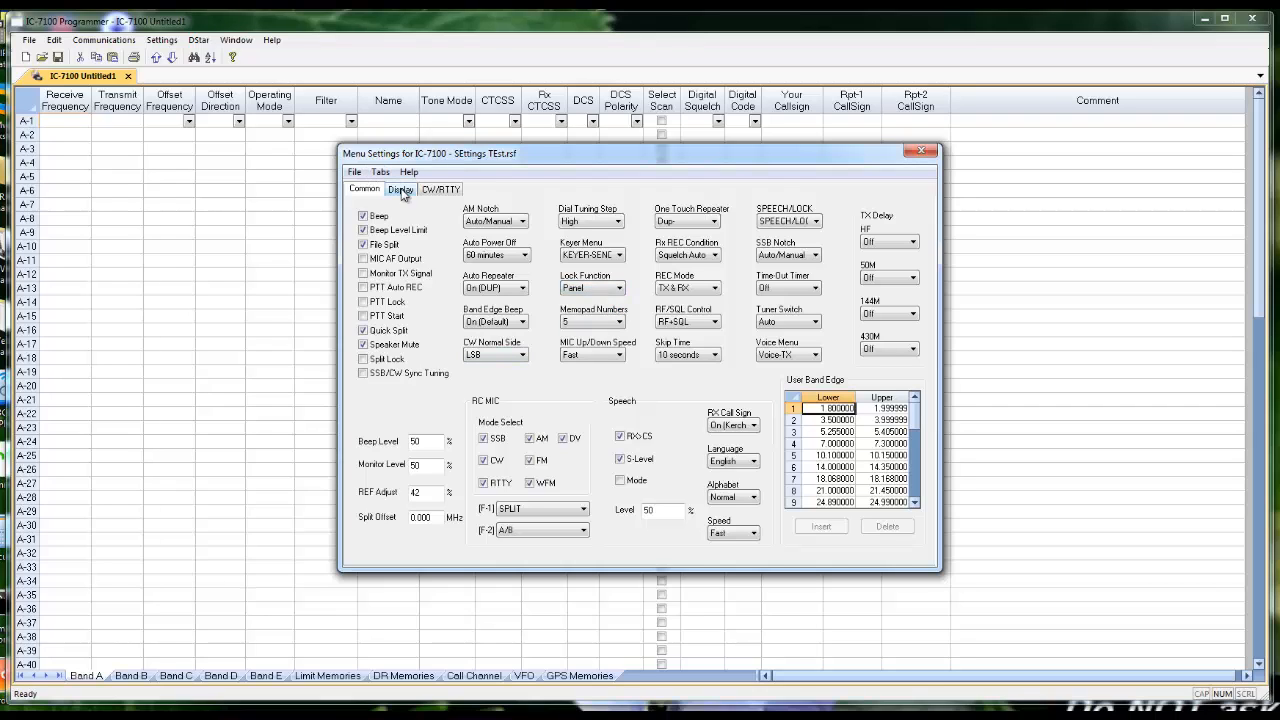
{"action": "left_click", "coordinate": [400, 188]}
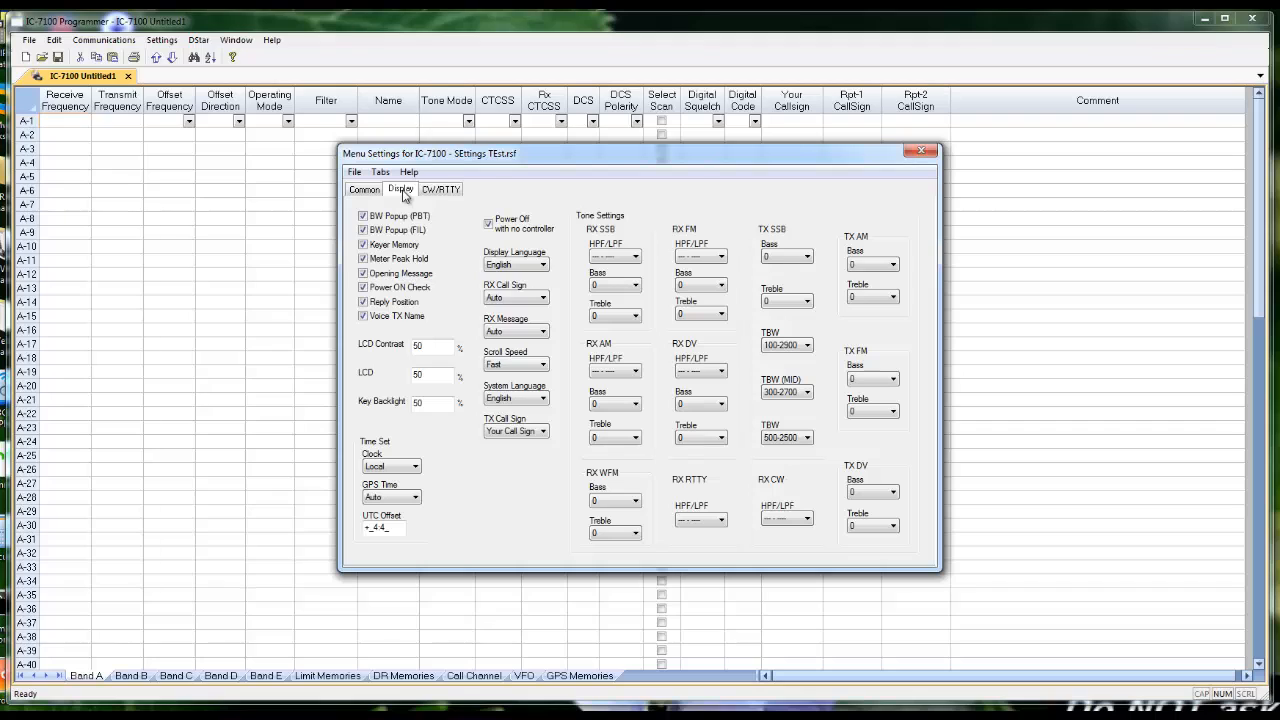
{"action": "left_click", "coordinate": [440, 188]}
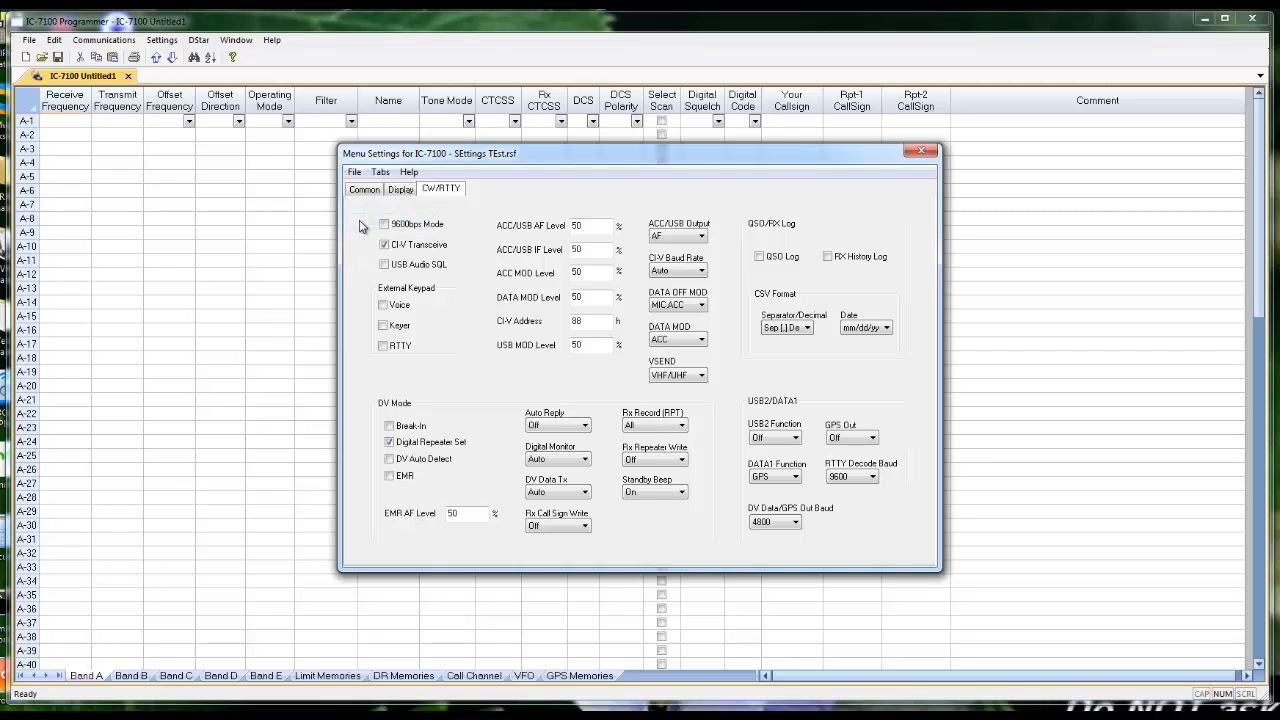
{"action": "left_click", "coordinate": [354, 172]}
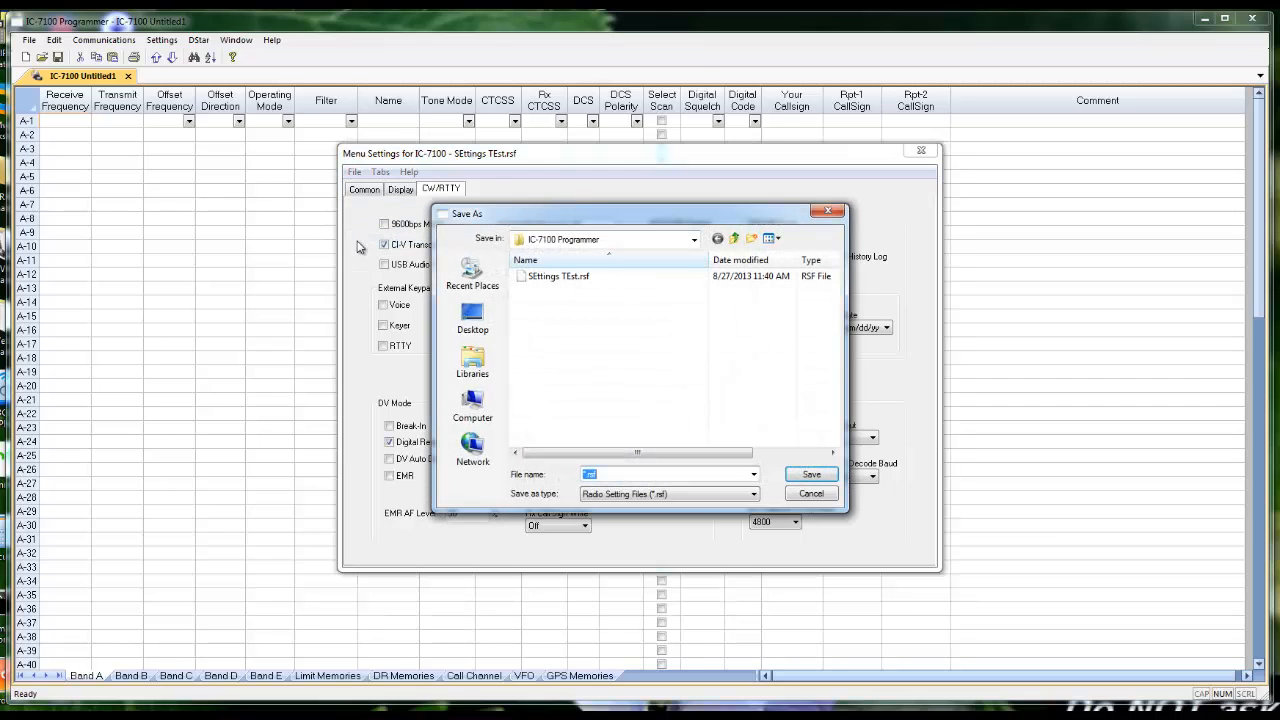
{"action": "mouse_move", "coordinate": [548, 308]}
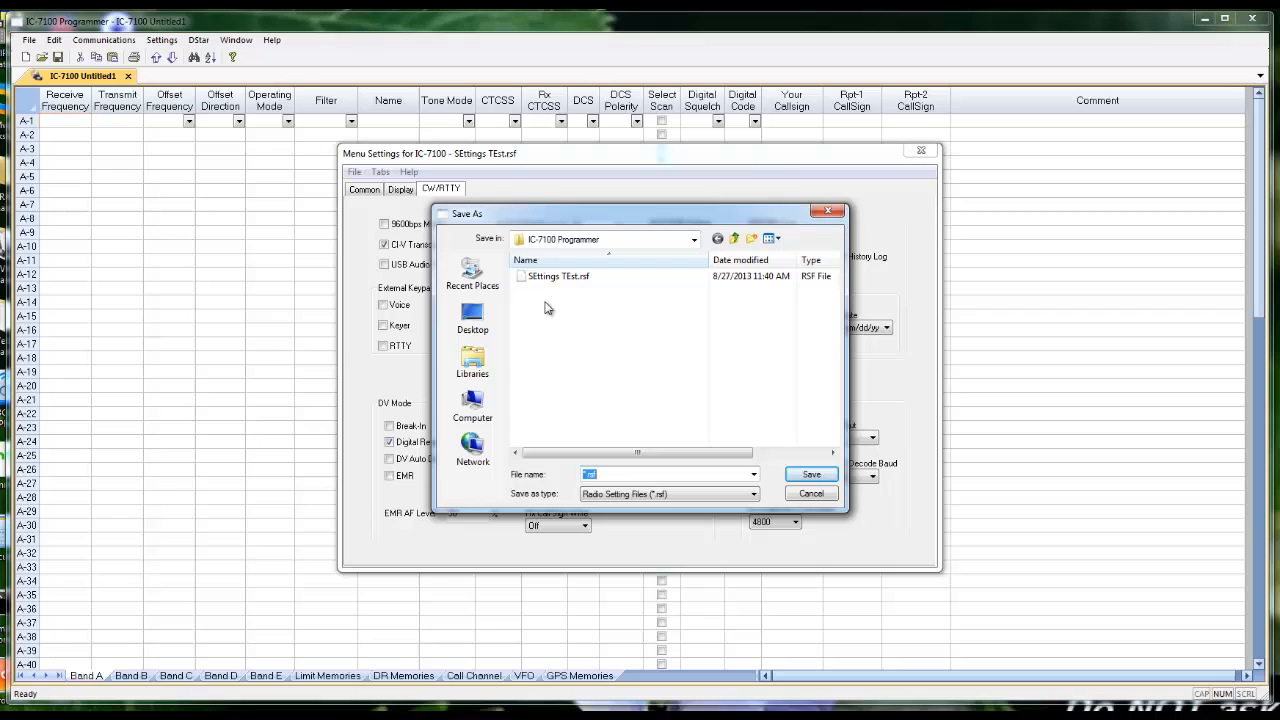
{"action": "left_click", "coordinate": [812, 474]}
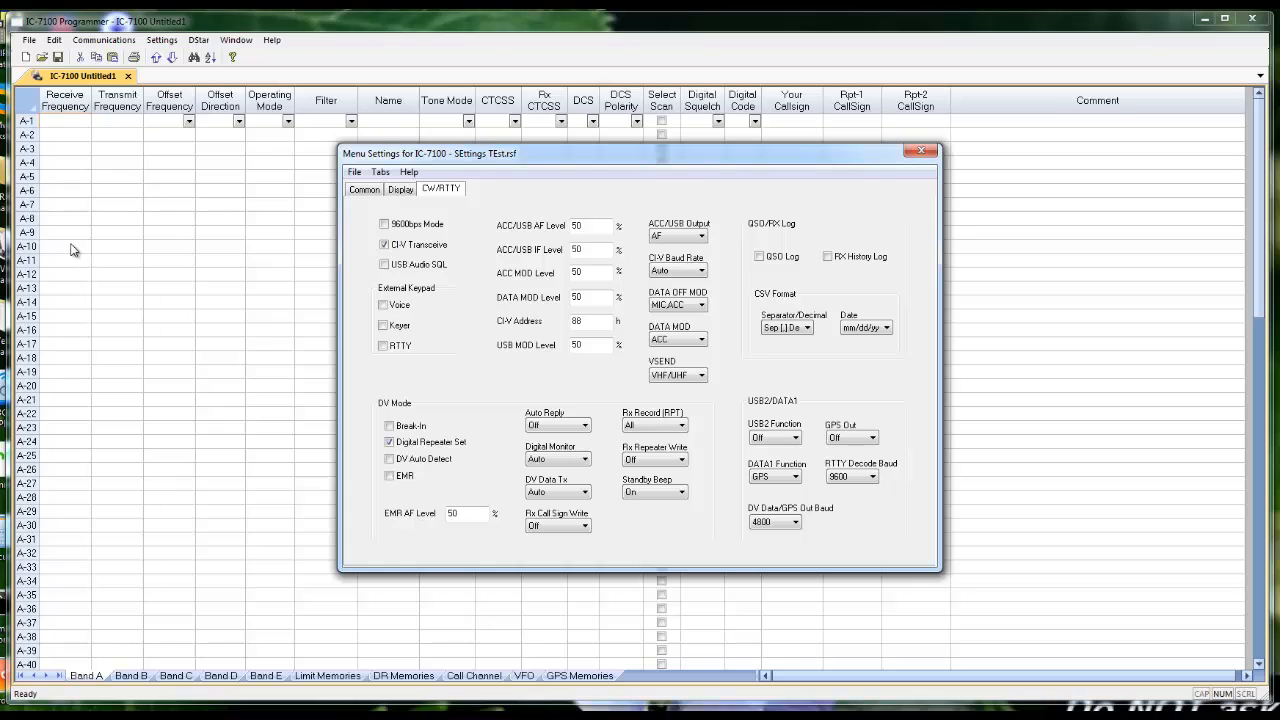
{"action": "mouse_move", "coordinate": [86, 572]}
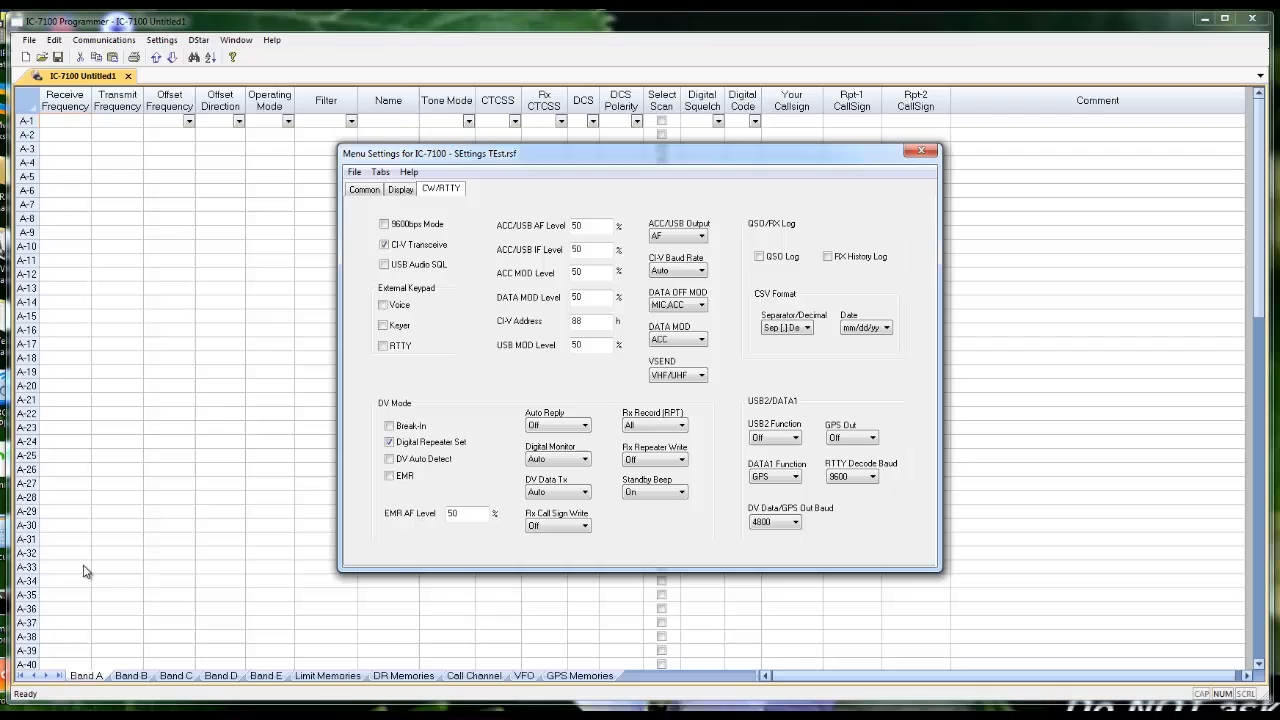
{"action": "mouse_move", "coordinate": [604, 514]}
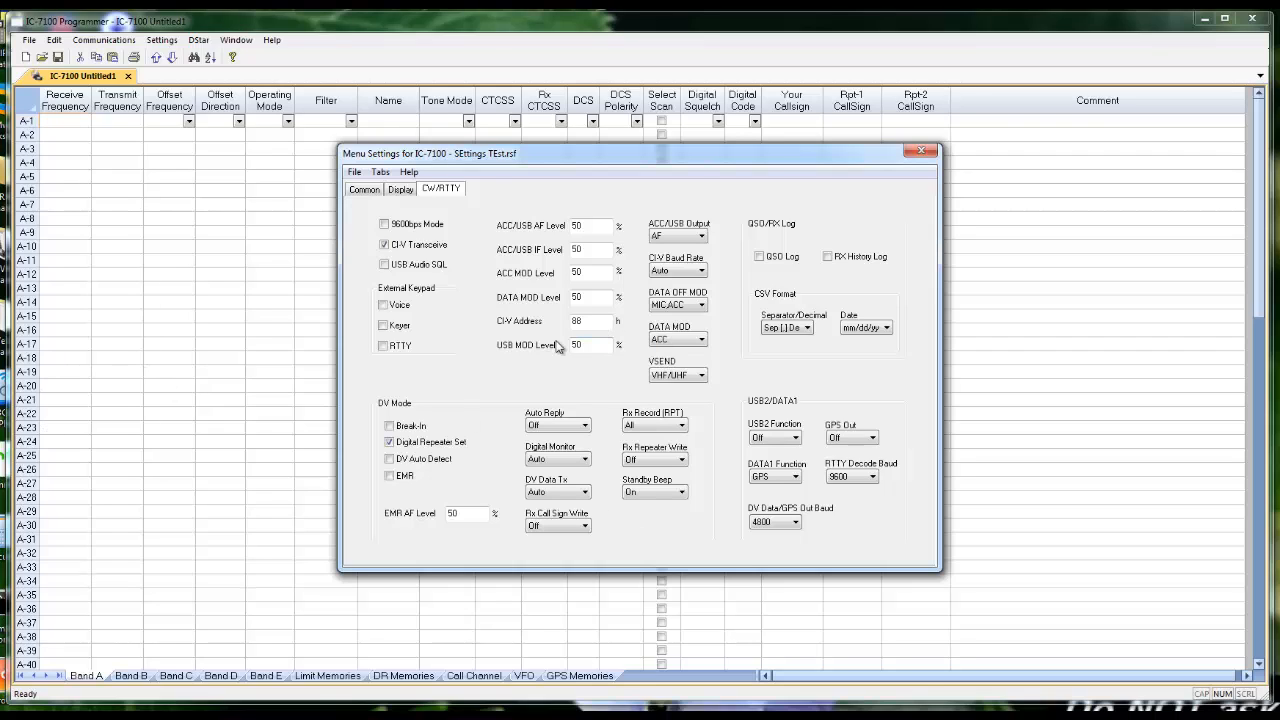
- In Digital (D-Star) Settings enter My Callsign M01 K0PTX with note 7100
{"action": "left_click", "coordinate": [198, 40]}
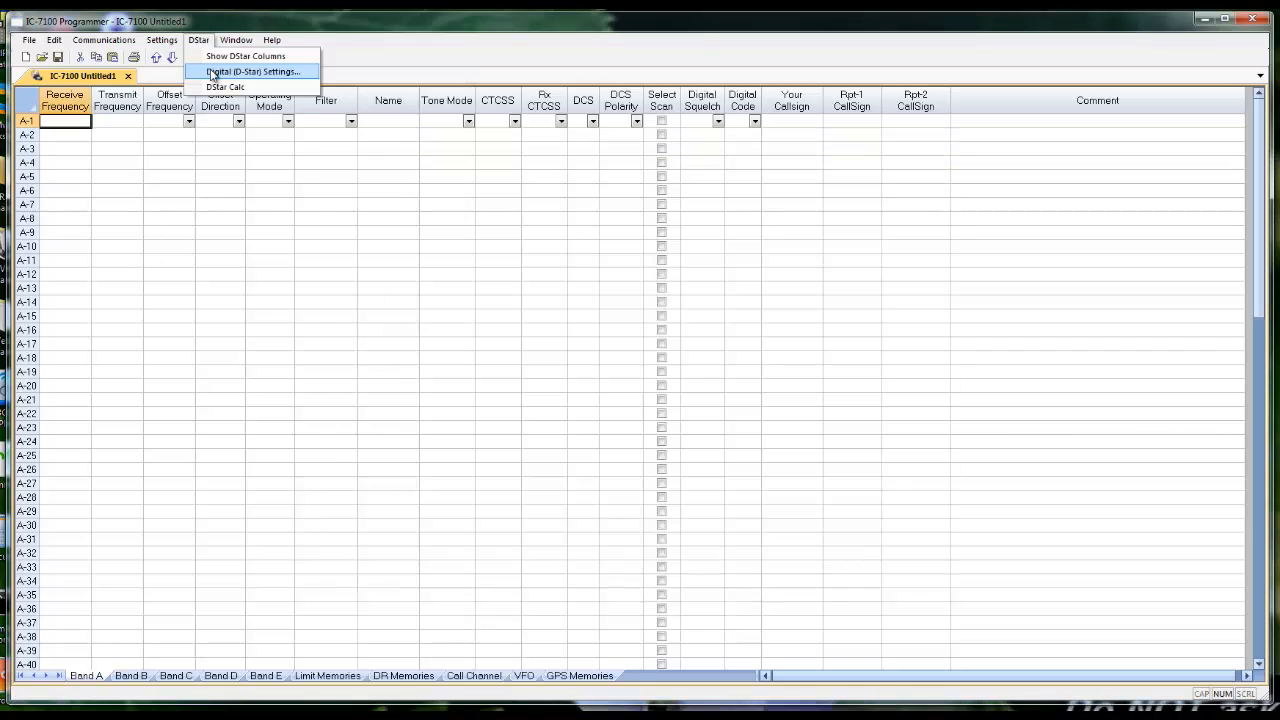
{"action": "left_click", "coordinate": [252, 72]}
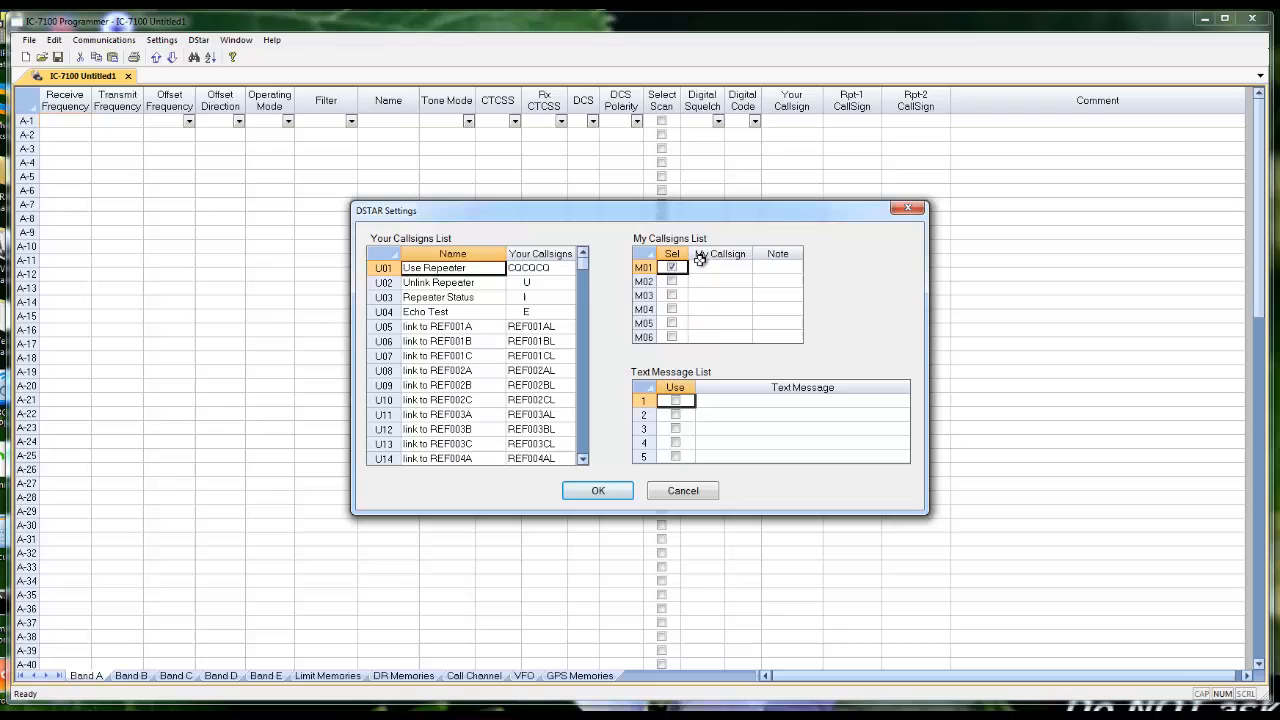
{"action": "left_click", "coordinate": [720, 268]}
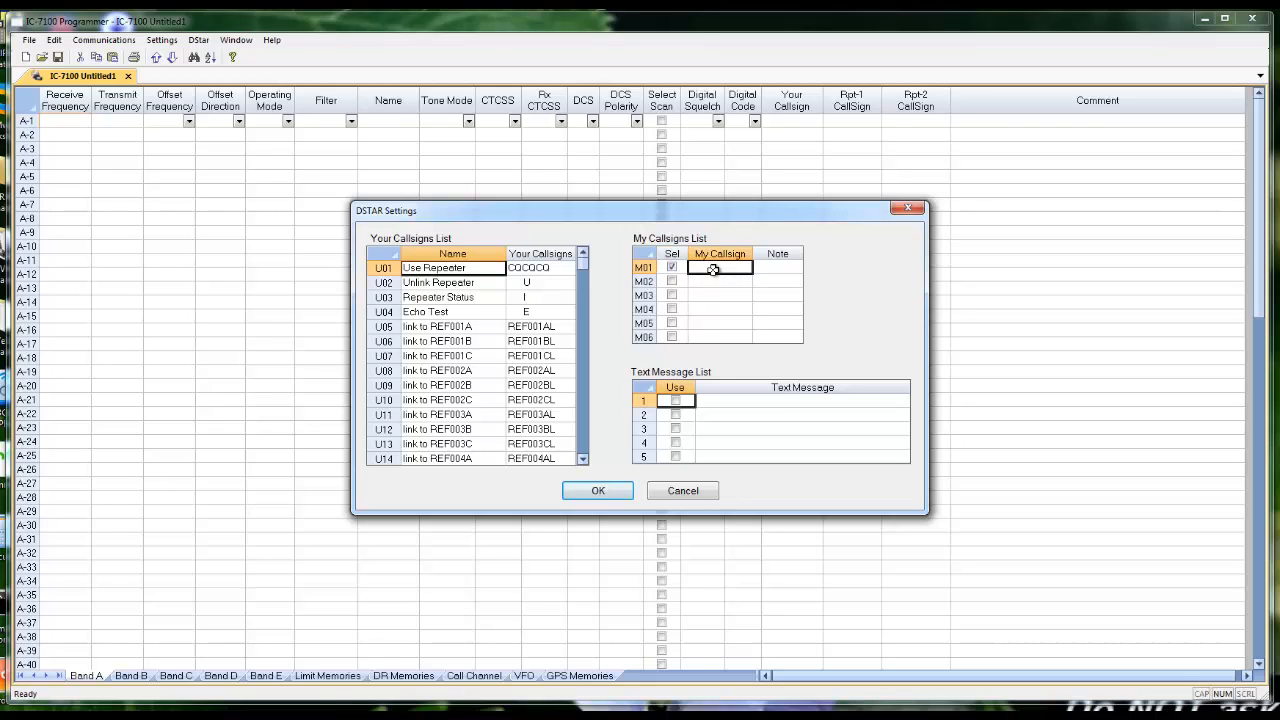
{"action": "type", "text": "K0P"}
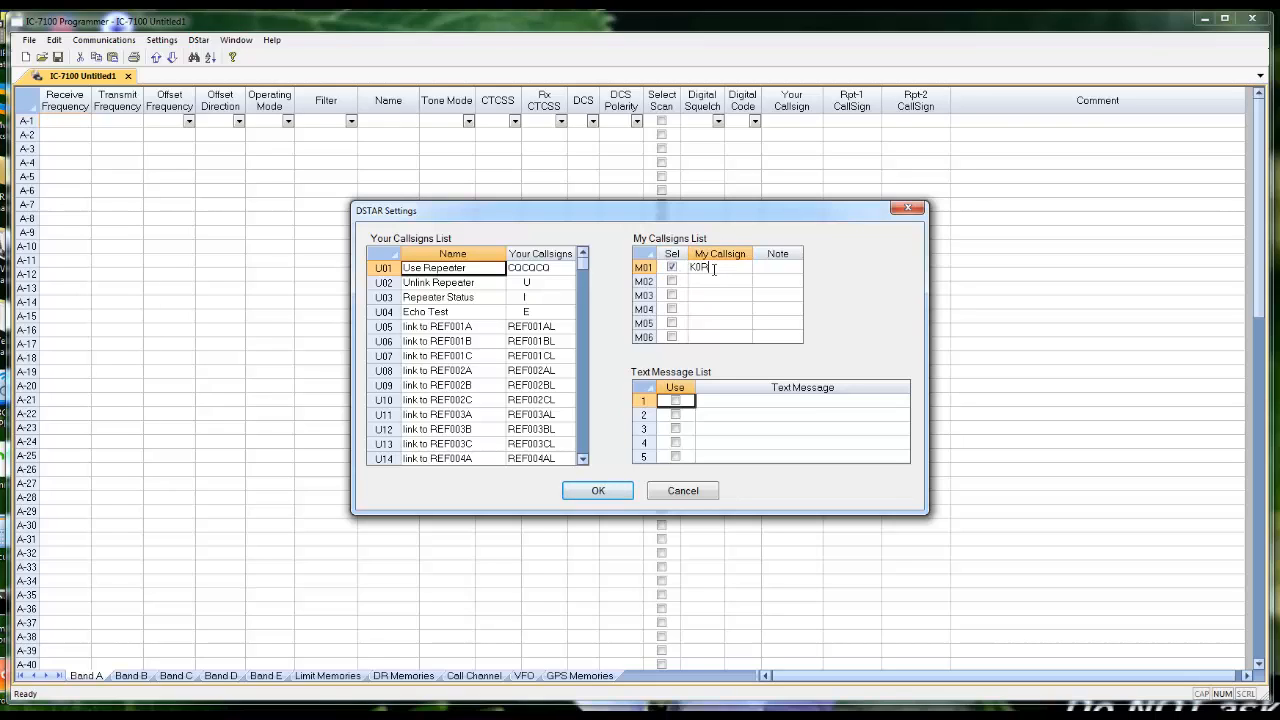
{"action": "type", "text": "TX"}
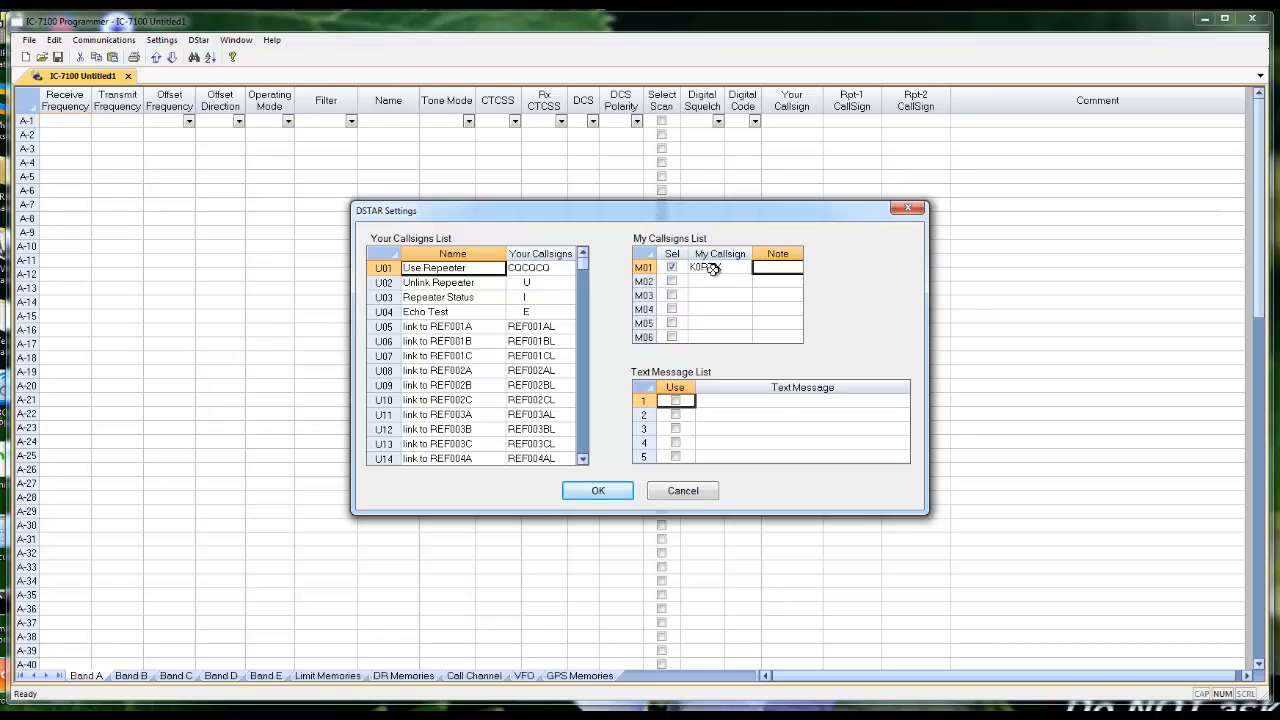
{"action": "type", "text": "7100"}
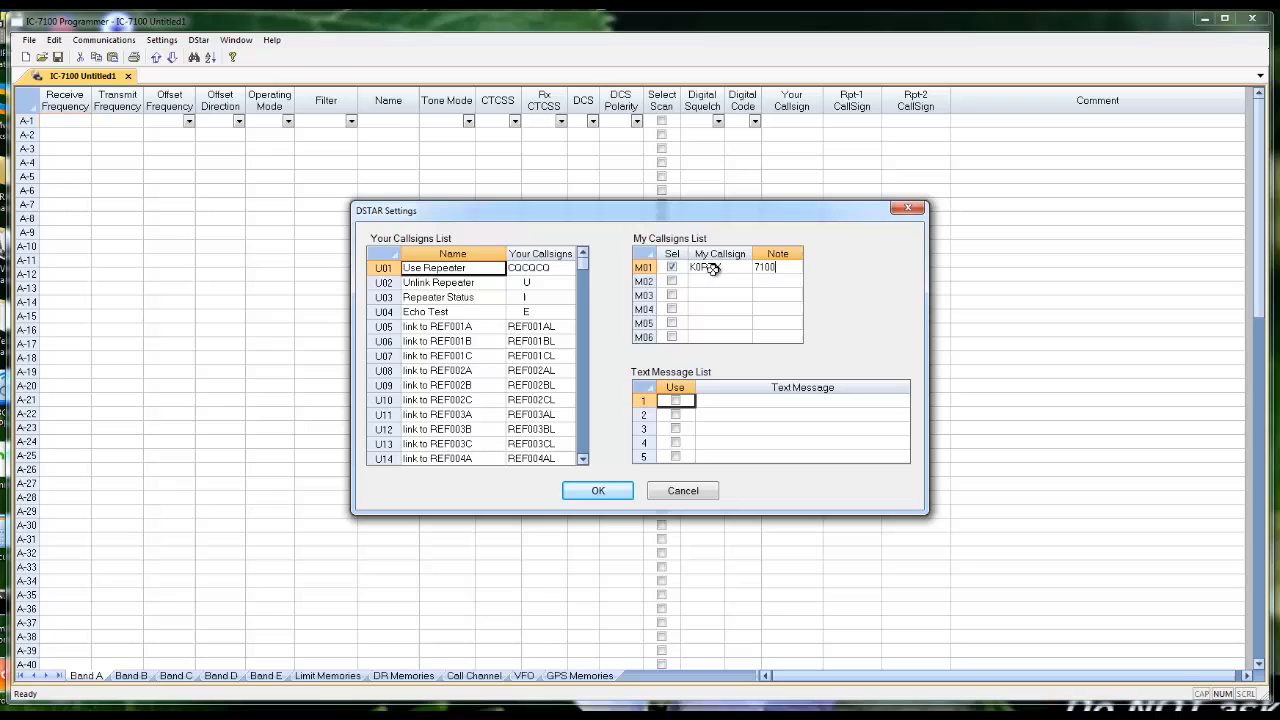
- Enable text message 1 with 'Kanji' and confirm the D-STAR settings with OK
{"action": "left_click", "coordinate": [676, 400]}
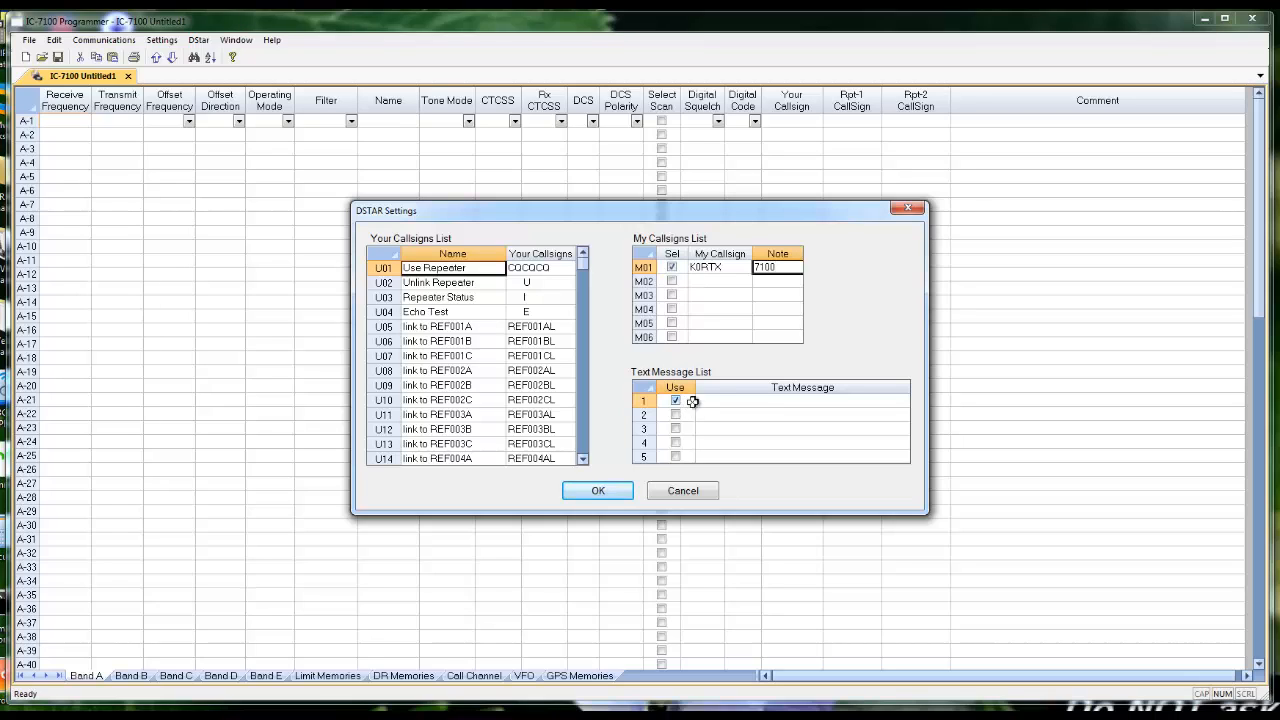
{"action": "type", "text": "Kanji"}
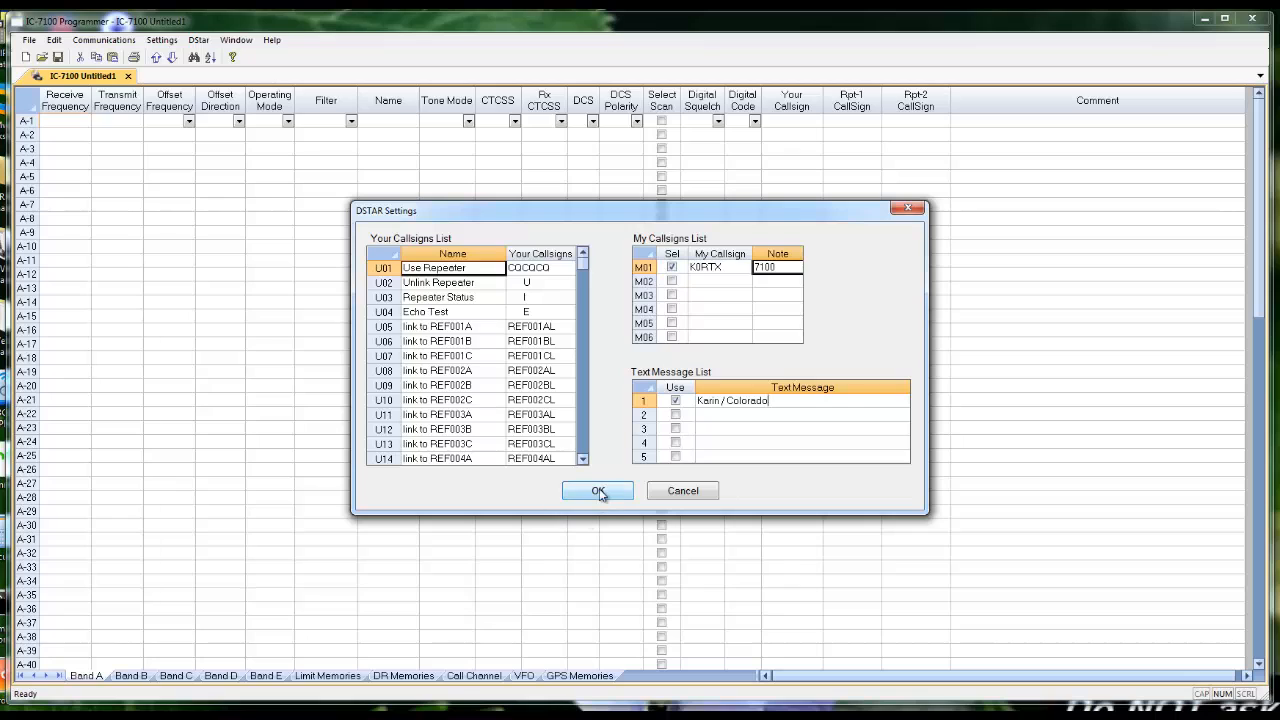
{"action": "left_click", "coordinate": [598, 490]}
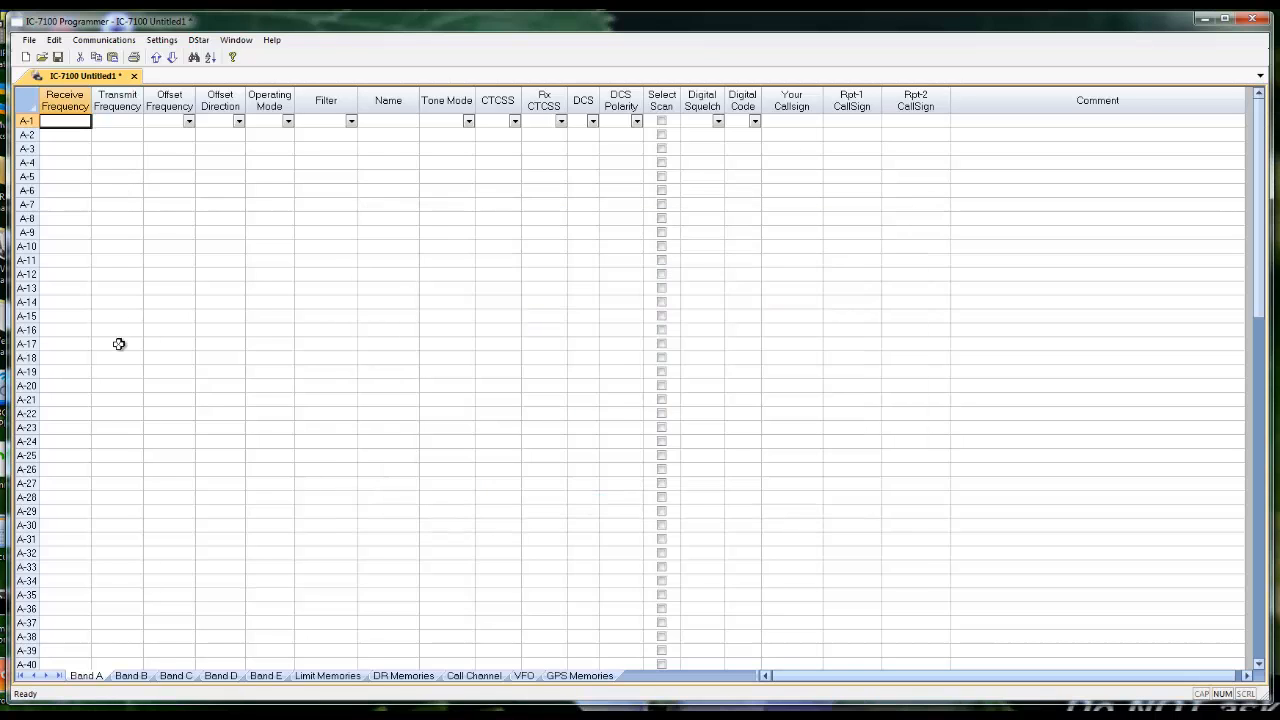
{"action": "mouse_move", "coordinate": [118, 364]}
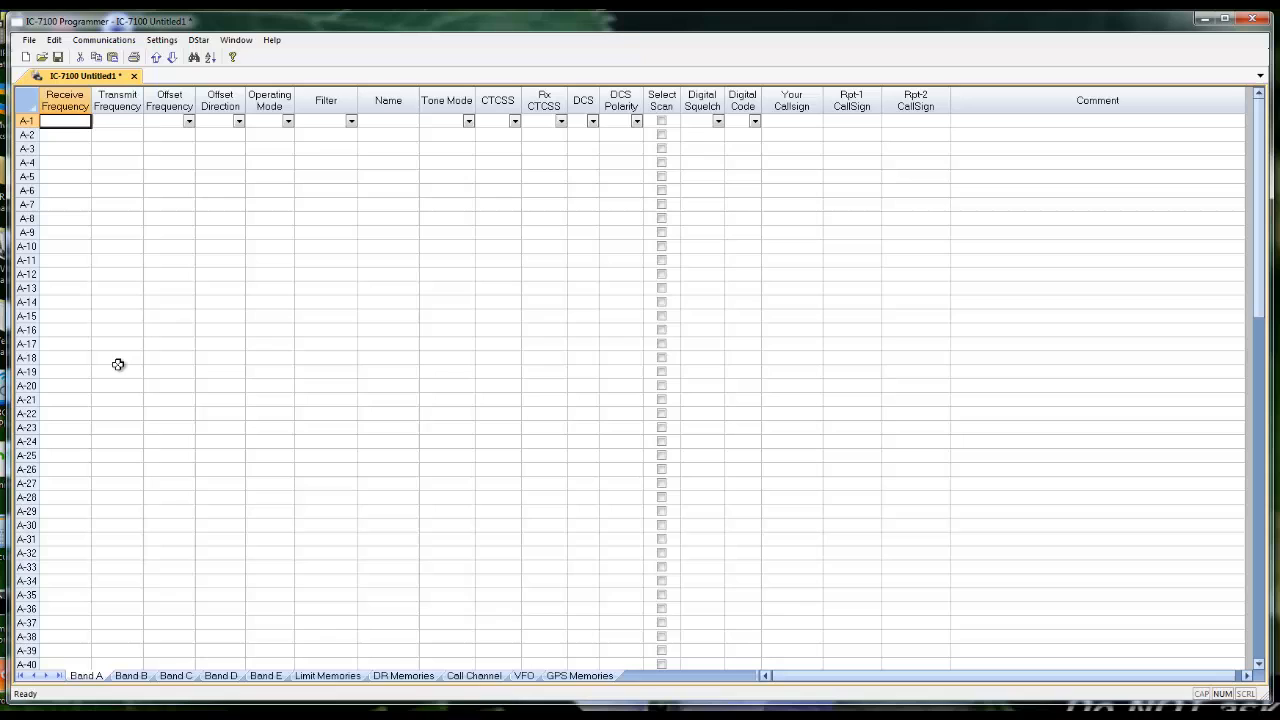
- Launch DStar Calc with the Broomfield, Colorado source repeater and enter KJ4 in Callsign Routing
{"action": "left_click", "coordinate": [198, 40]}
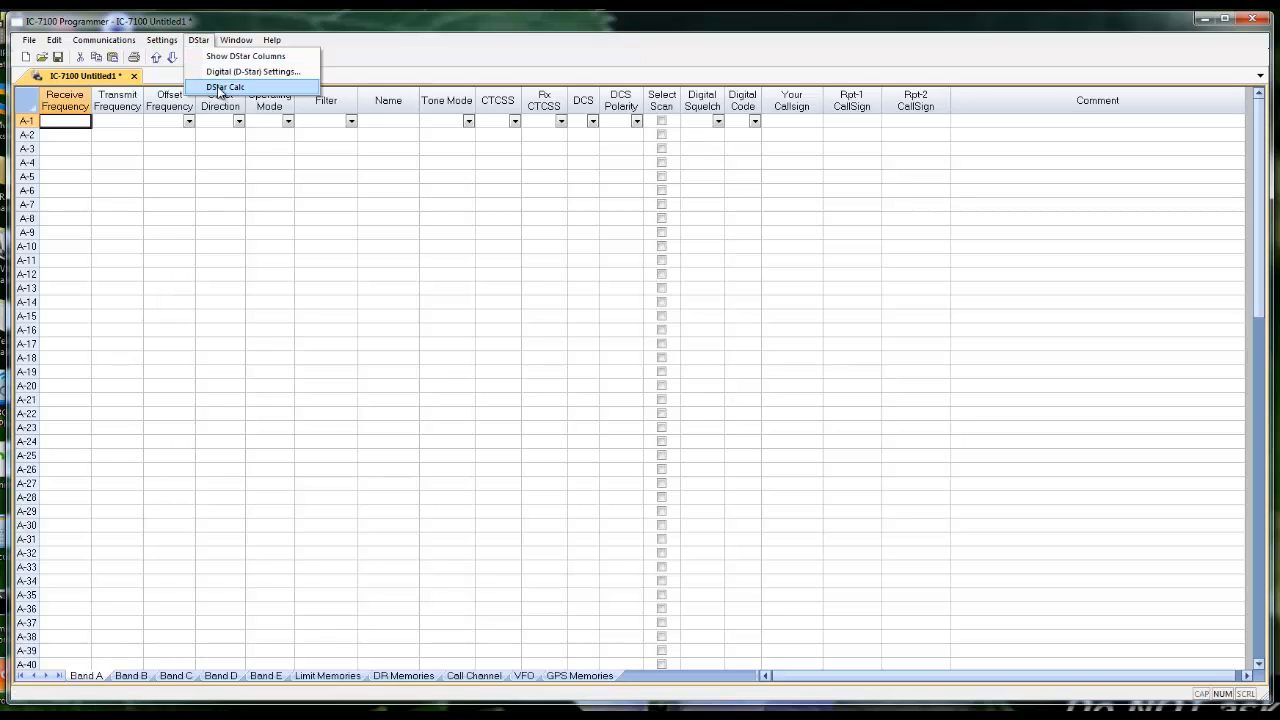
{"action": "left_click", "coordinate": [224, 88]}
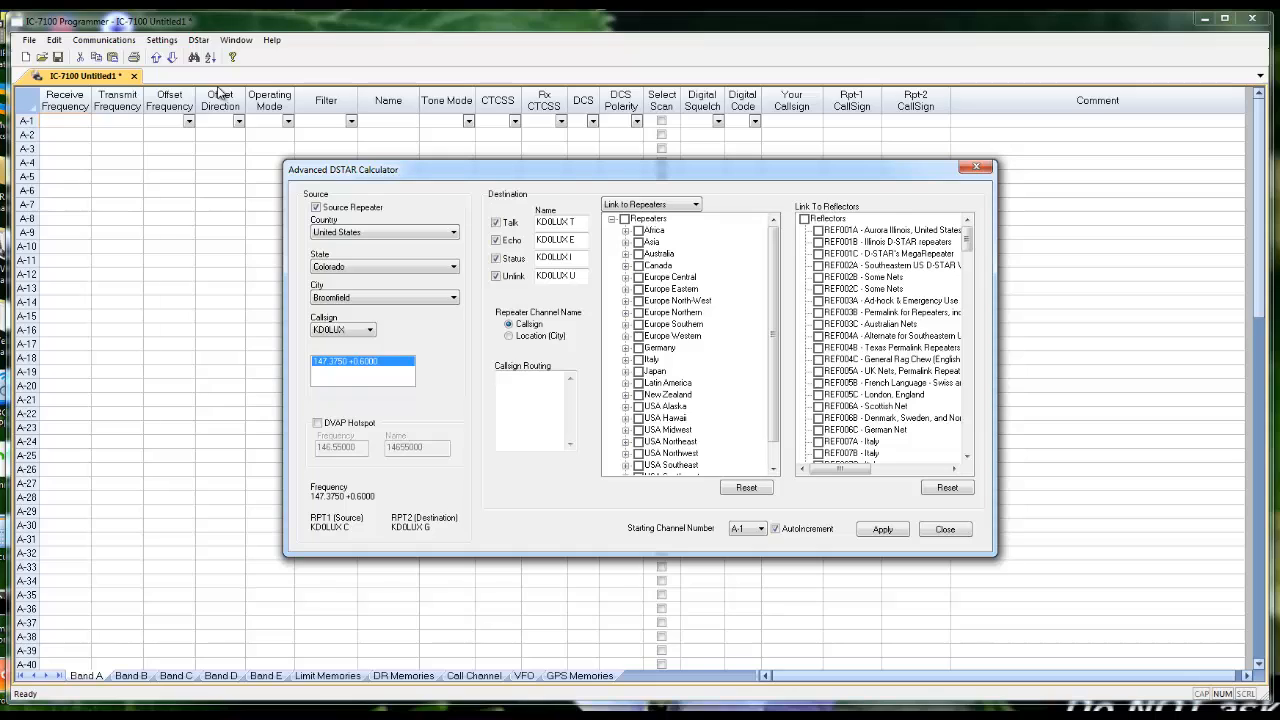
{"action": "mouse_move", "coordinate": [304, 334]}
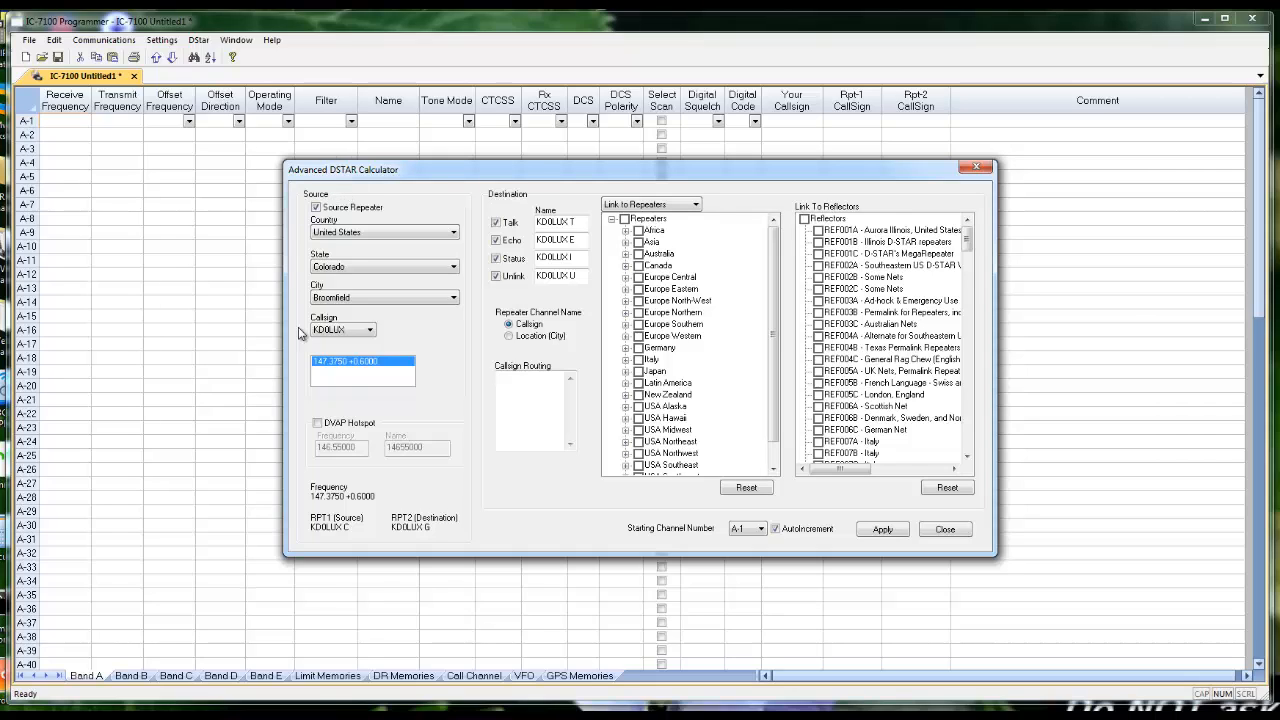
{"action": "mouse_move", "coordinate": [476, 220]}
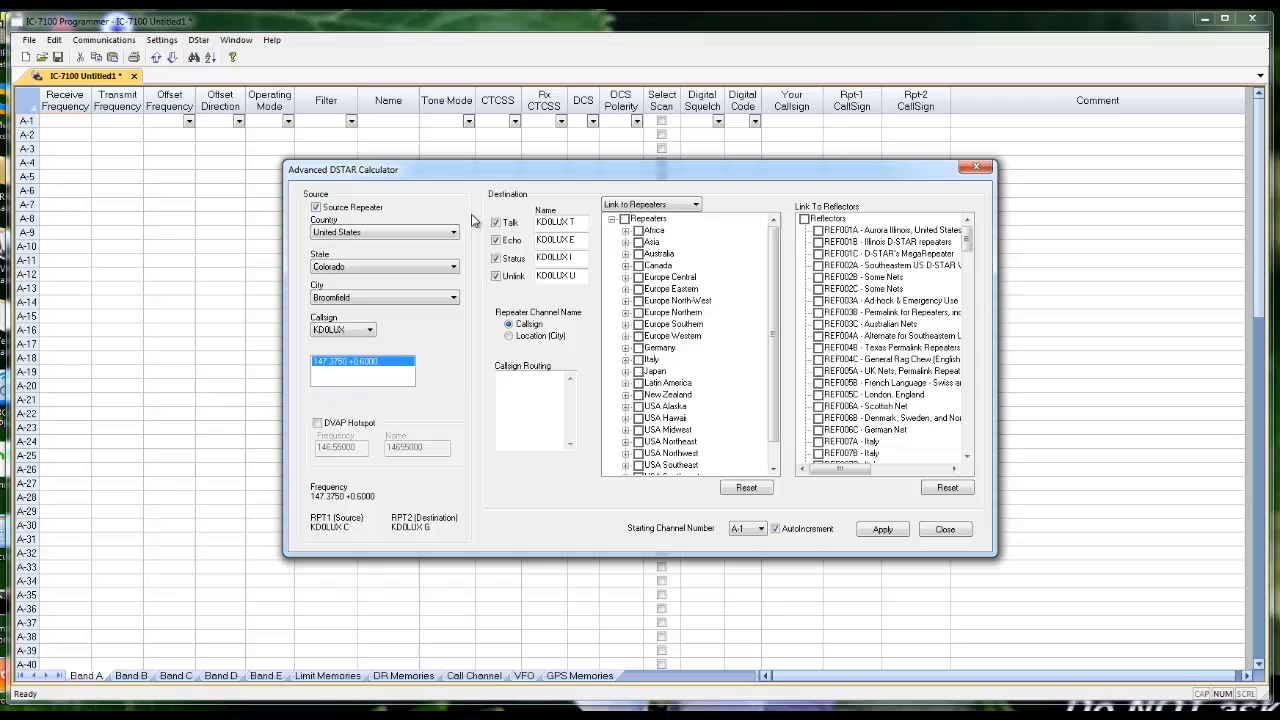
{"action": "mouse_move", "coordinate": [296, 194]}
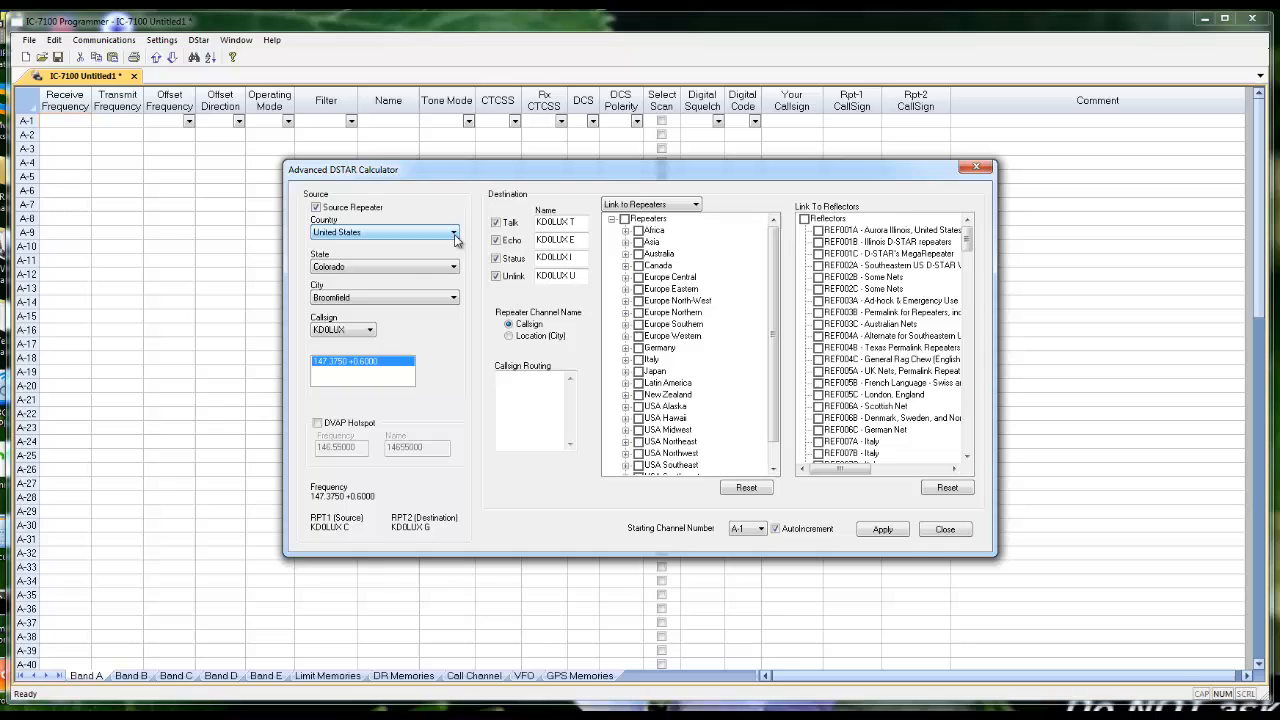
{"action": "mouse_move", "coordinate": [372, 330]}
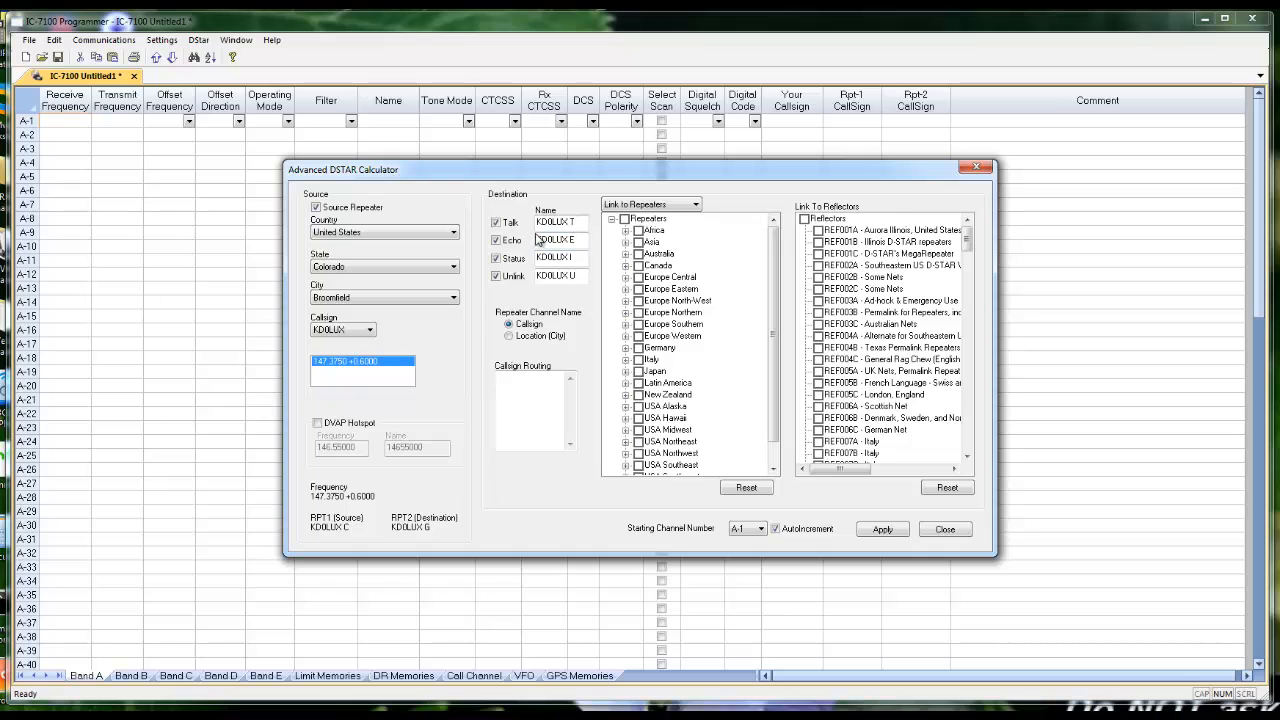
{"action": "left_click", "coordinate": [496, 222]}
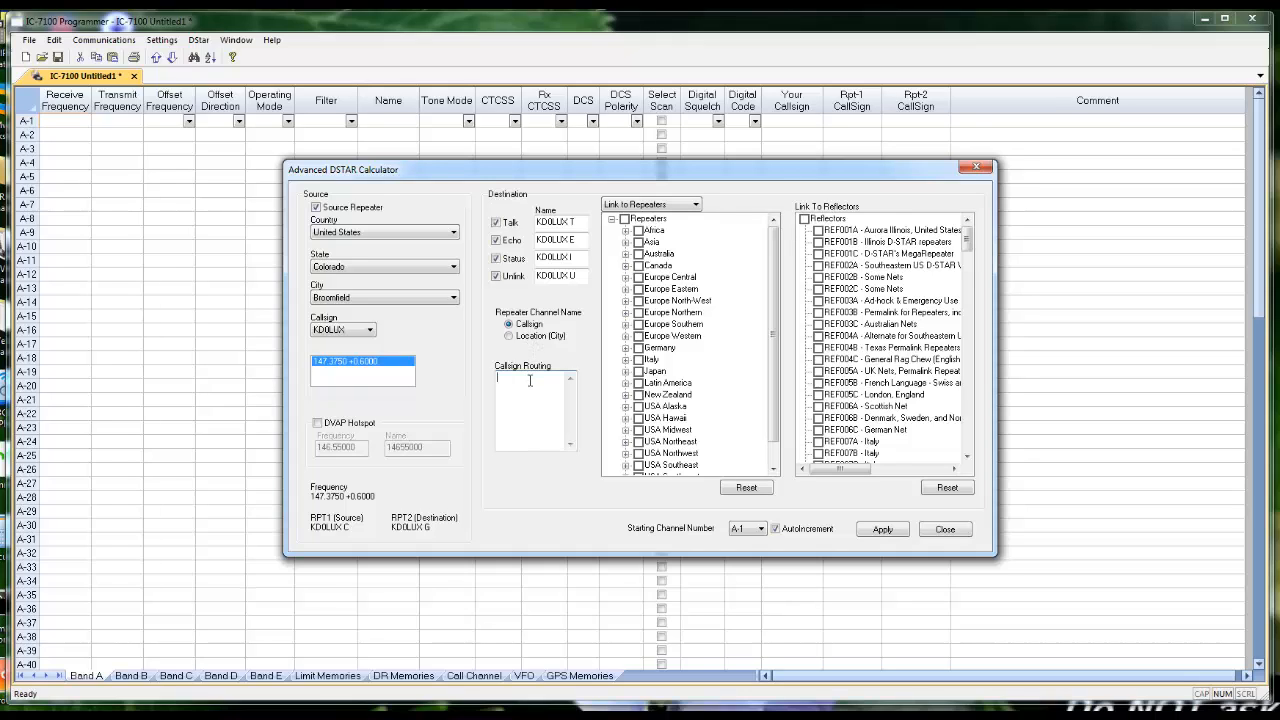
{"action": "type", "text": "KJ4VO"}
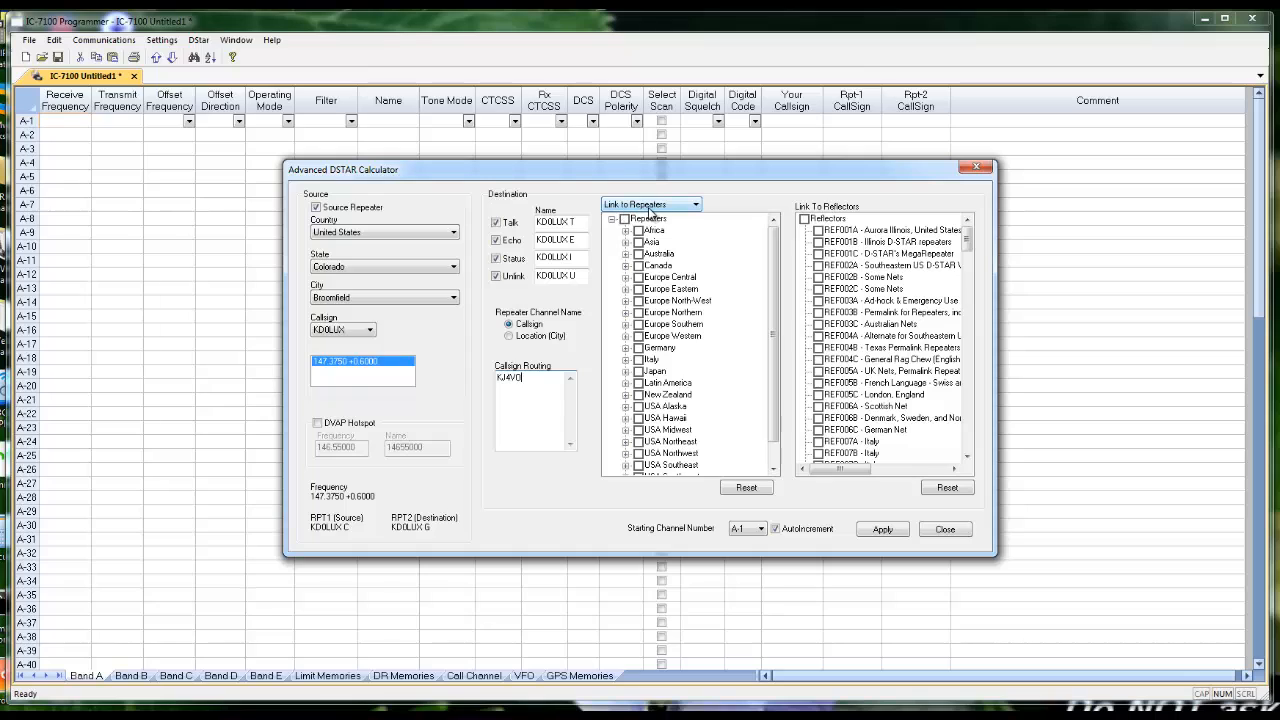
- Tick USA Northeast repeaters plus several reflector links, Apply to generate channels, then close the calculator
{"action": "scroll", "scroll_direction": "down", "scroll_amount": 3}
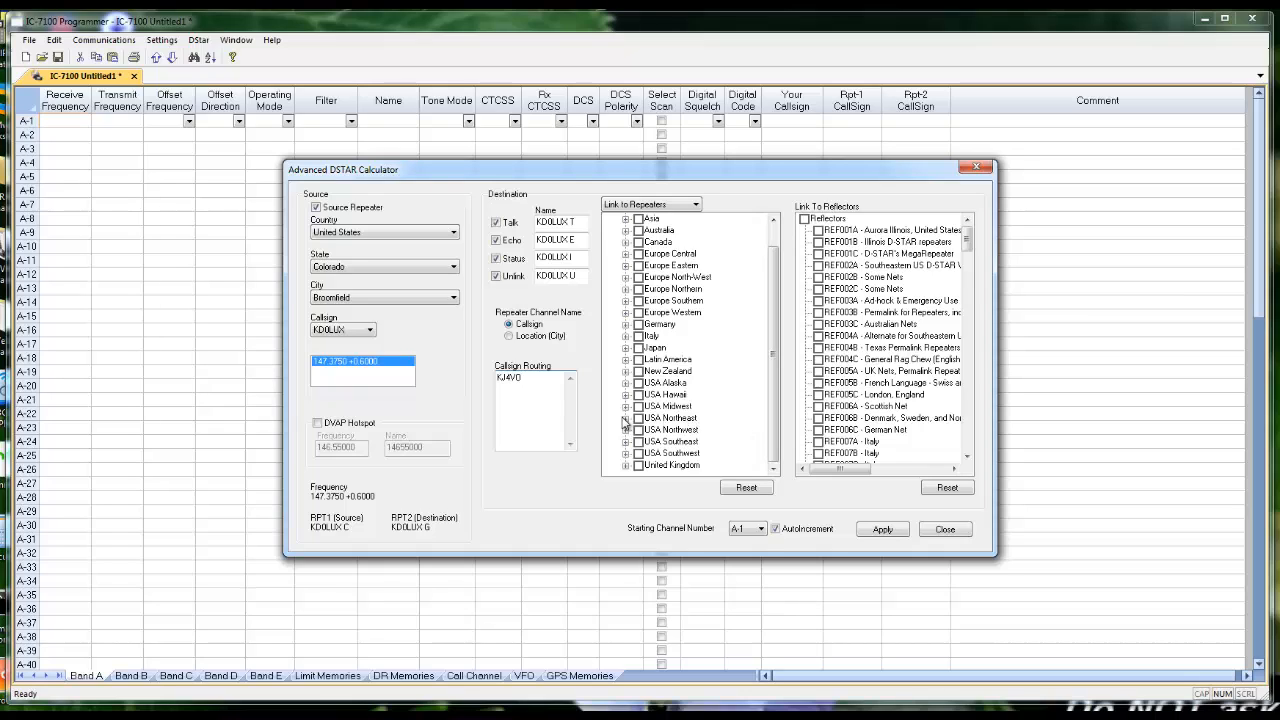
{"action": "left_click", "coordinate": [668, 418]}
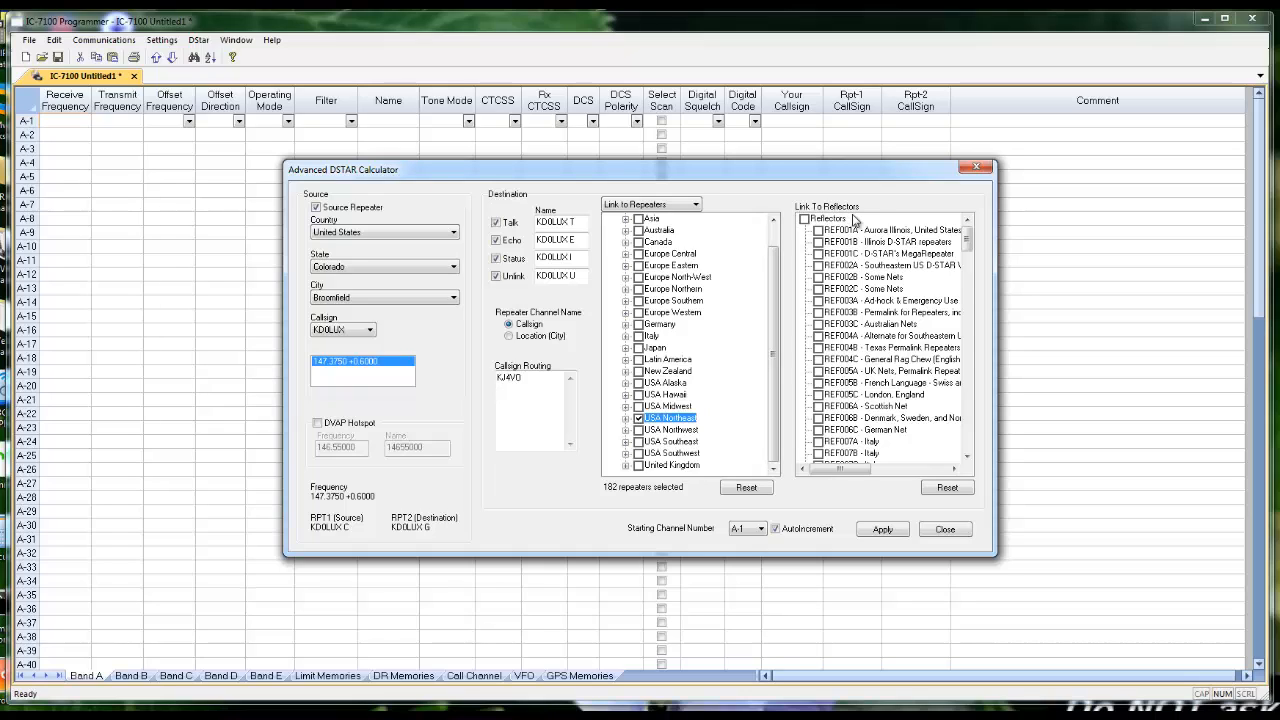
{"action": "left_click", "coordinate": [818, 252]}
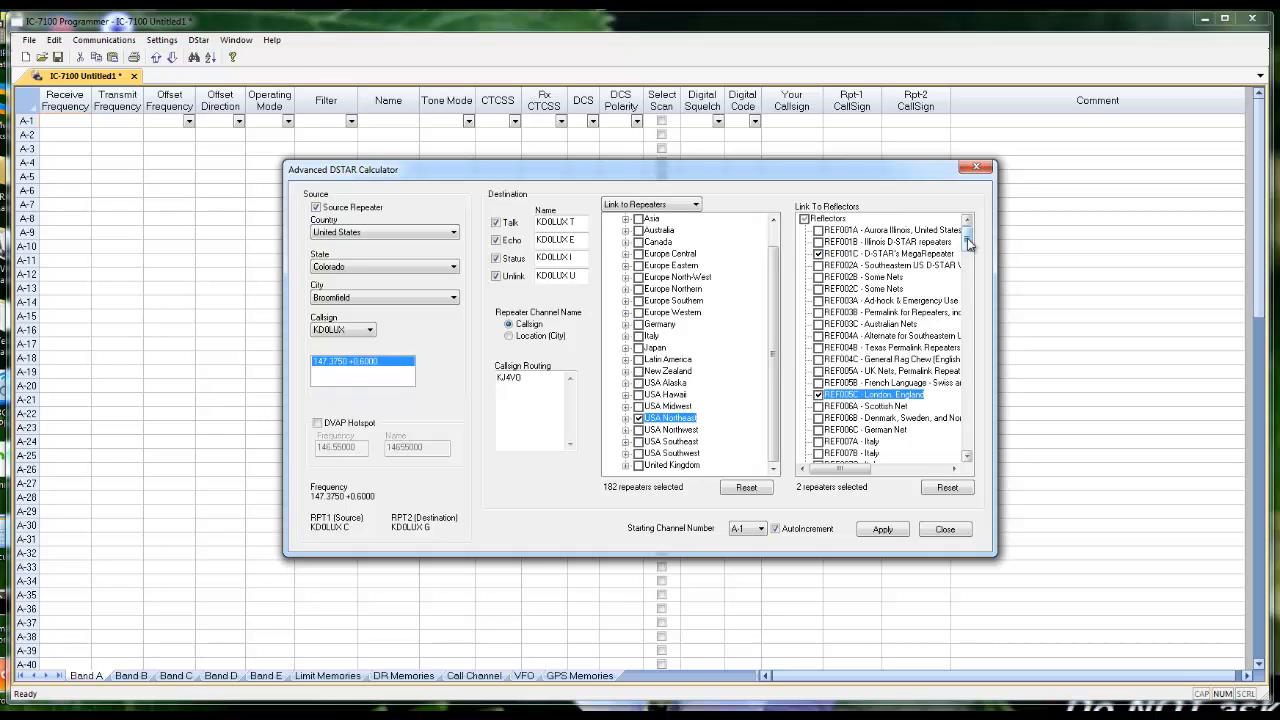
{"action": "scroll", "scroll_direction": "down", "scroll_amount": 3}
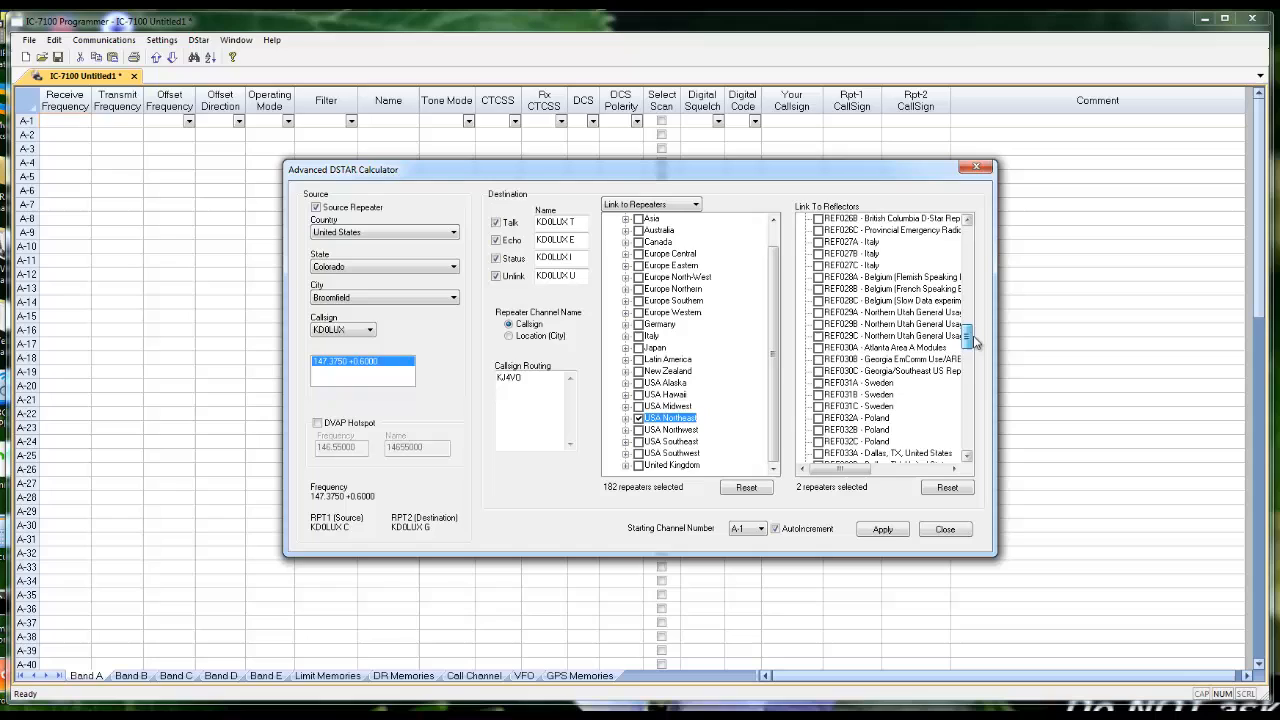
{"action": "left_click", "coordinate": [820, 370]}
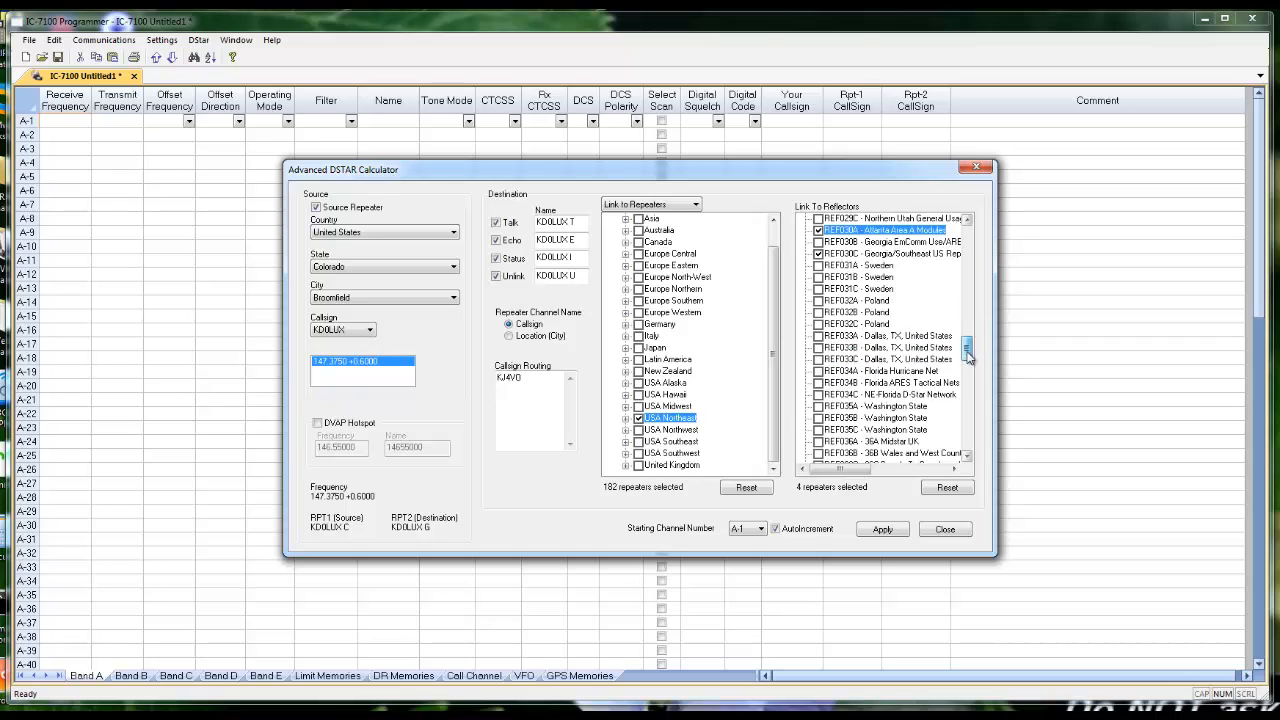
{"action": "scroll", "scroll_direction": "down", "scroll_amount": 3}
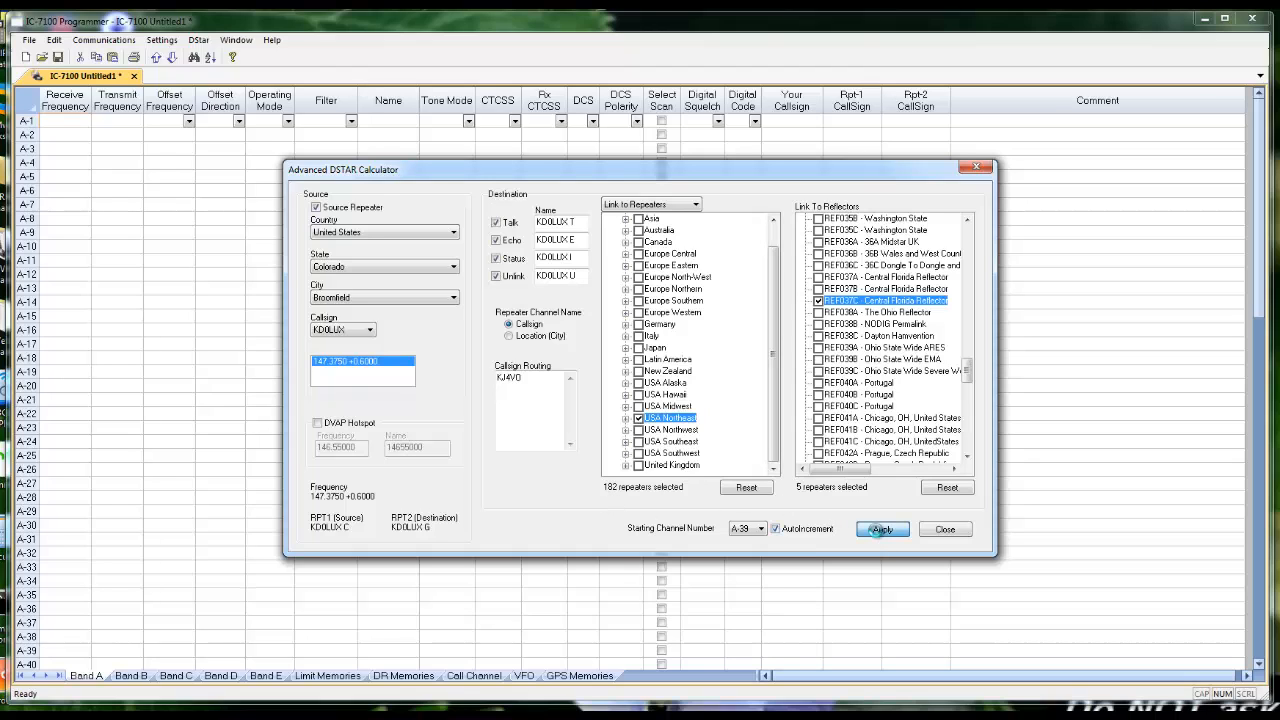
{"action": "left_click", "coordinate": [880, 528]}
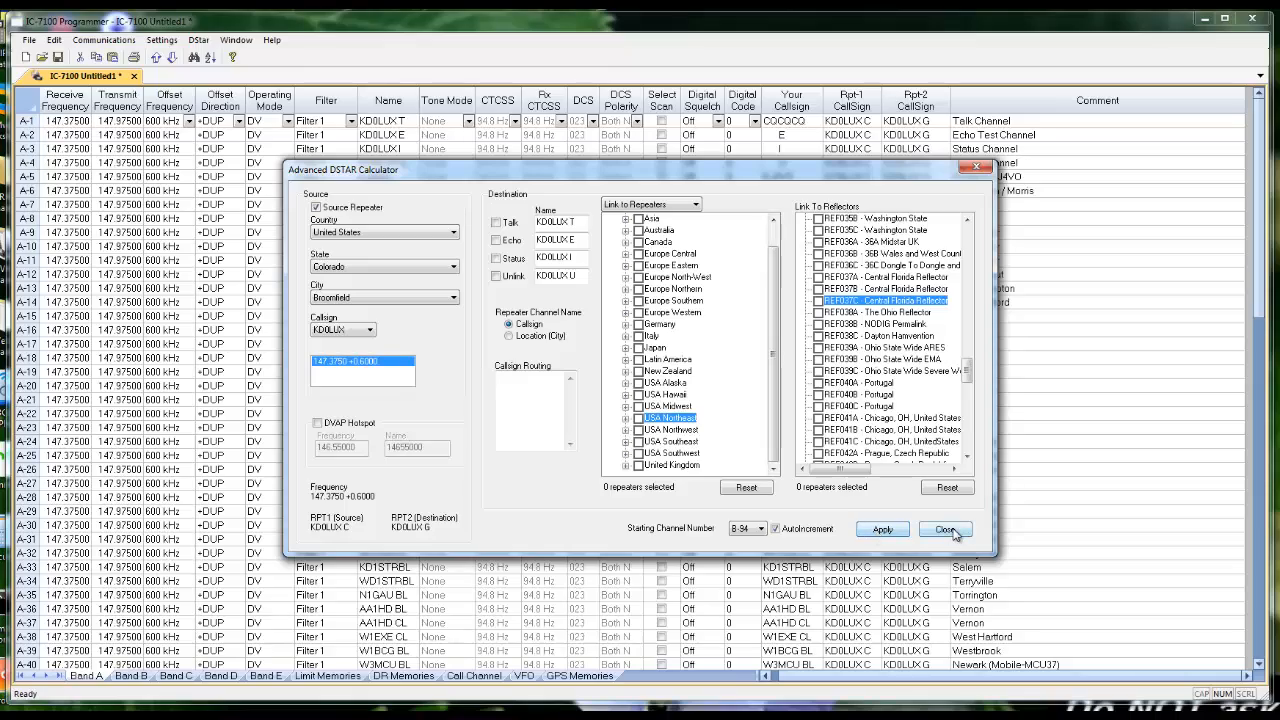
{"action": "left_click", "coordinate": [944, 528]}
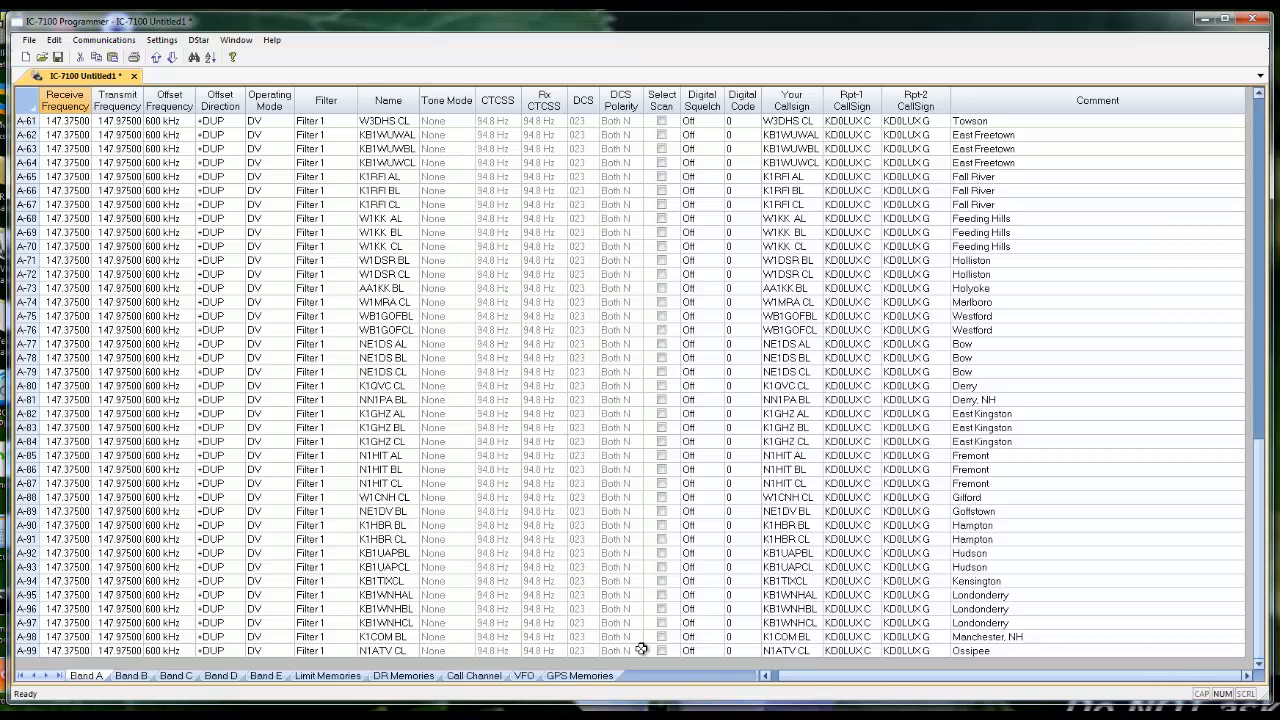
- Check the generated channels in Band B and Band A, then move to the empty Band C
{"action": "left_click", "coordinate": [132, 676]}
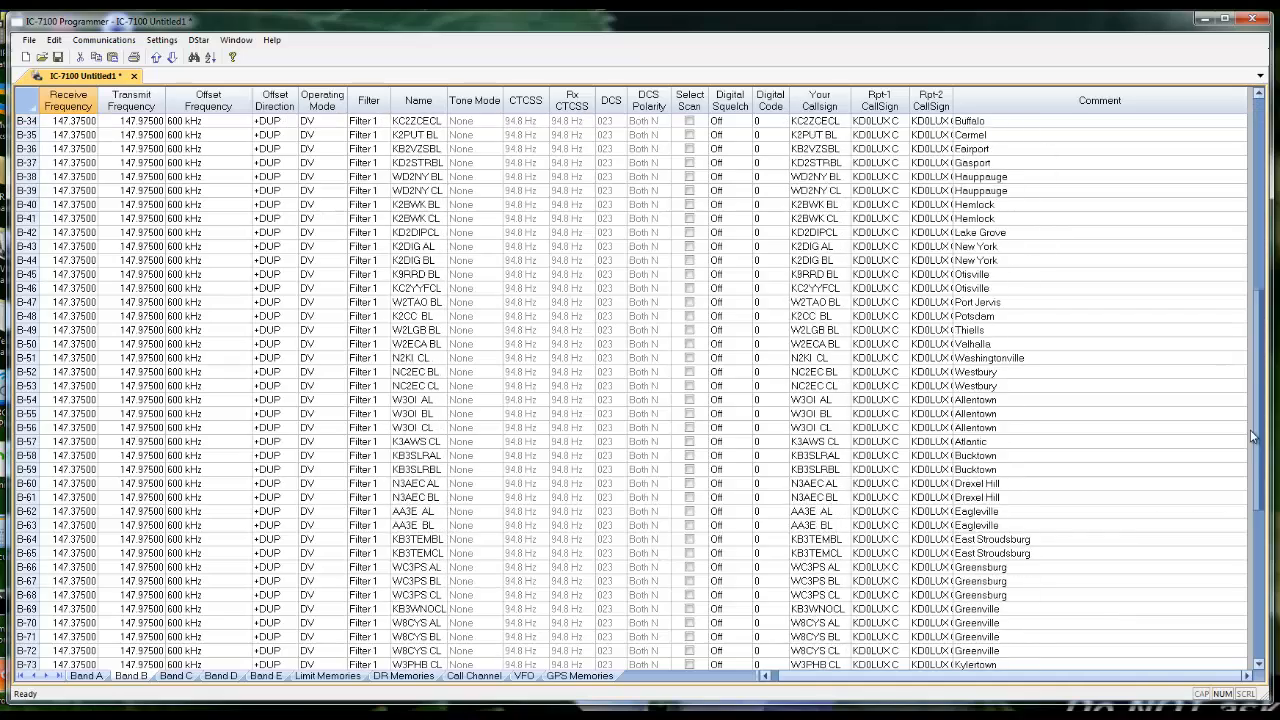
{"action": "scroll", "scroll_direction": "down", "scroll_amount": 3}
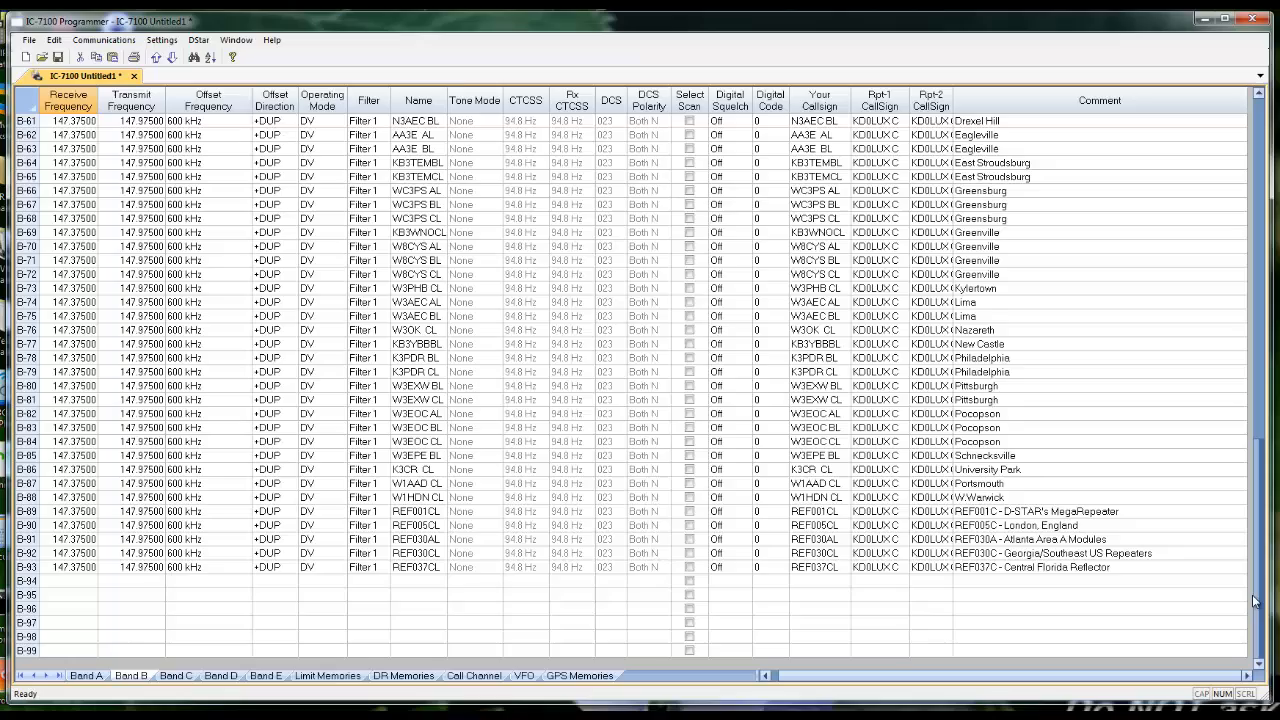
{"action": "mouse_move", "coordinate": [1258, 590]}
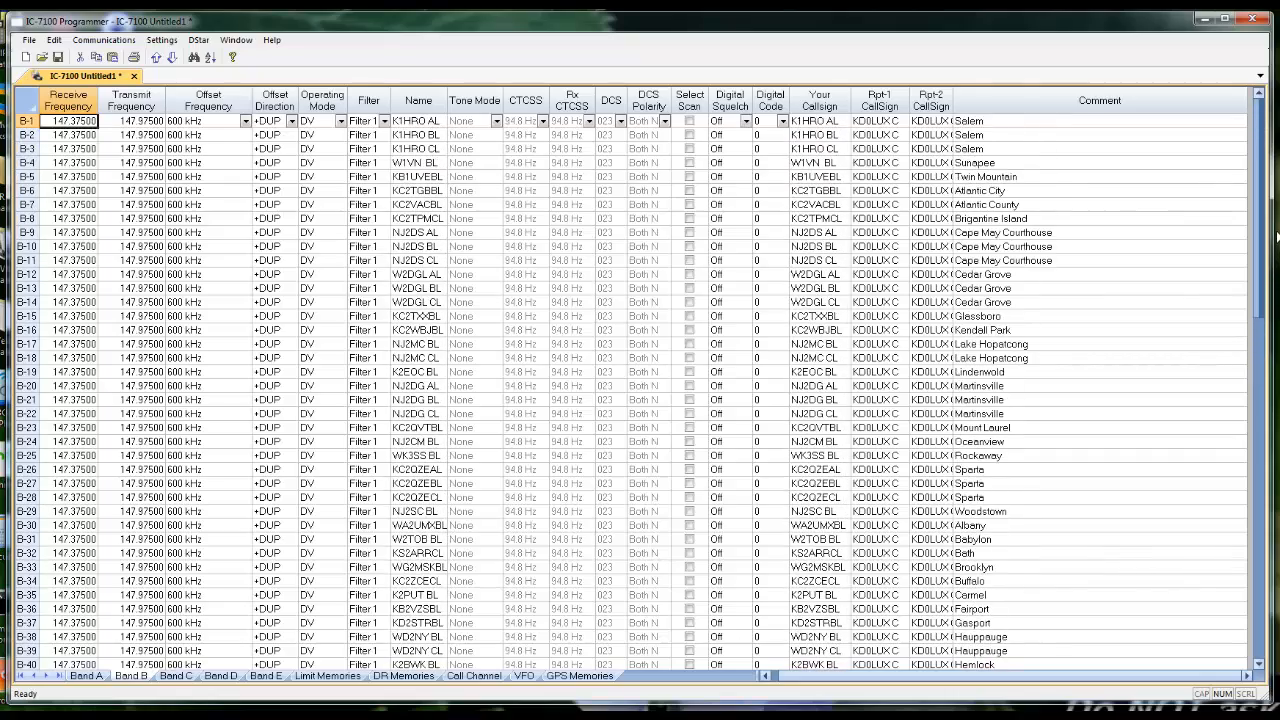
{"action": "scroll", "scroll_direction": "down", "scroll_amount": 3}
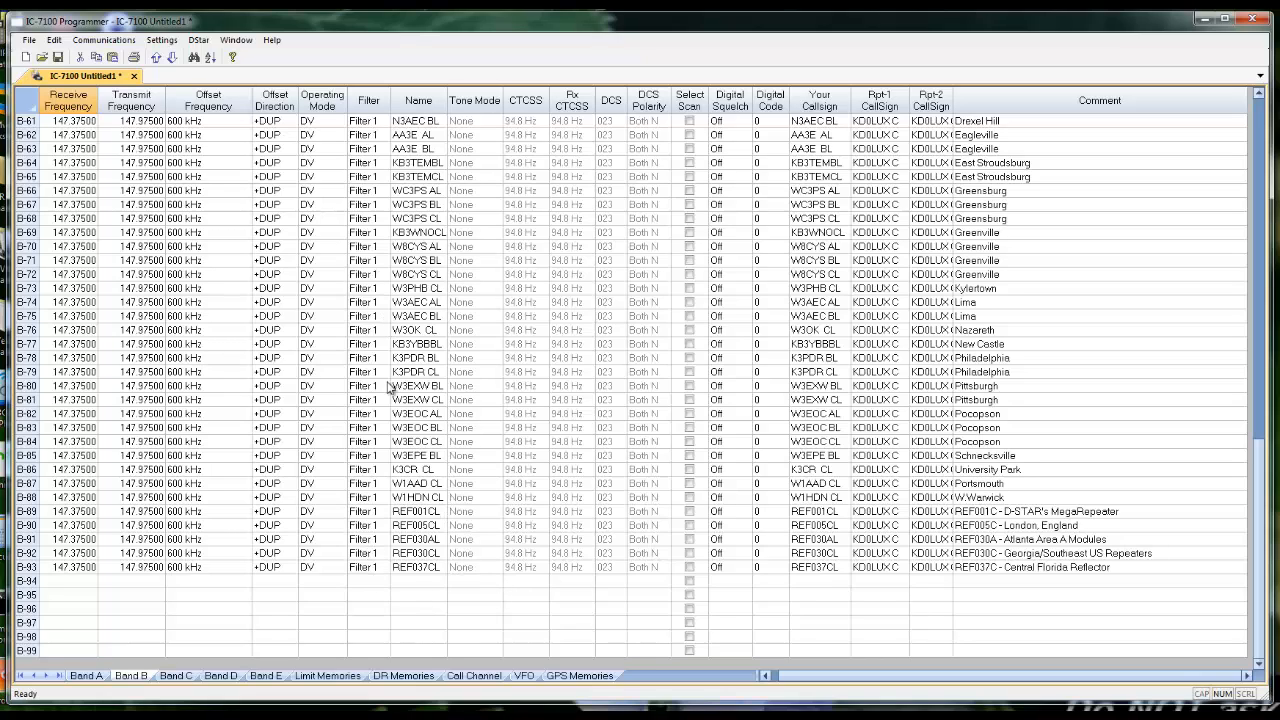
{"action": "left_click", "coordinate": [84, 676]}
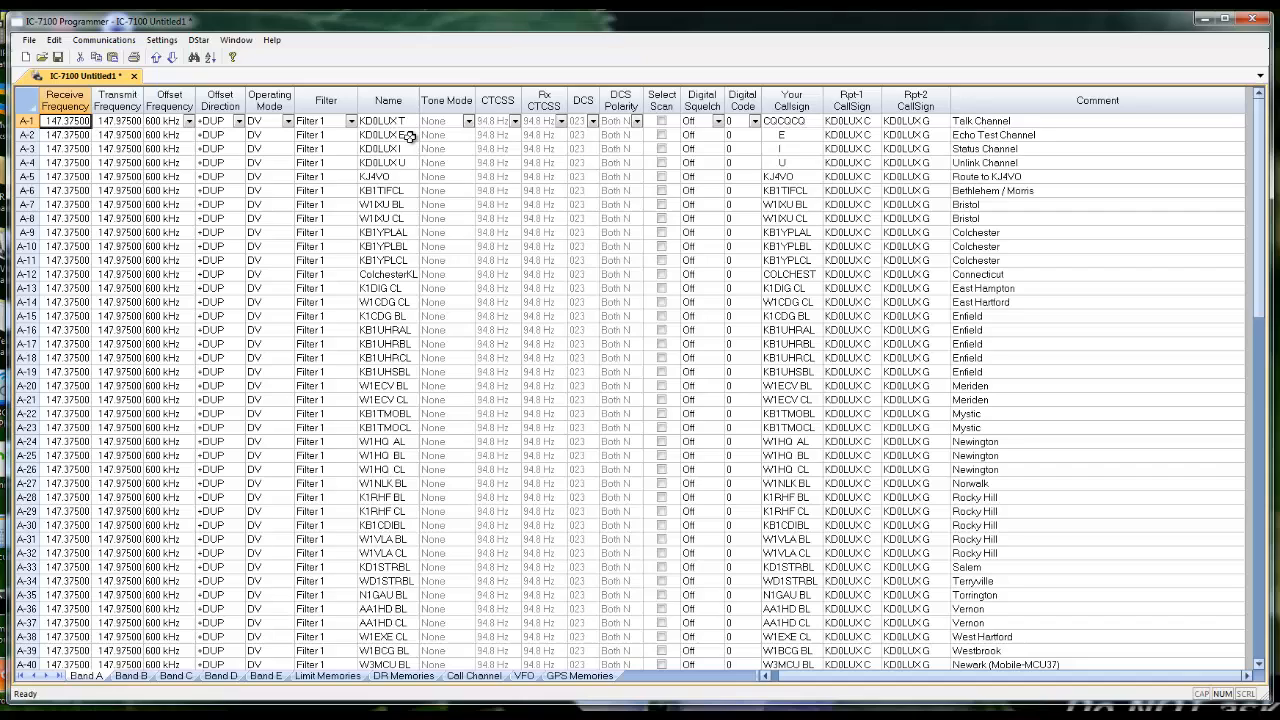
{"action": "mouse_move", "coordinate": [412, 162]}
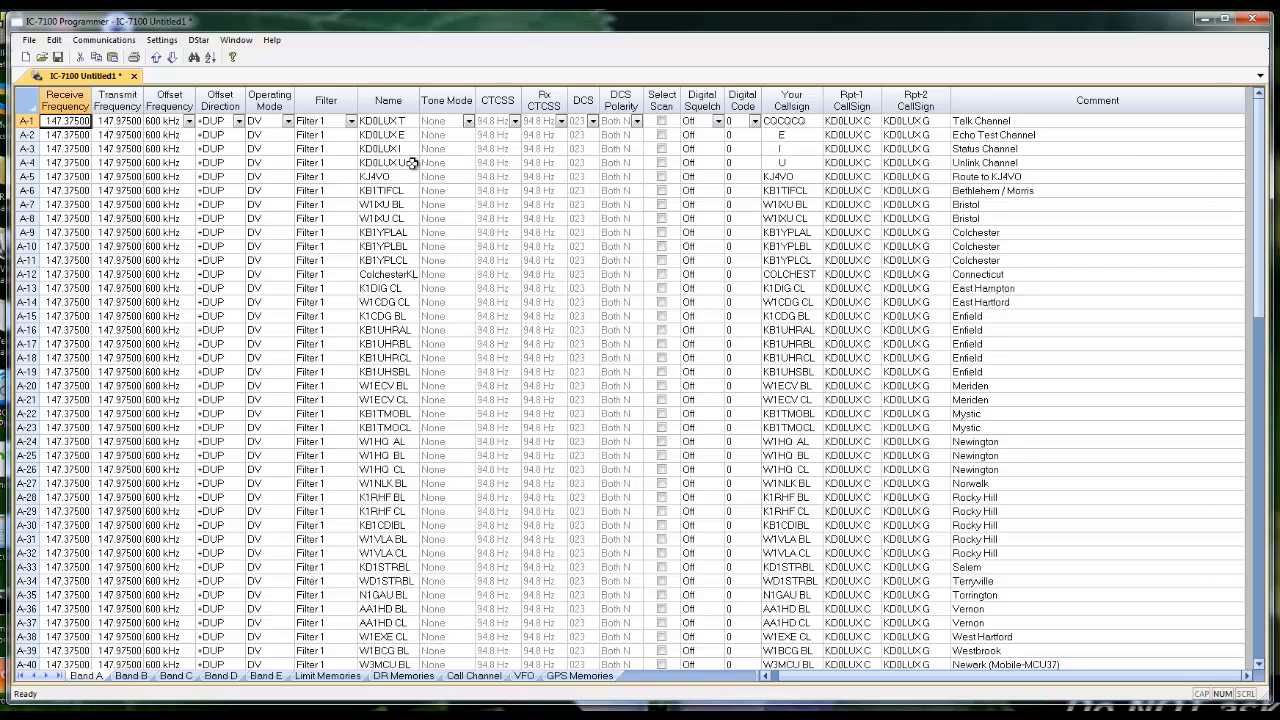
{"action": "mouse_move", "coordinate": [396, 422]}
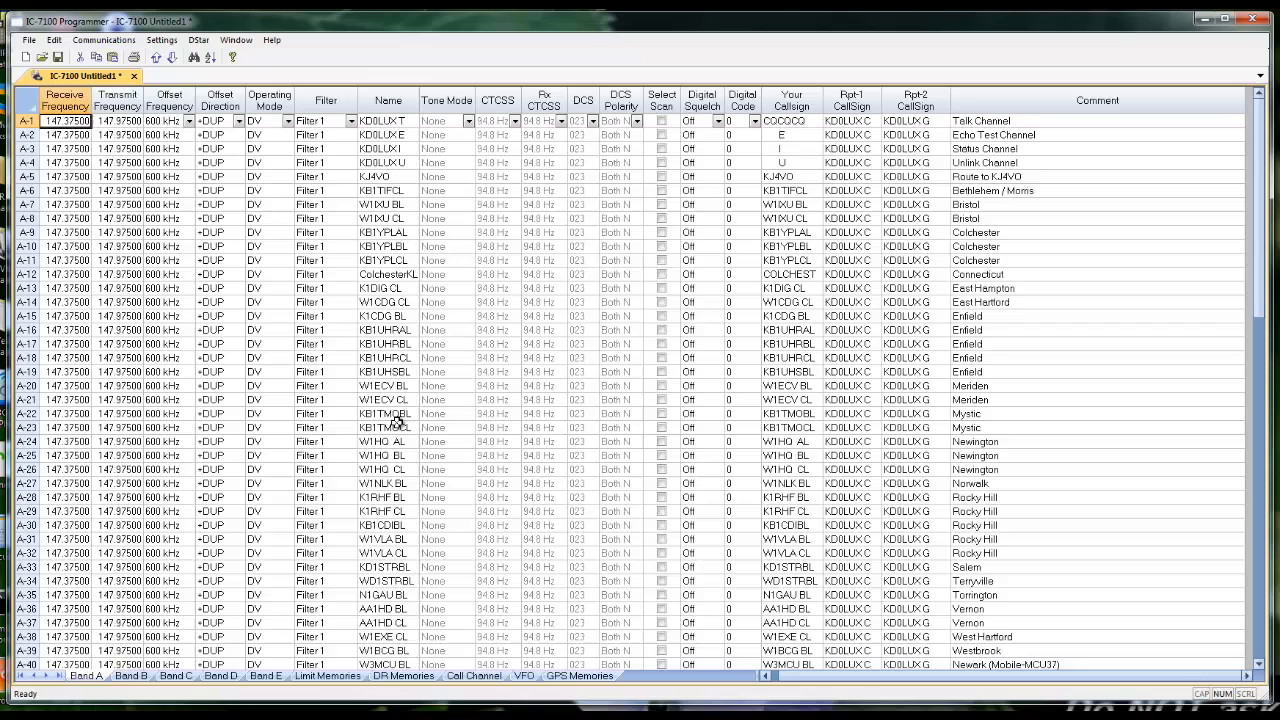
{"action": "mouse_move", "coordinate": [180, 650]}
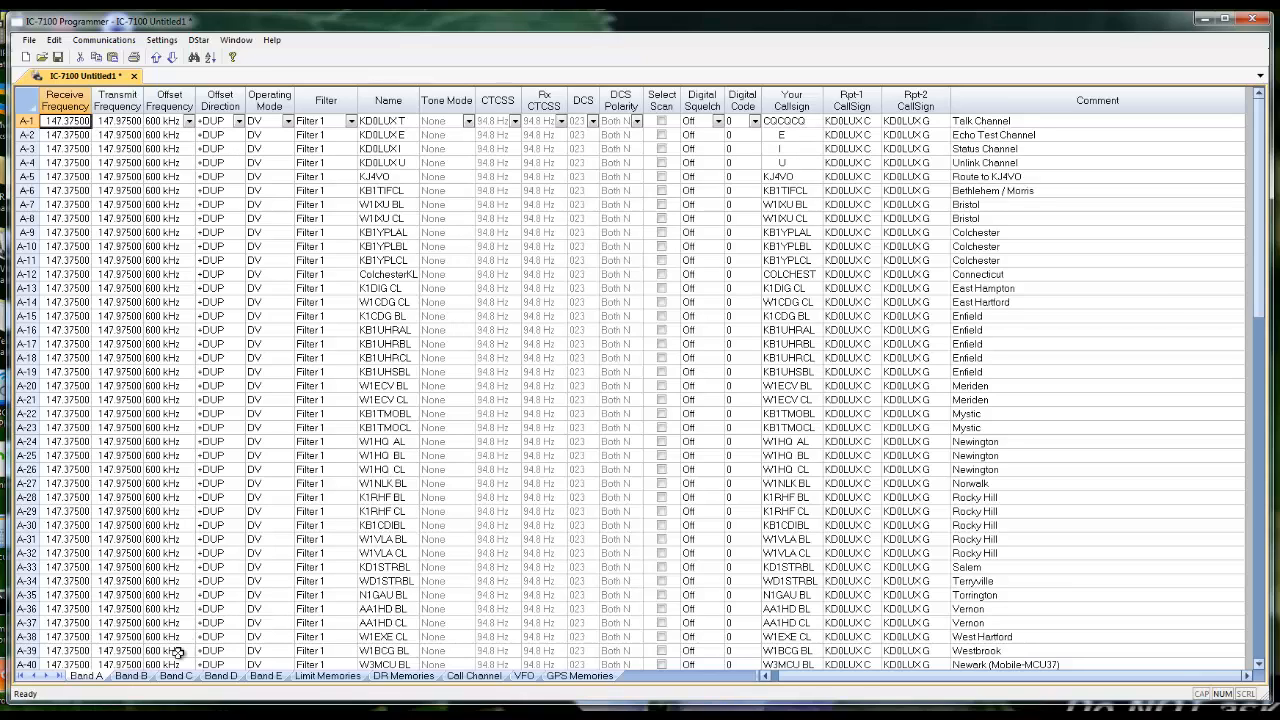
{"action": "left_click", "coordinate": [176, 676]}
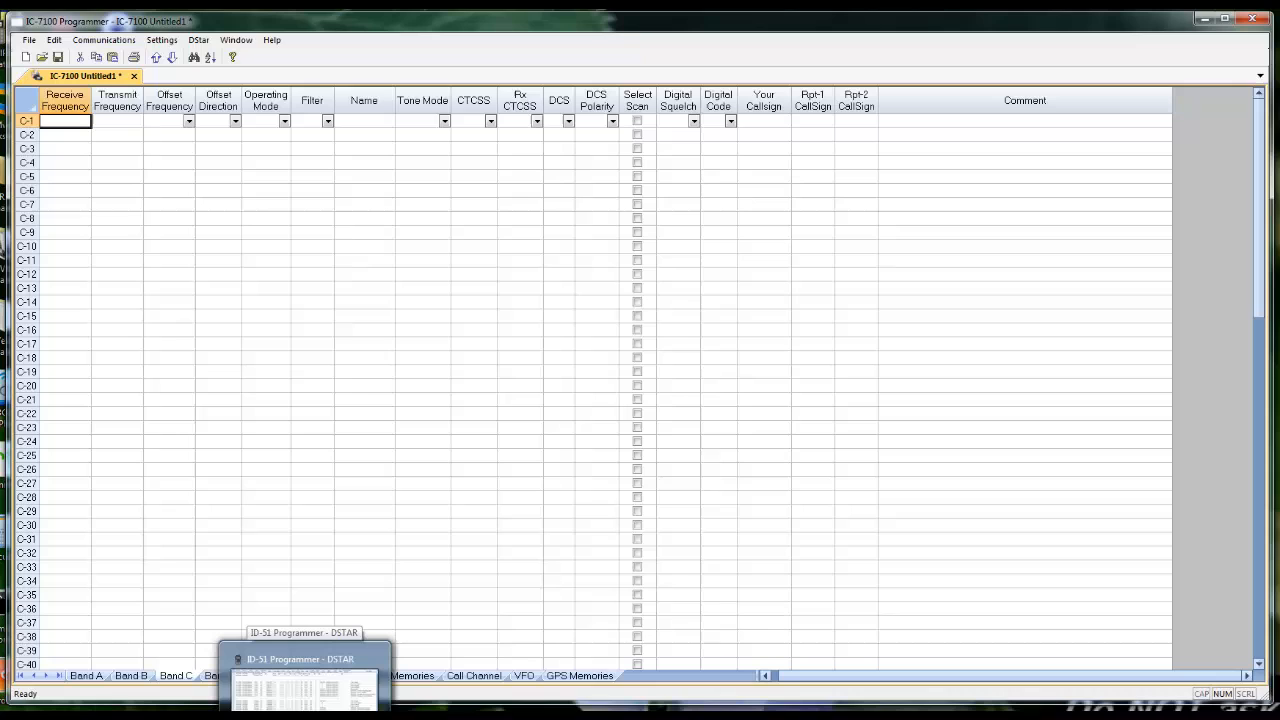
- Copy the selected ID-51 Programmer channels into Band C, then move to empty Band D
{"action": "left_click", "coordinate": [304, 660]}
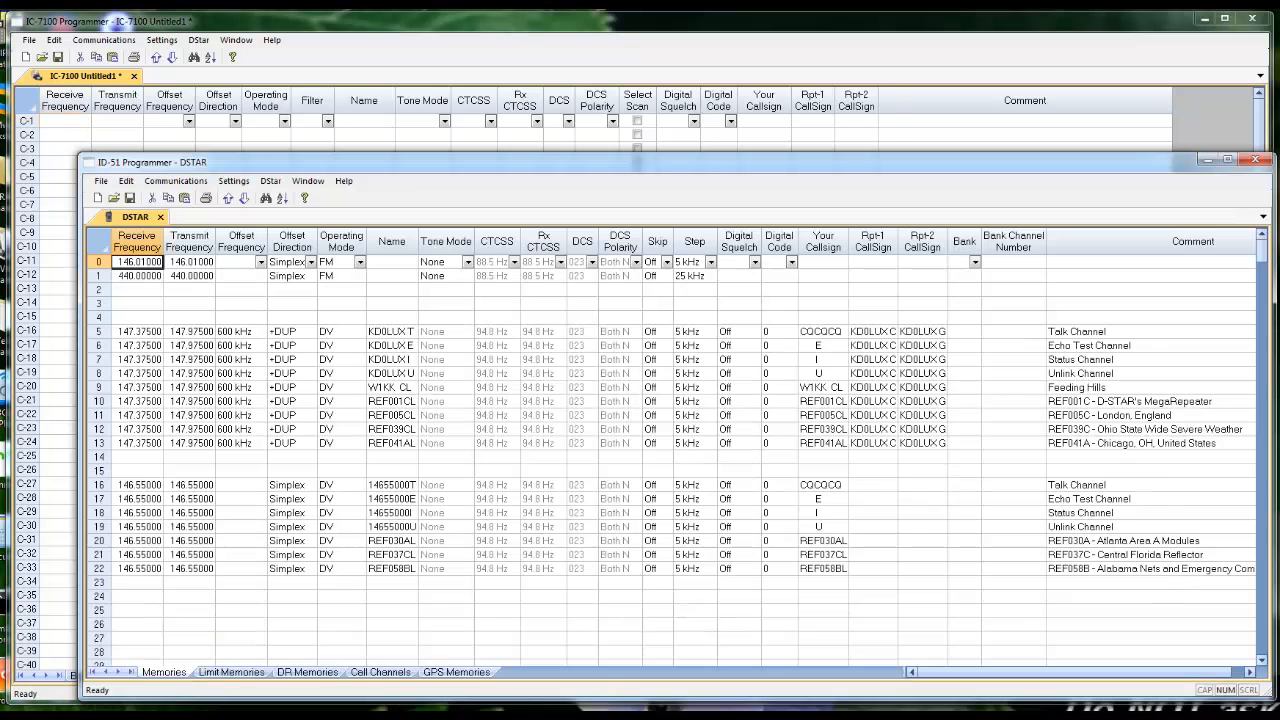
{"action": "mouse_move", "coordinate": [520, 610]}
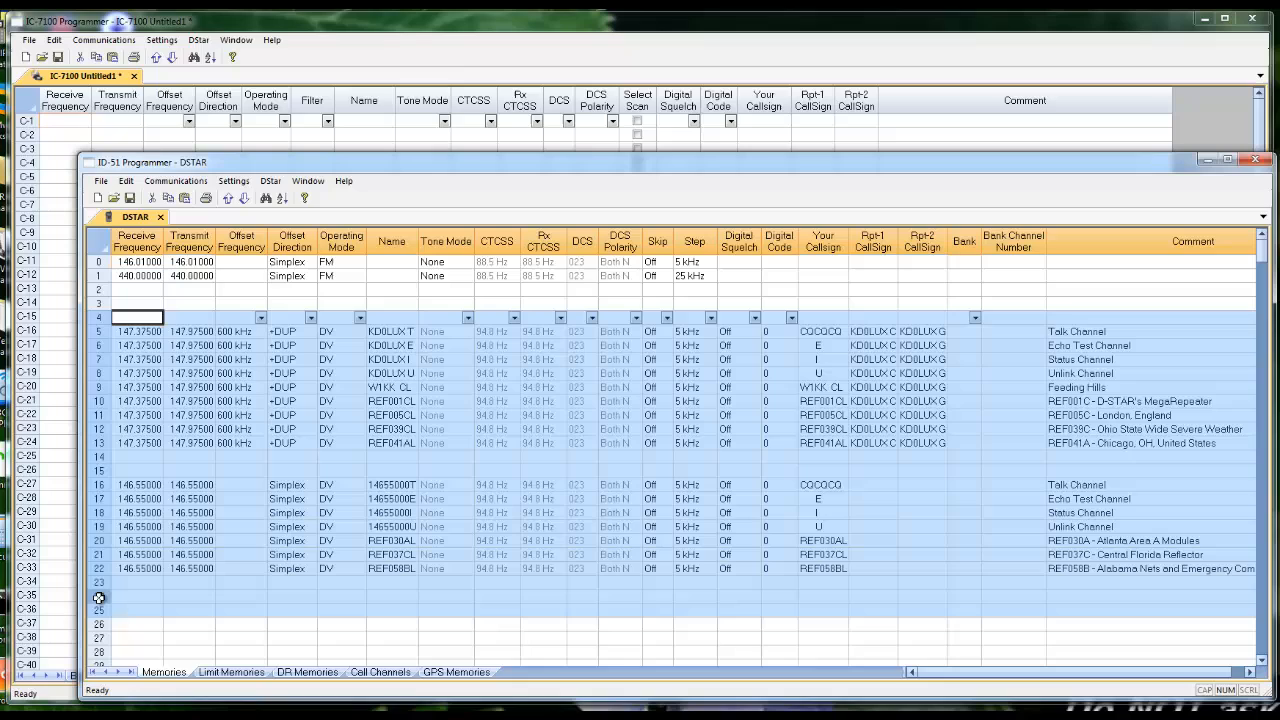
{"action": "right_click", "coordinate": [100, 596]}
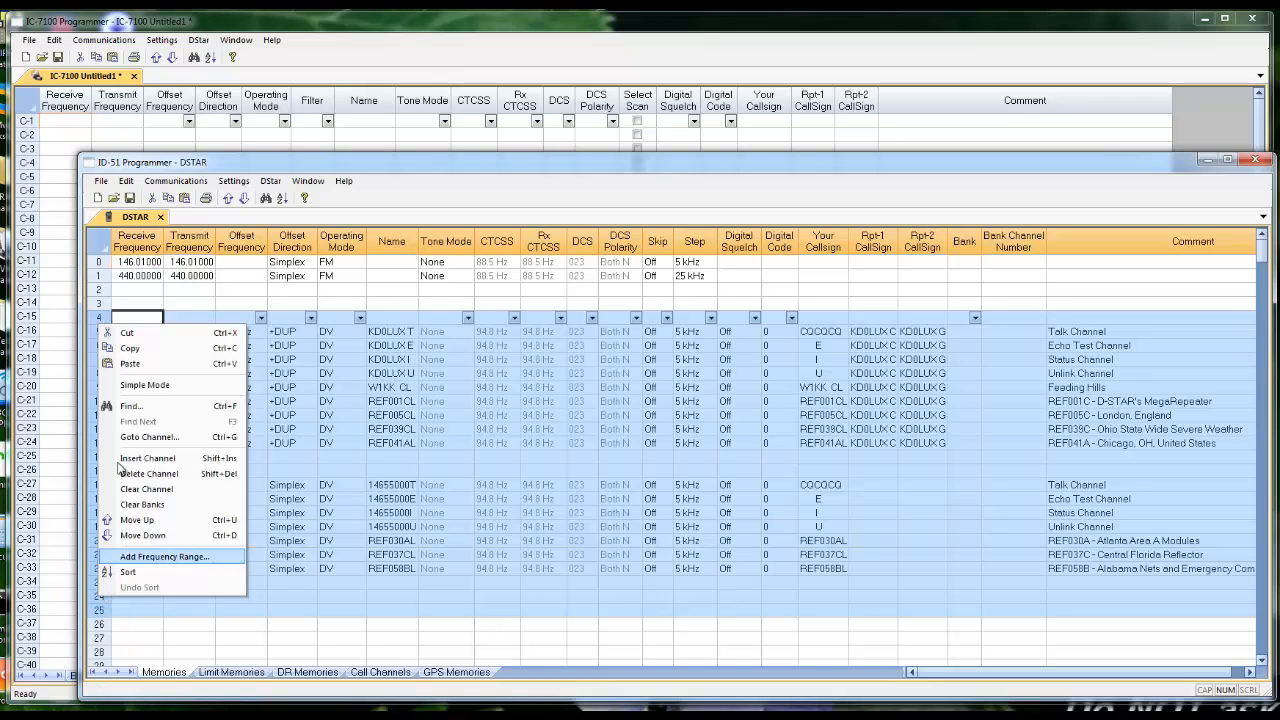
{"action": "left_click", "coordinate": [164, 556]}
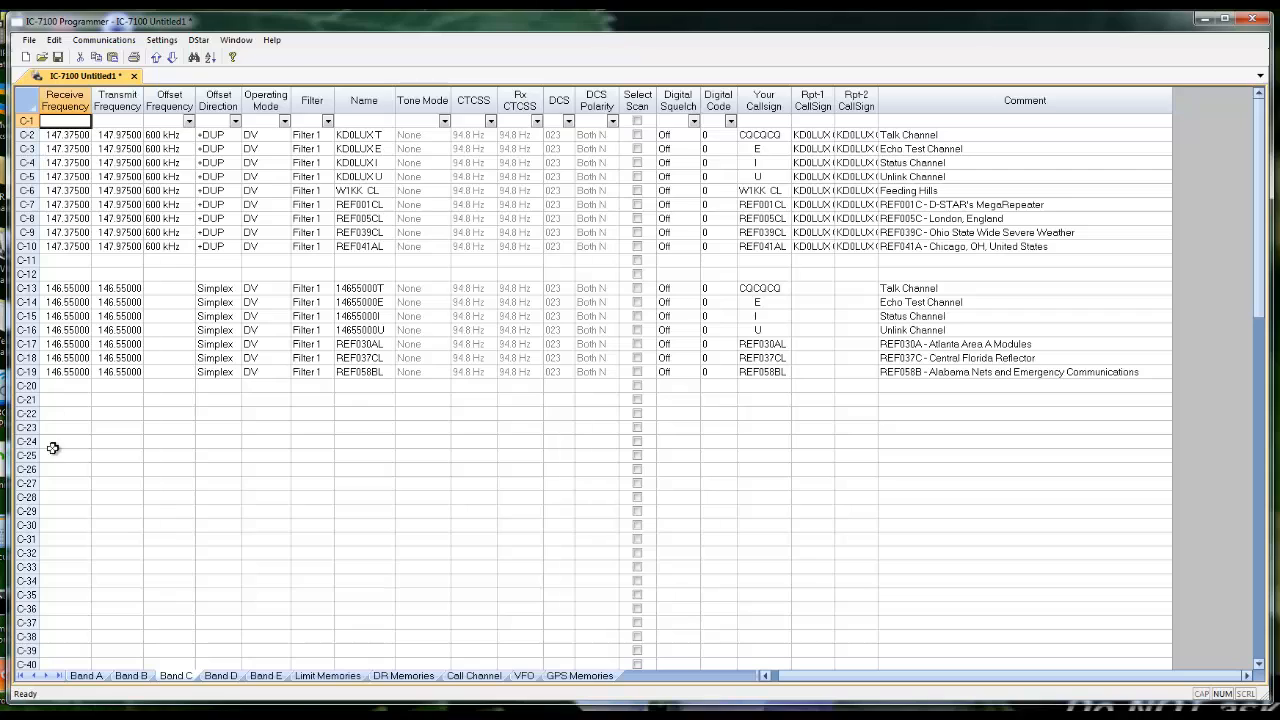
{"action": "mouse_move", "coordinate": [220, 676]}
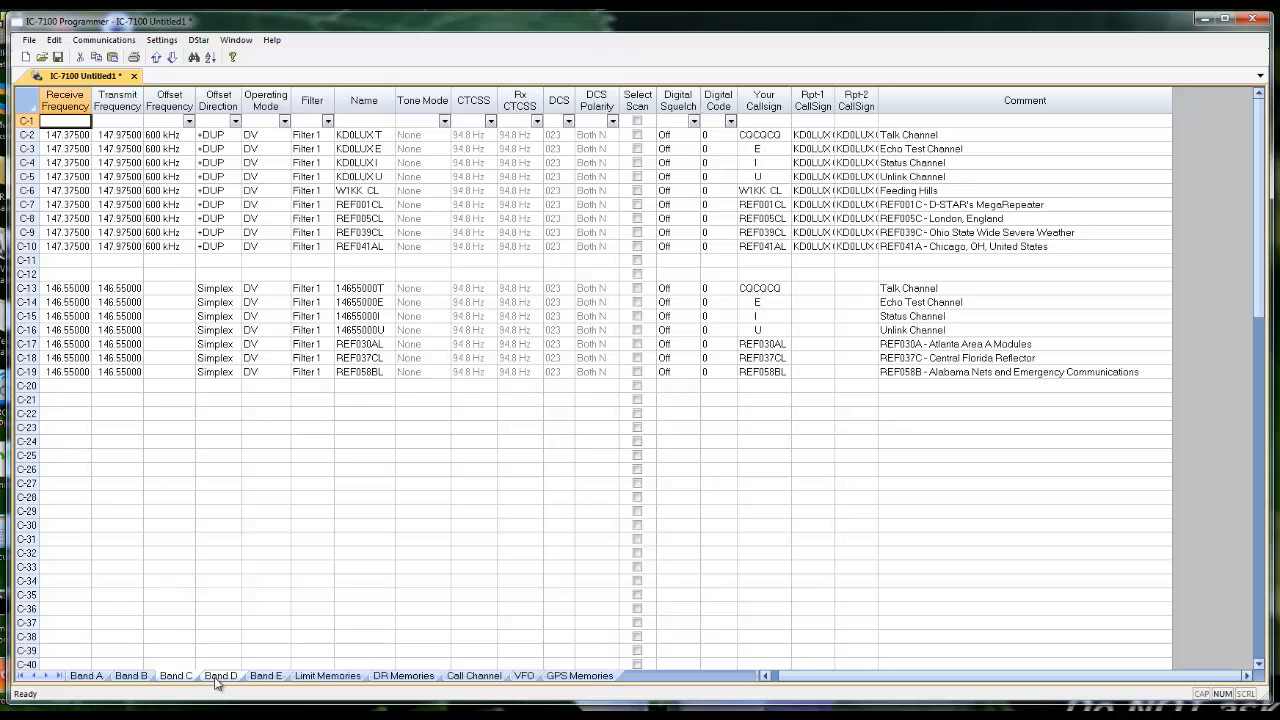
{"action": "left_click", "coordinate": [220, 676]}
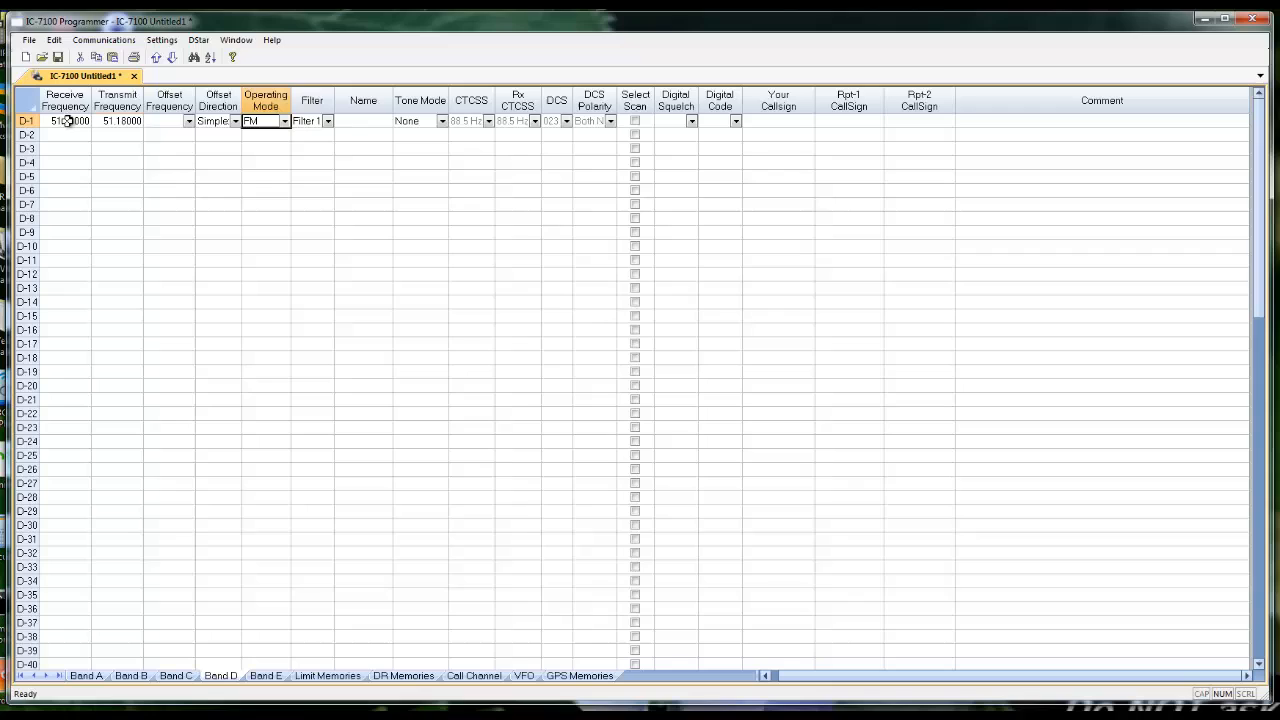
- Set D-1 to DV and enter D-2 as 24.93500 DV with Your Callsign CQCQCQ
{"action": "left_click", "coordinate": [284, 120]}
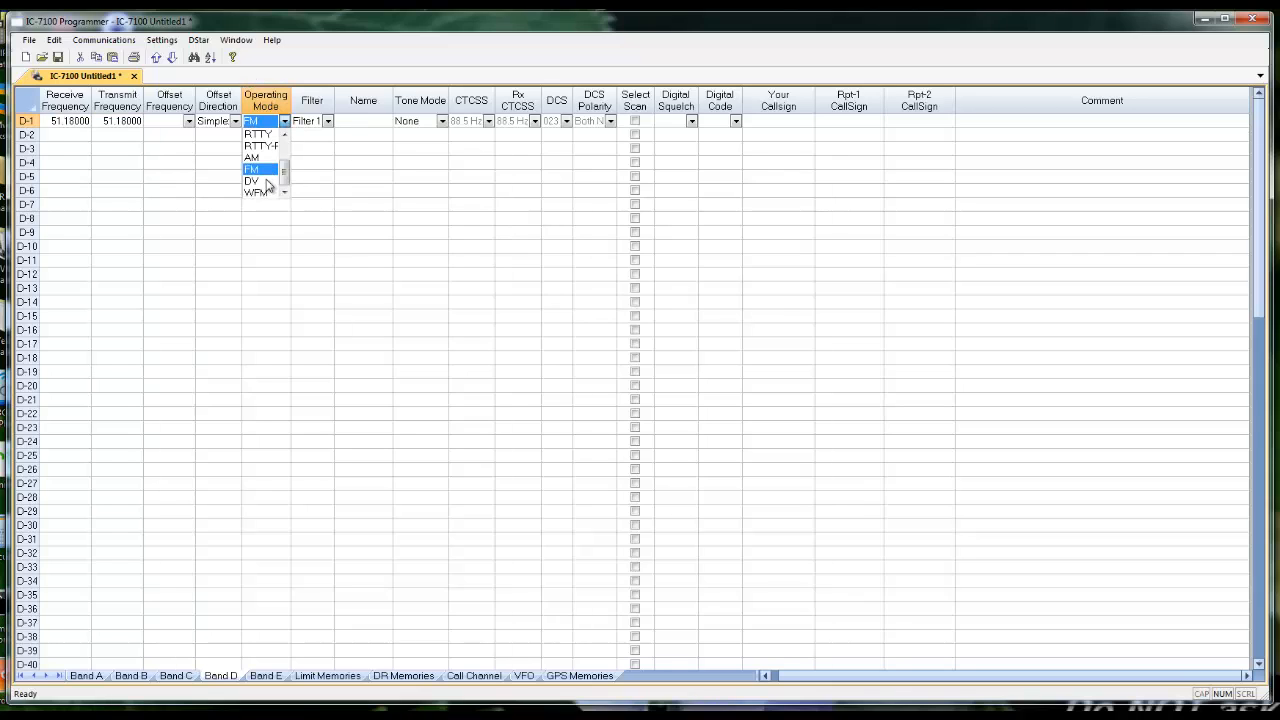
{"action": "left_click", "coordinate": [252, 180]}
{"action": "type", "text": "CQCQCQ"}
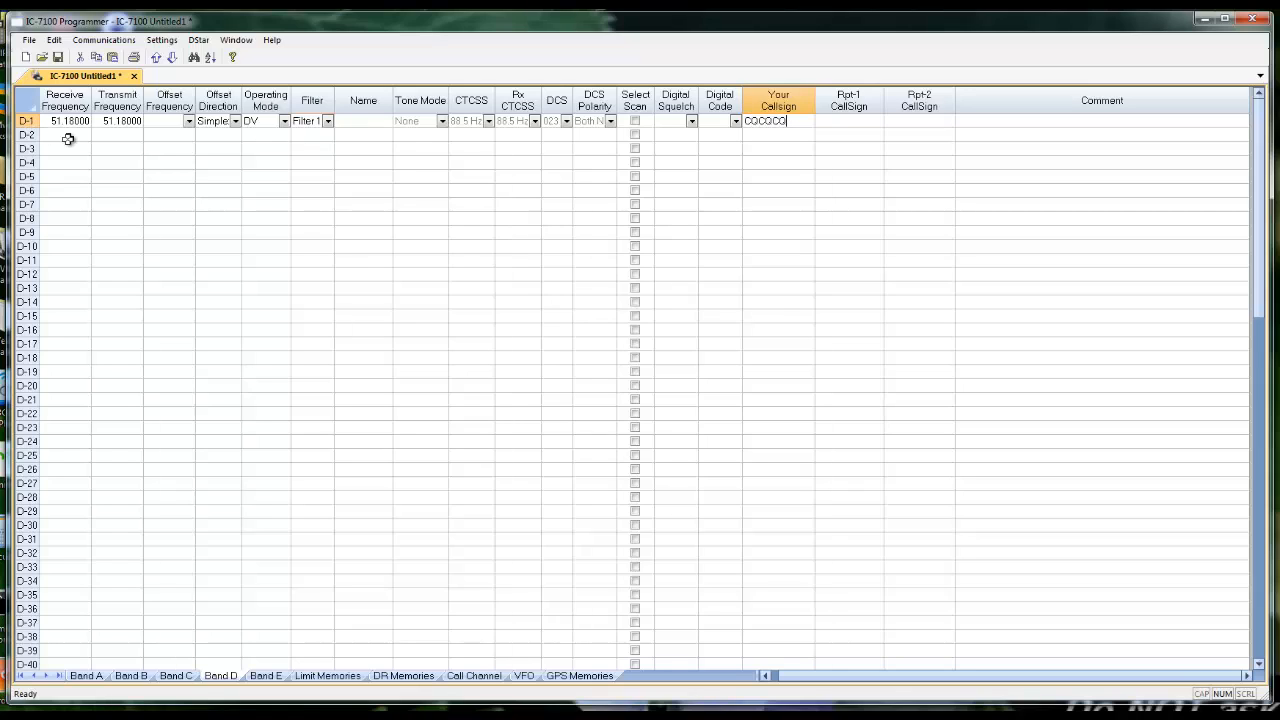
{"action": "left_click", "coordinate": [64, 136]}
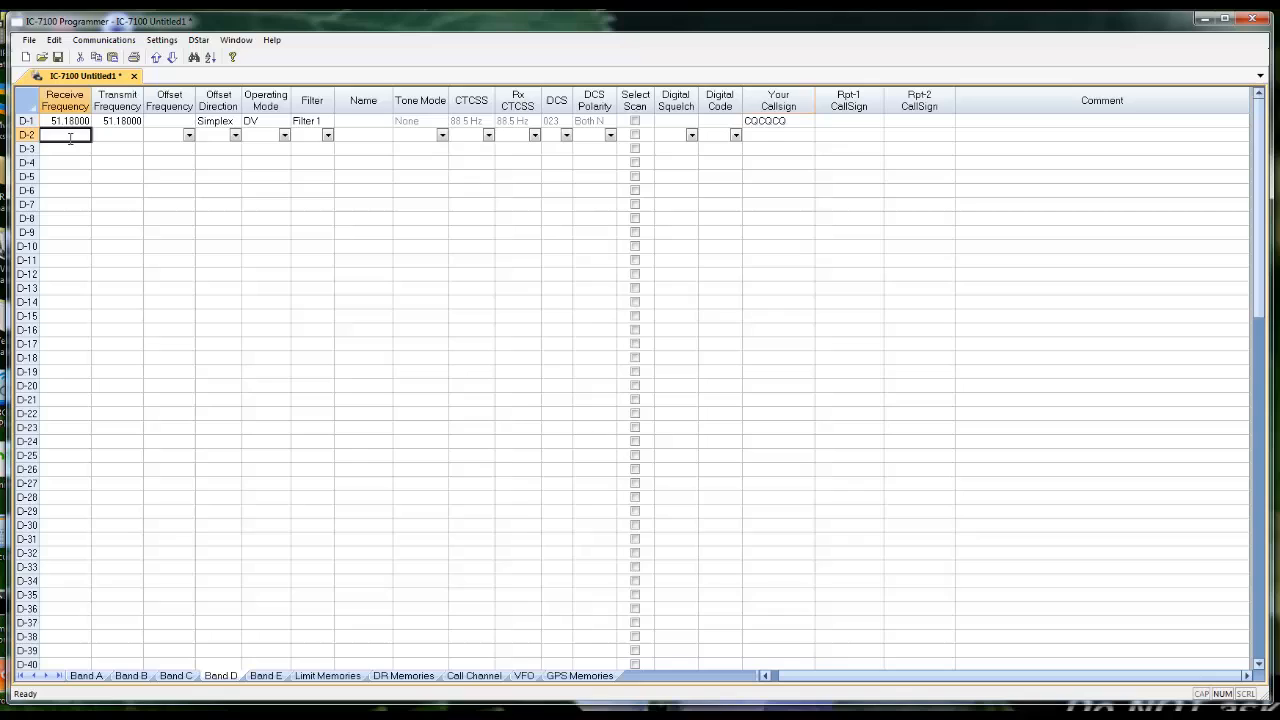
{"action": "type", "text": "24.93500"}
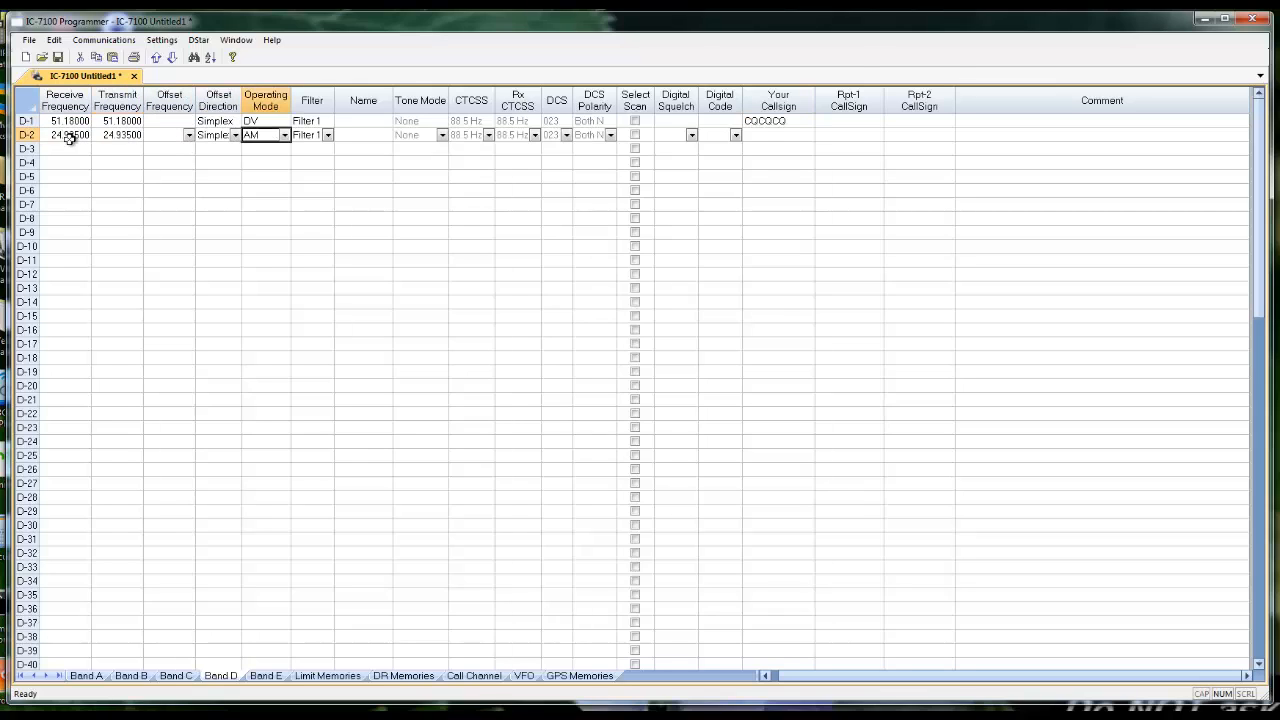
{"action": "left_click", "coordinate": [260, 136]}
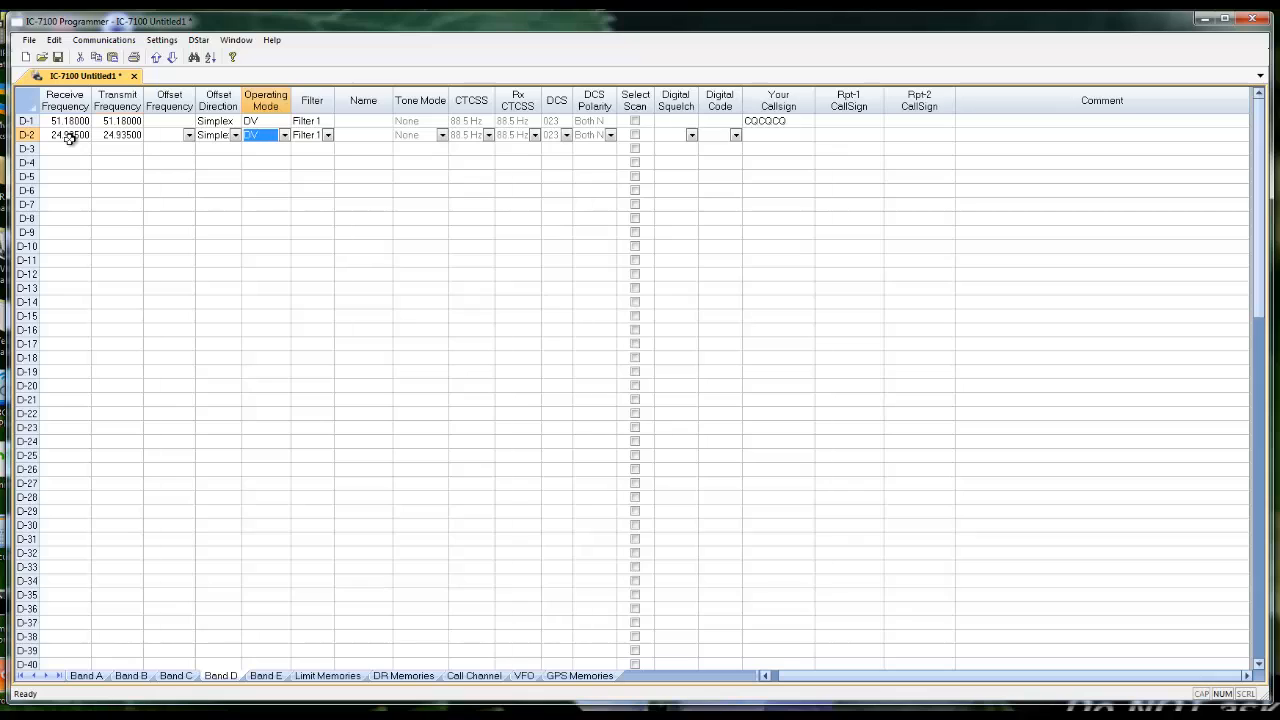
{"action": "left_click", "coordinate": [364, 136]}
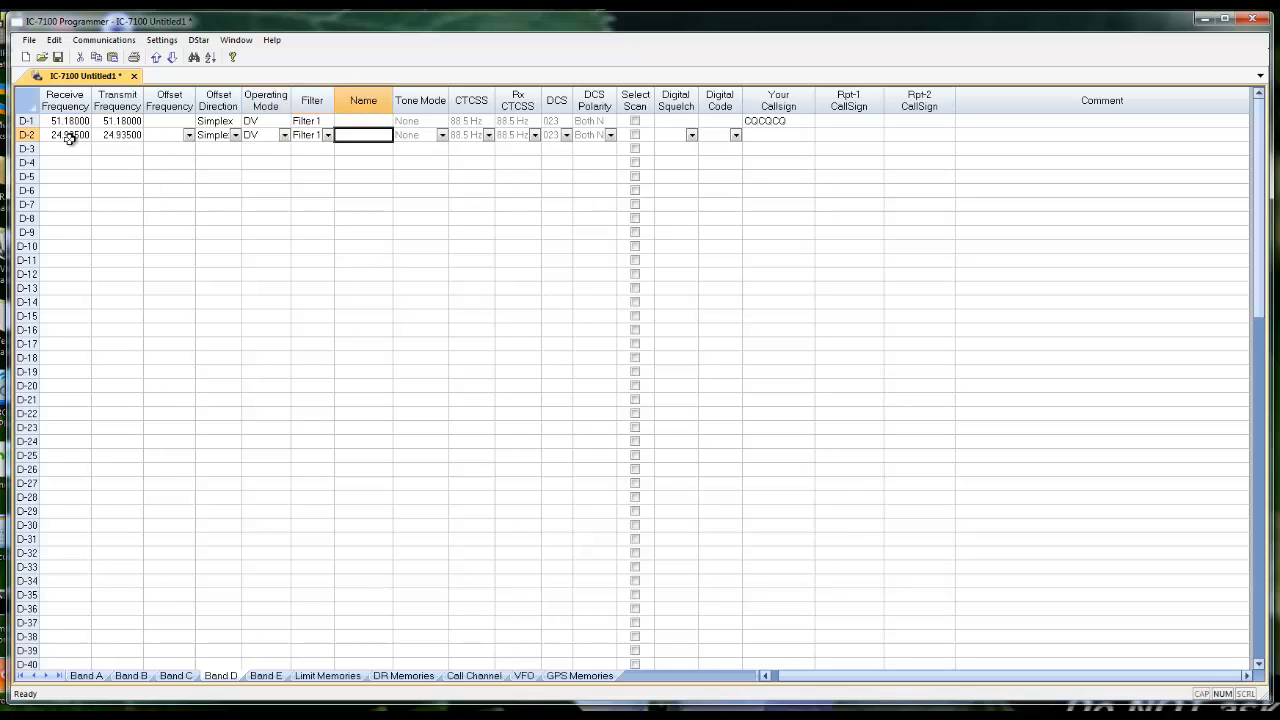
{"action": "left_click", "coordinate": [720, 136]}
{"action": "type", "text": "CQCQC"}
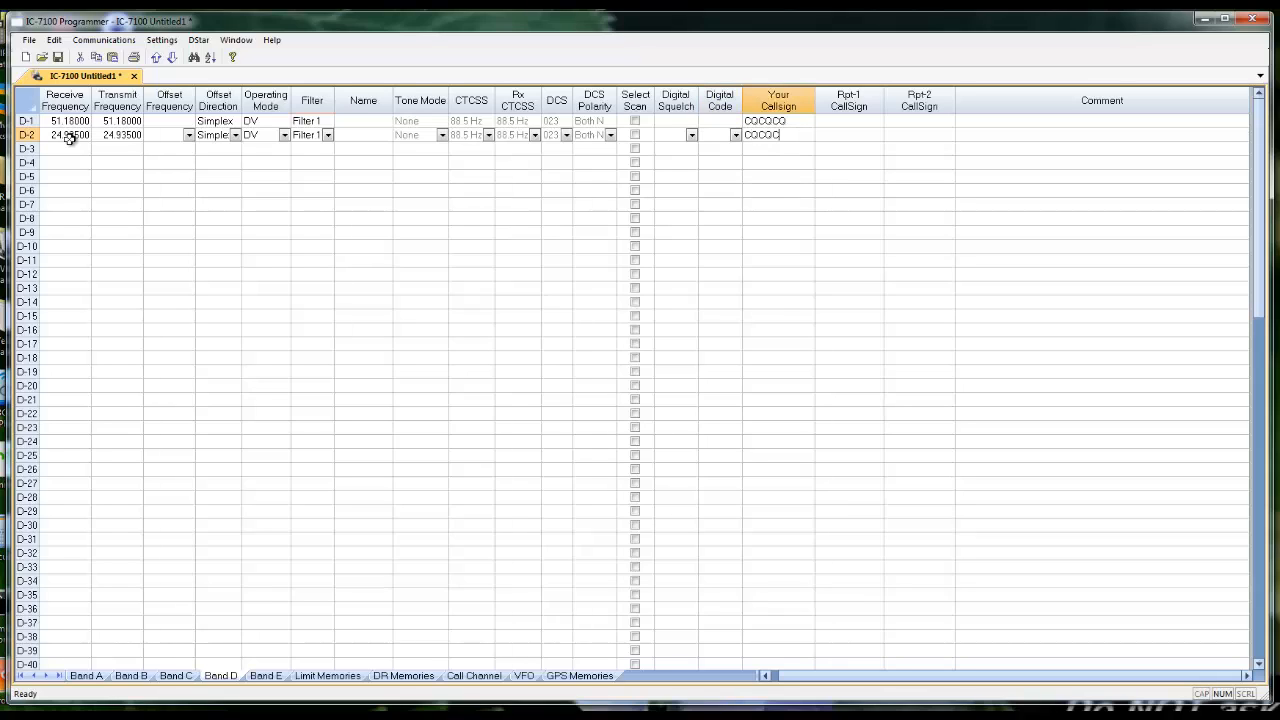
{"action": "mouse_move", "coordinate": [134, 56]}
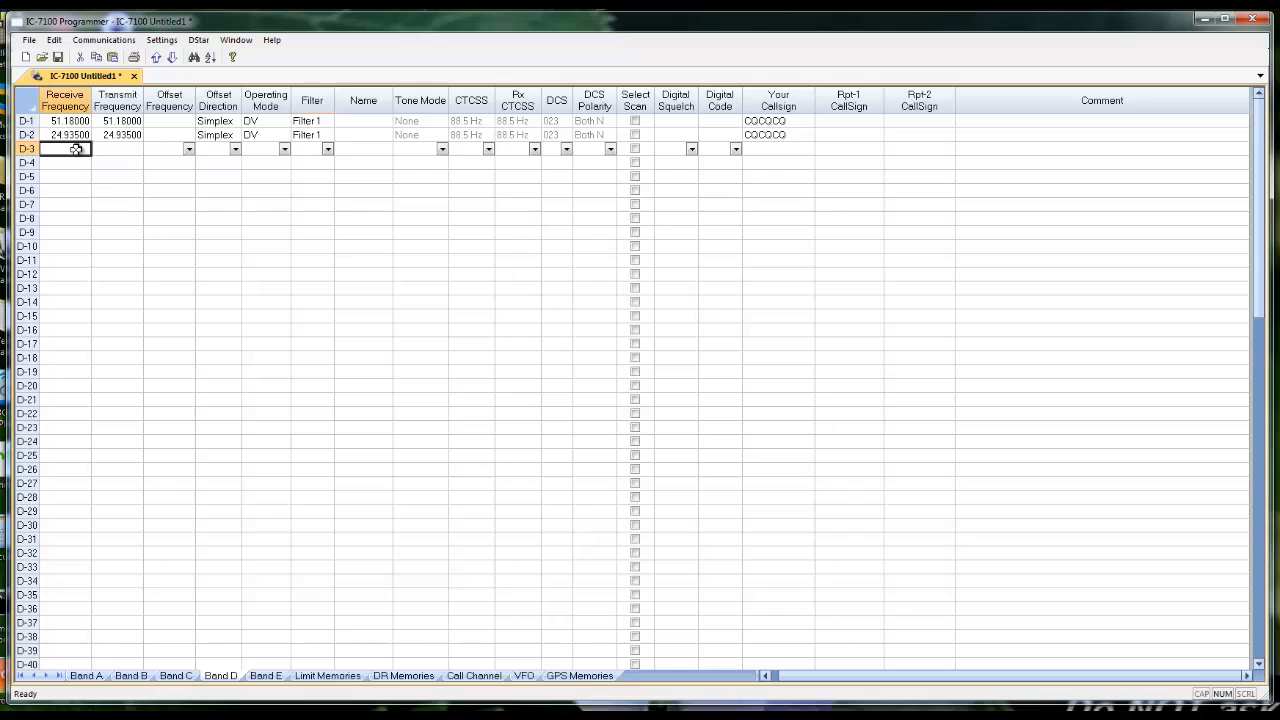
- Enter D-3 18.10000 DV with CQ callsign, then frequencies 7.22000, 29.98000 and 14.00000 for the next rows
{"action": "type", "text": "18.10000"}
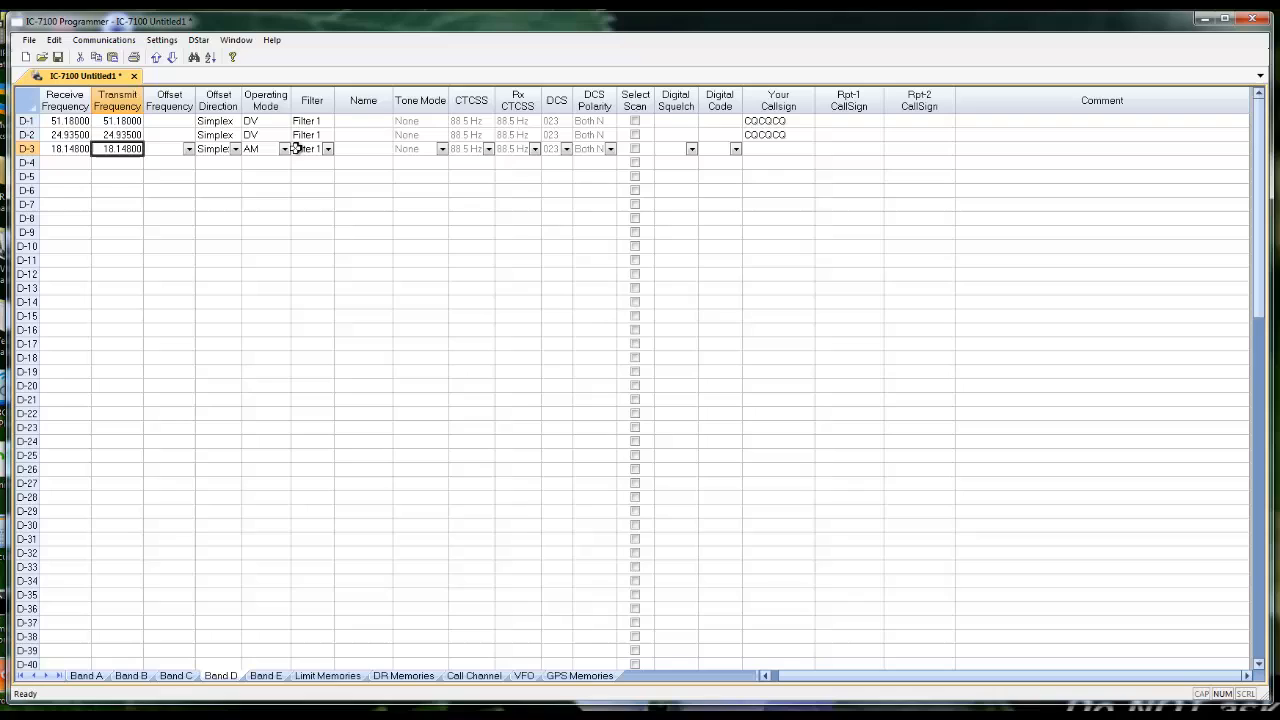
{"action": "left_click", "coordinate": [284, 148]}
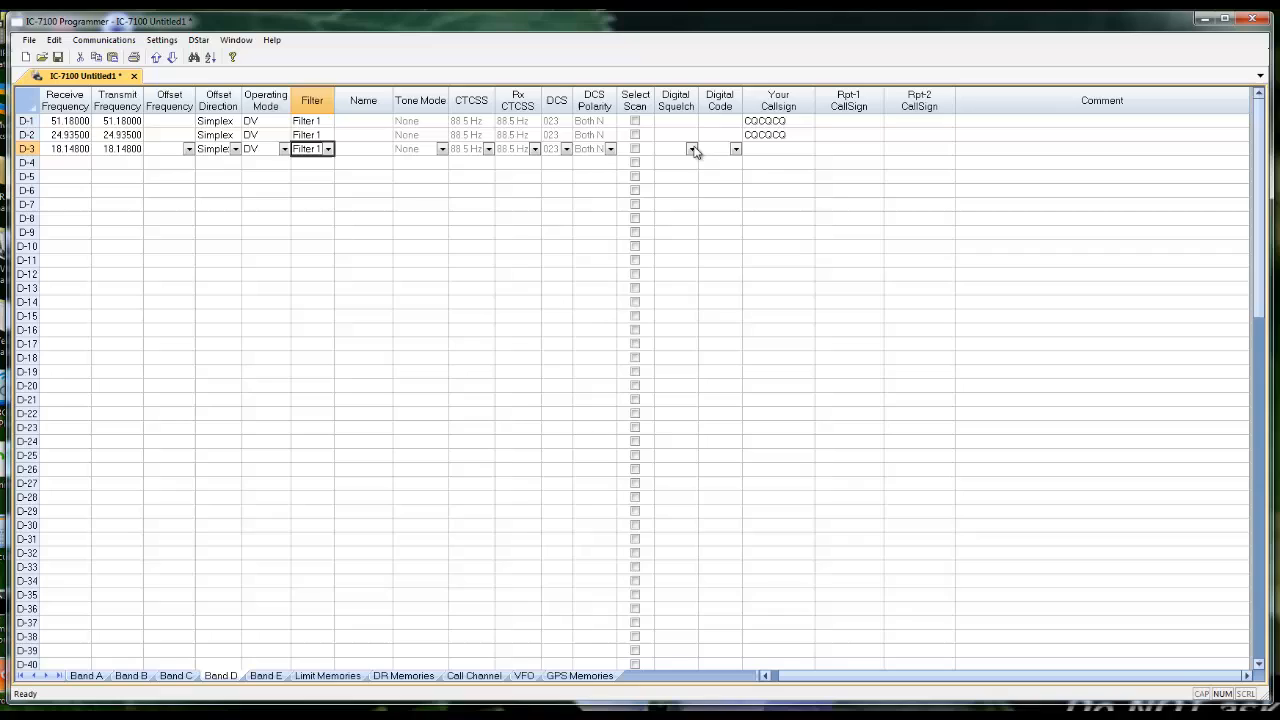
{"action": "type", "text": "CQCQCQ"}
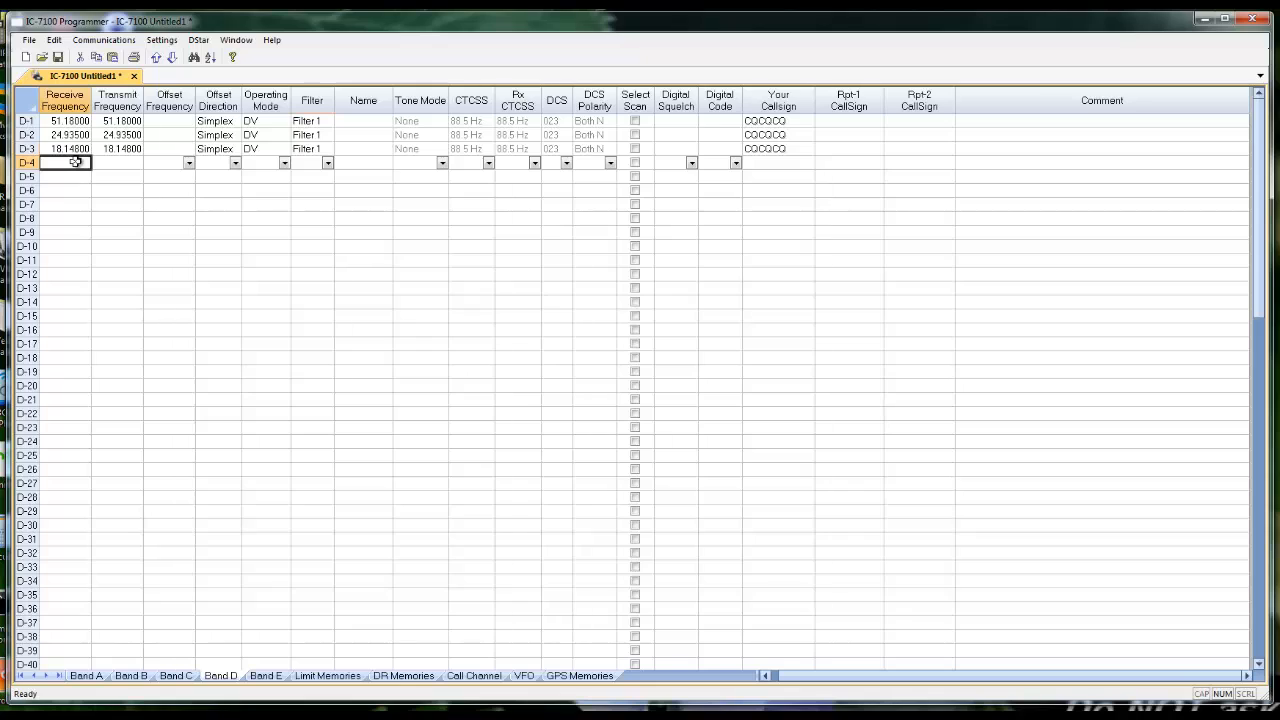
{"action": "type", "text": "7.22000"}
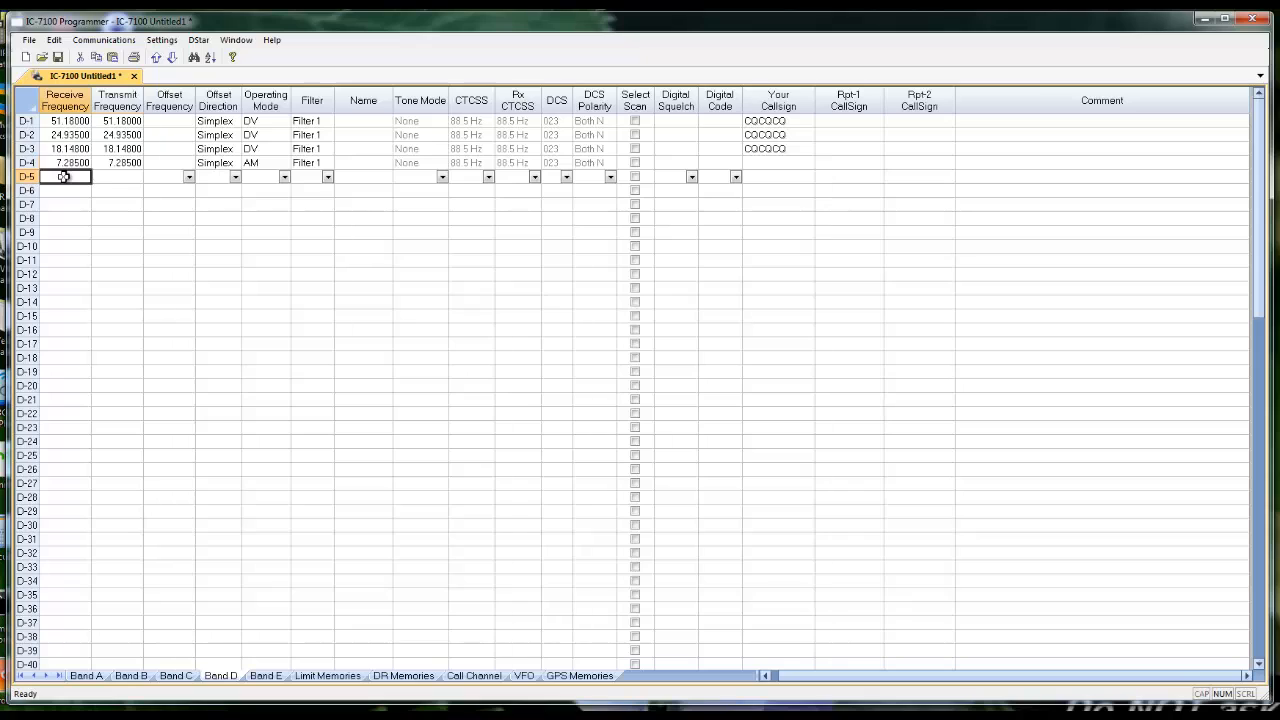
{"action": "type", "text": "29.98000"}
{"action": "left_click", "coordinate": [66, 190]}
{"action": "type", "text": "21.38000"}
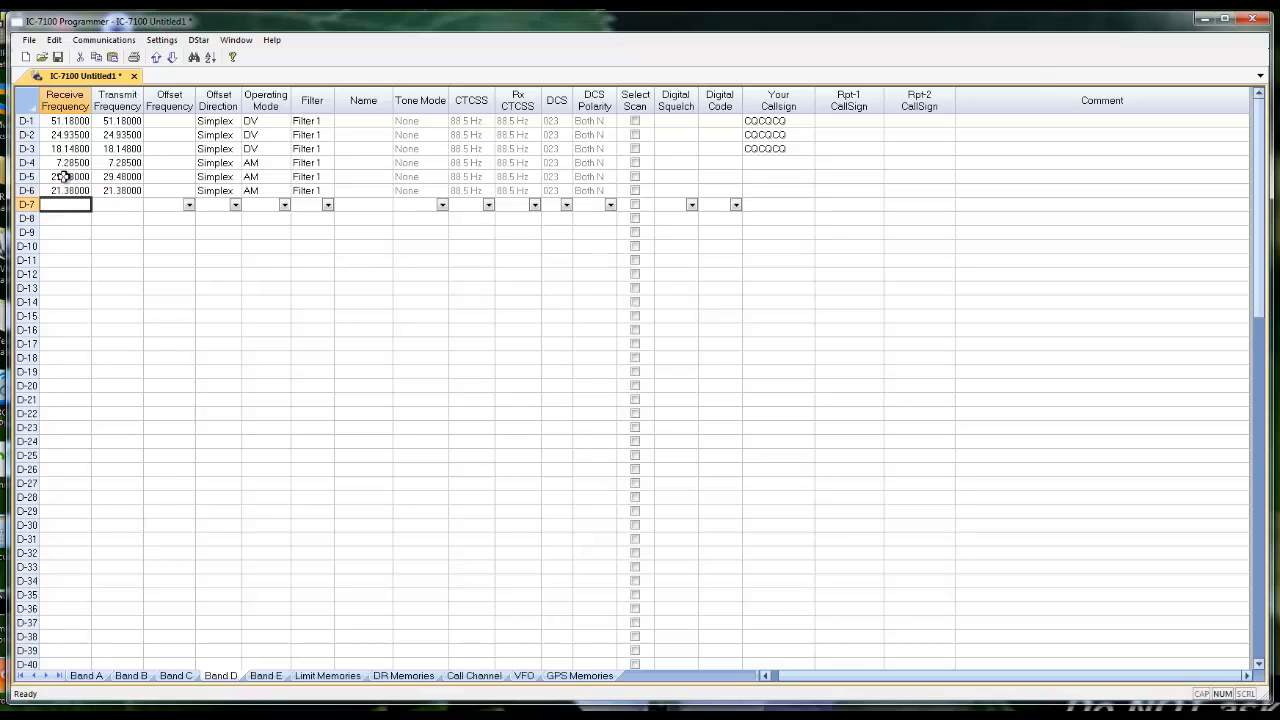
{"action": "type", "text": "14.00000"}
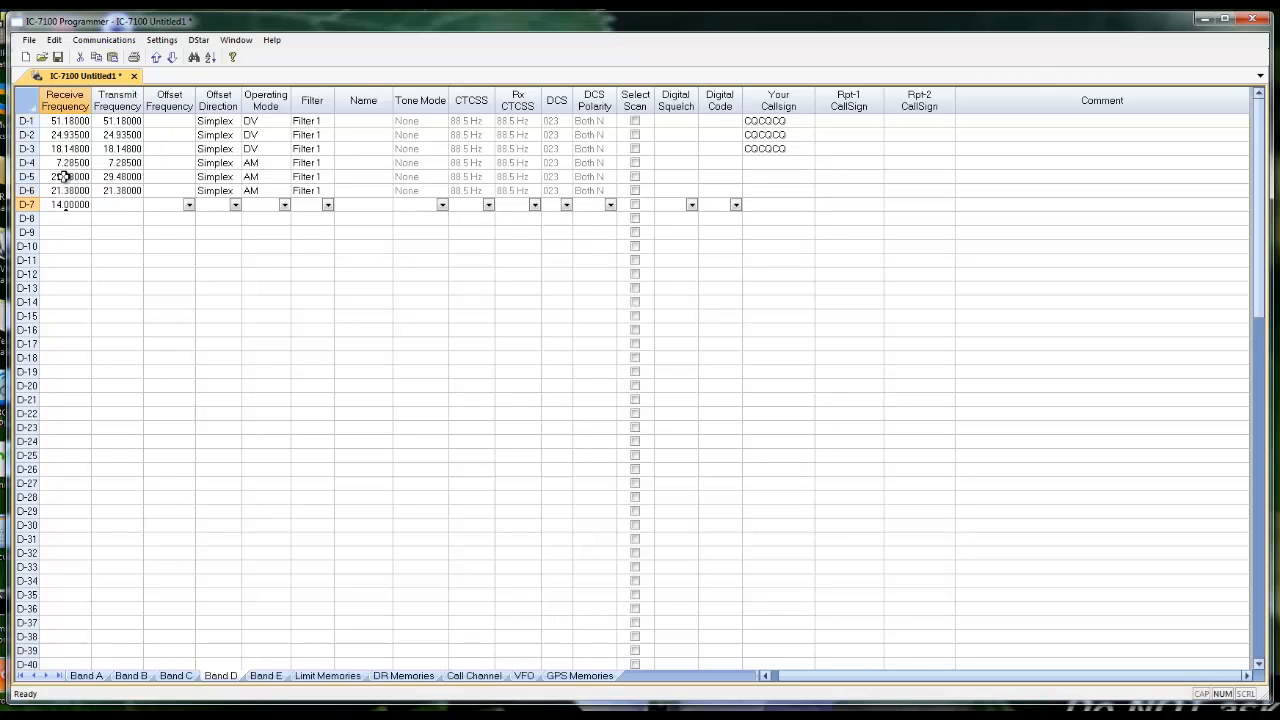
{"action": "type", "text": "14.28000"}
{"action": "key", "text": "enter"}
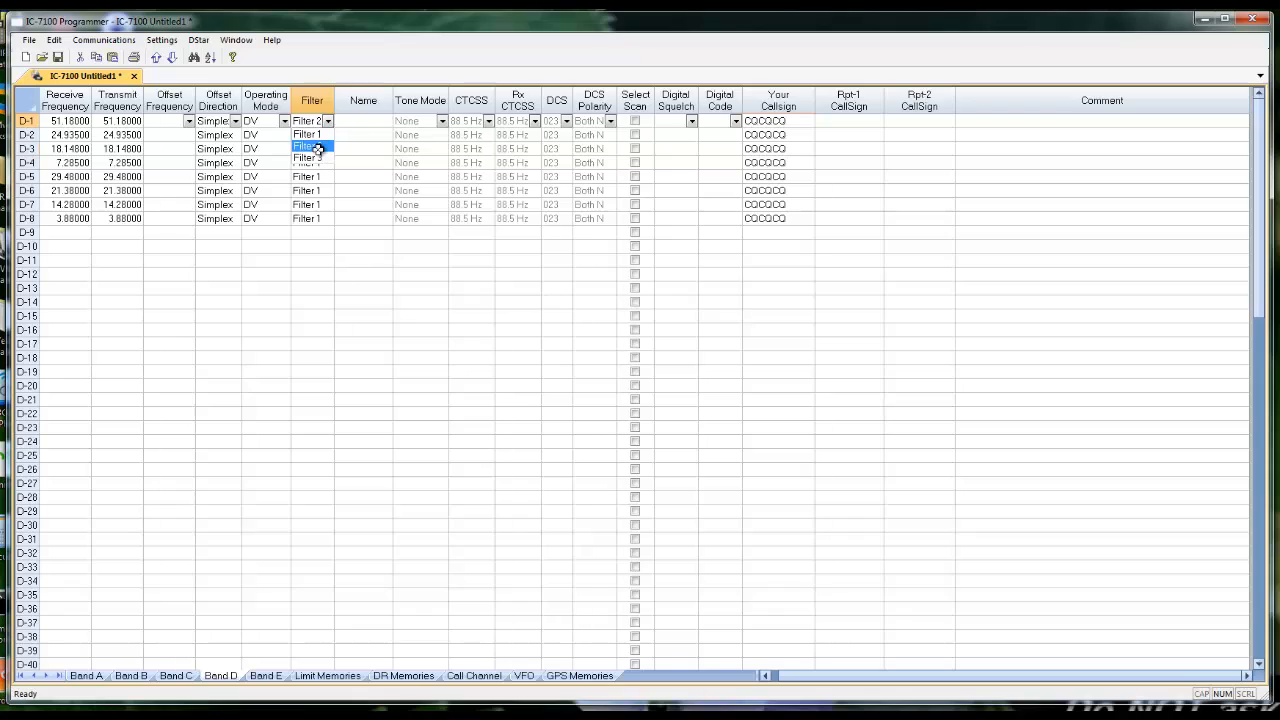
- Make all eight D channels DV calling CQCQCQ and choose Filter 2 for each
{"action": "left_click", "coordinate": [306, 148]}
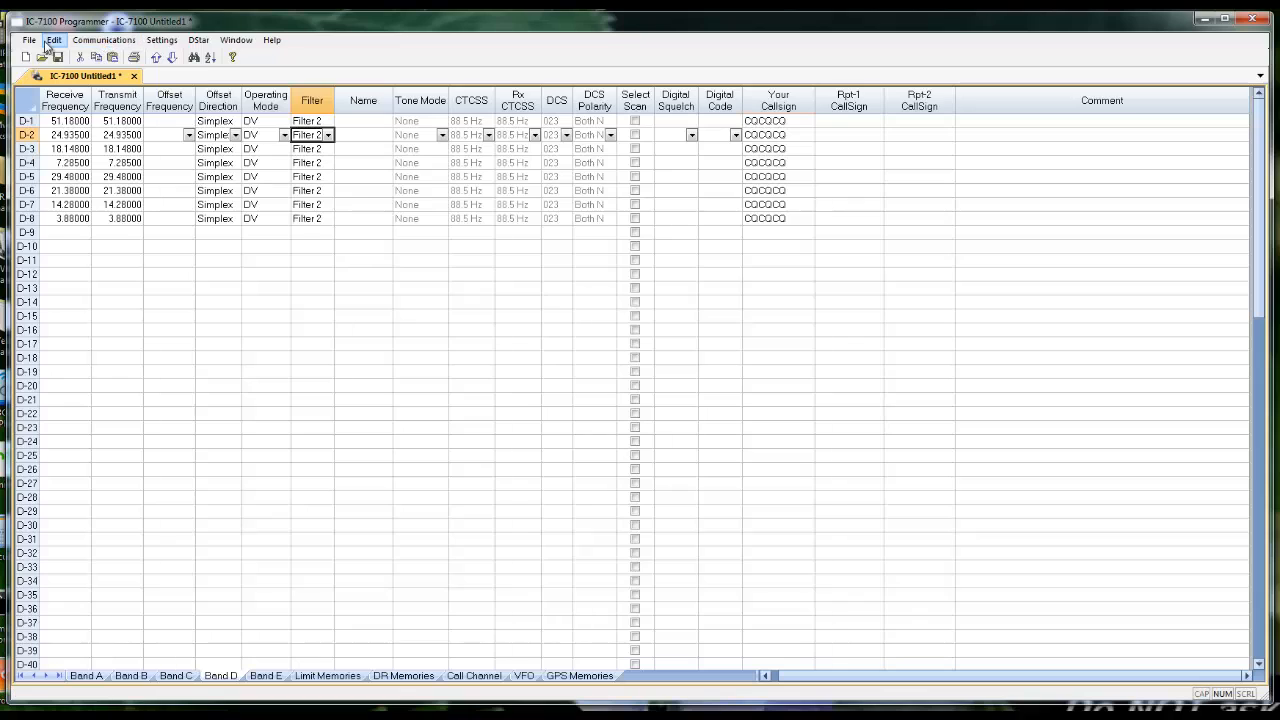
- Save the memory data as 'IC7100 First File' via File > Save
{"action": "left_click", "coordinate": [28, 40]}
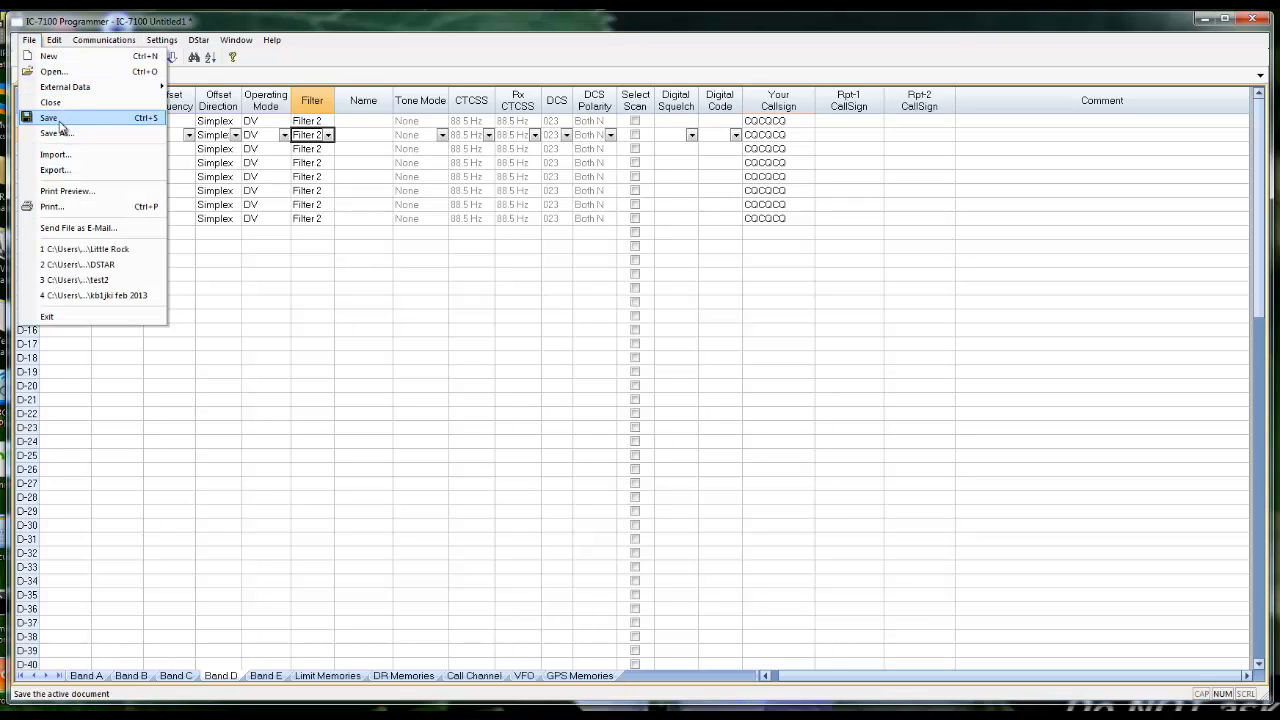
{"action": "left_click", "coordinate": [56, 132]}
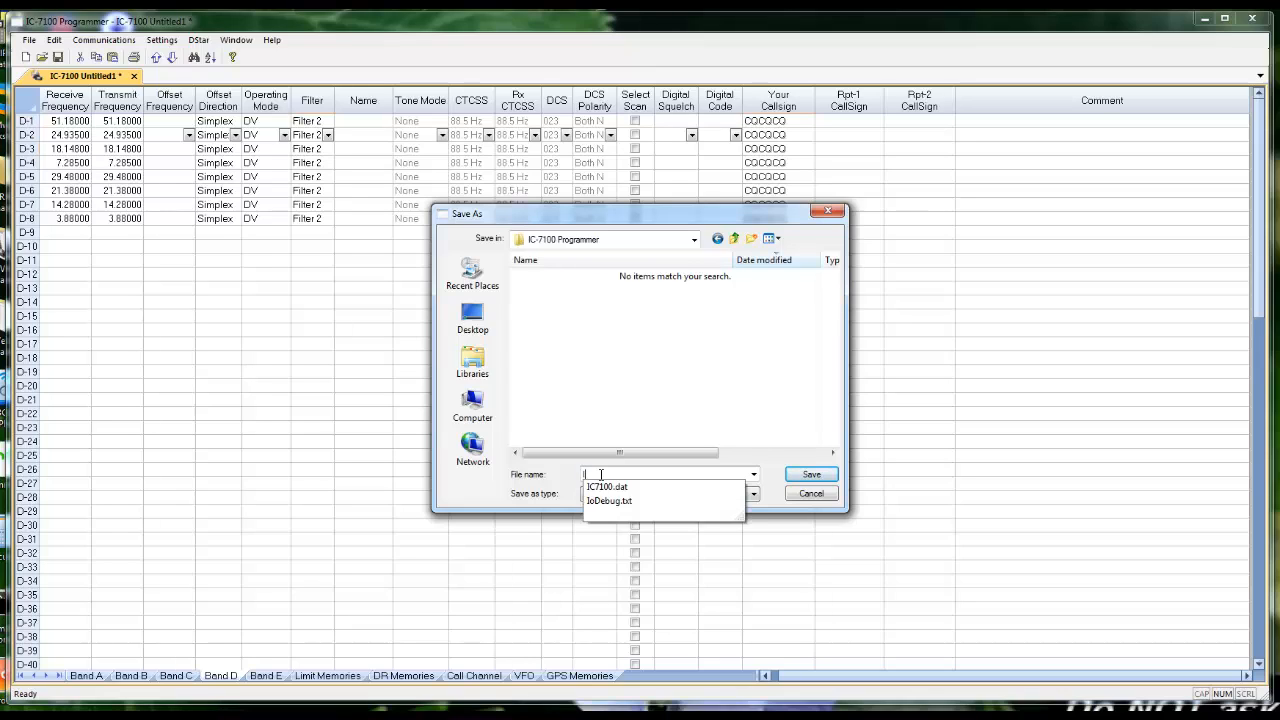
{"action": "type", "text": "IC7100"}
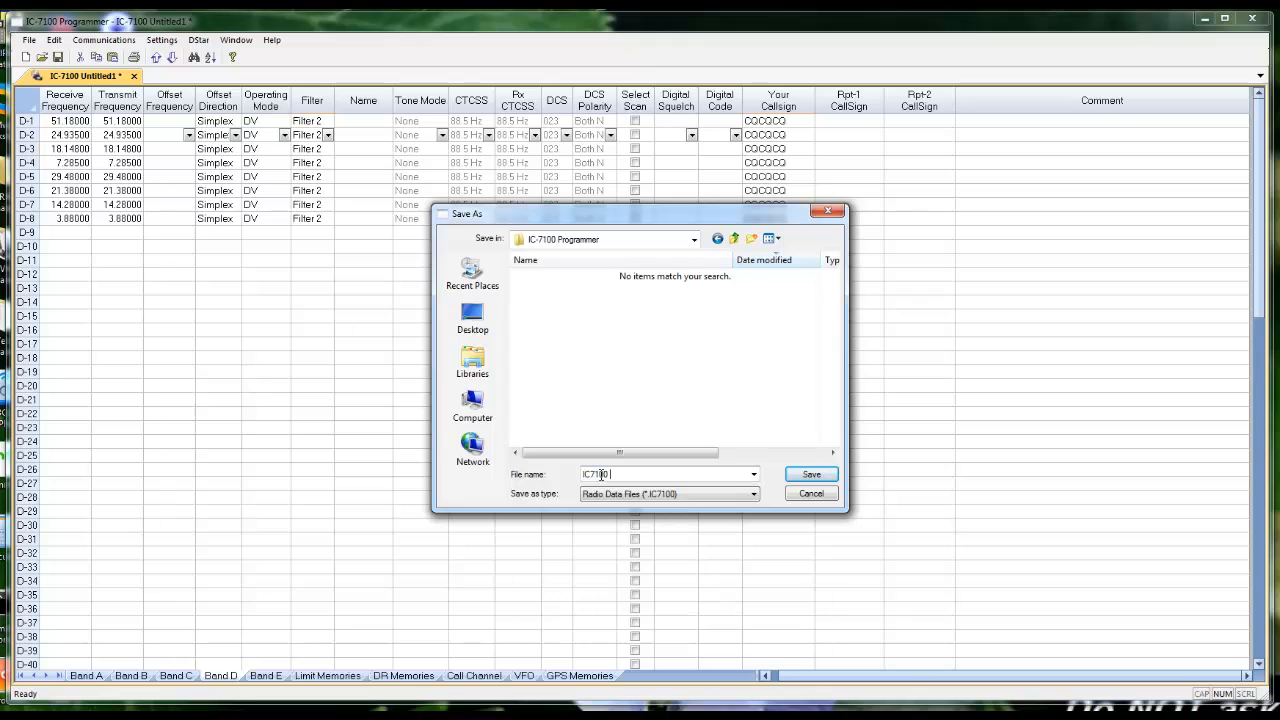
{"action": "type", "text": "First File"}
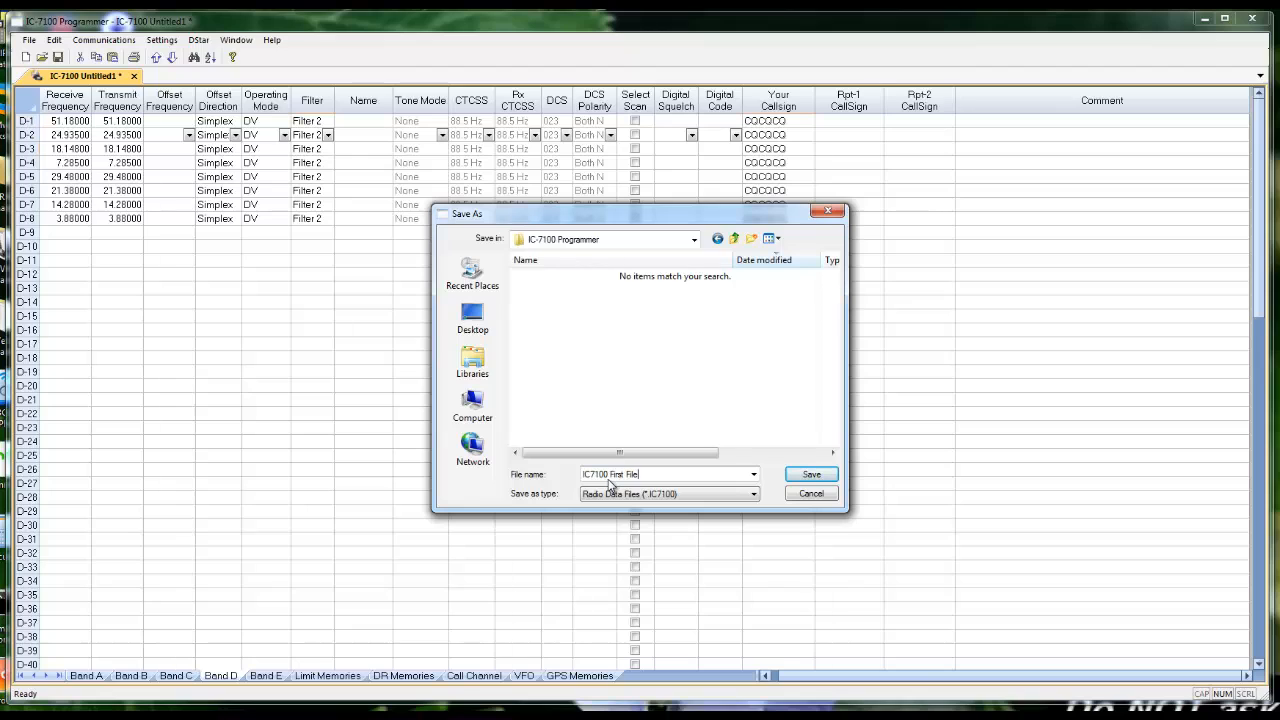
{"action": "left_click", "coordinate": [810, 474]}
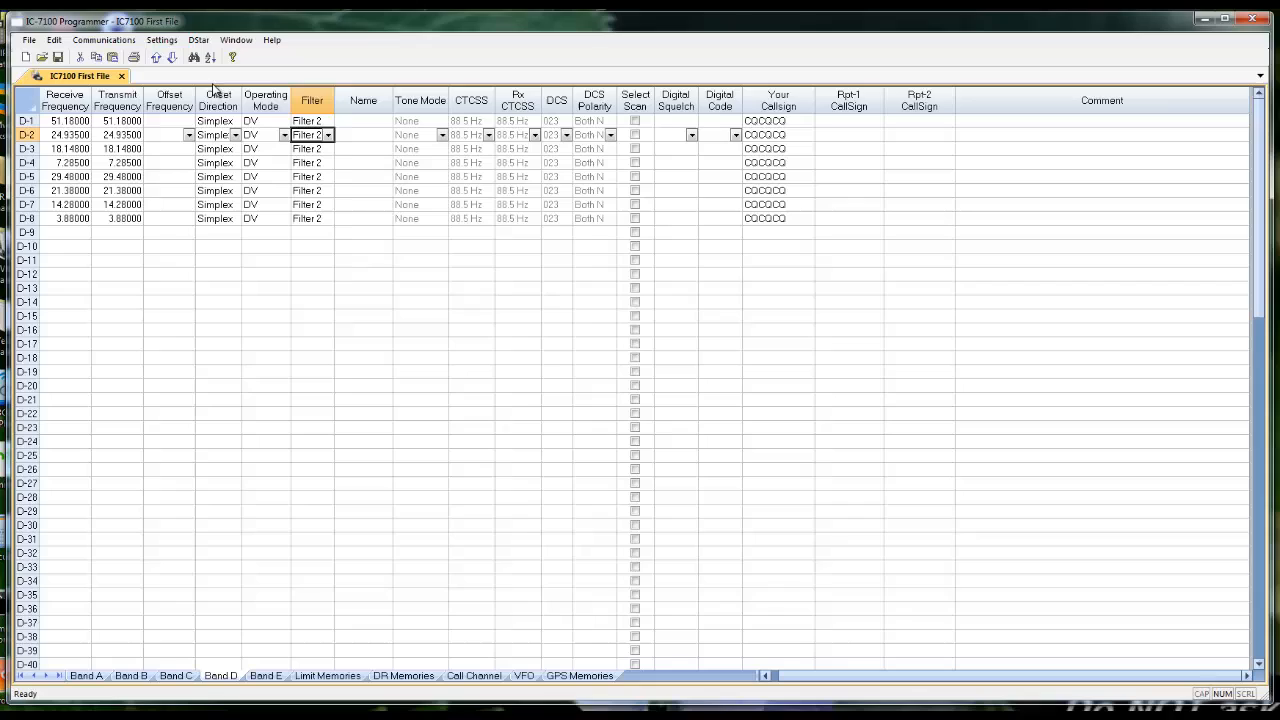
{"action": "mouse_move", "coordinate": [220, 78]}
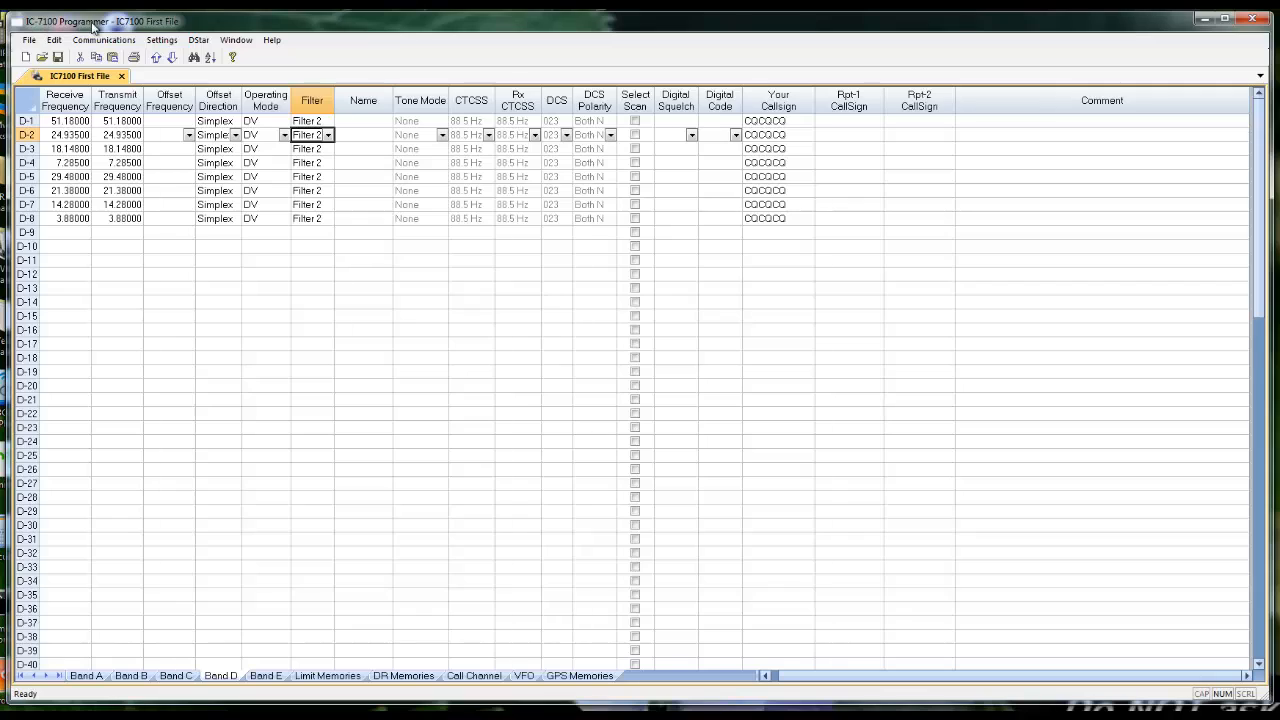
{"action": "mouse_move", "coordinate": [144, 88]}
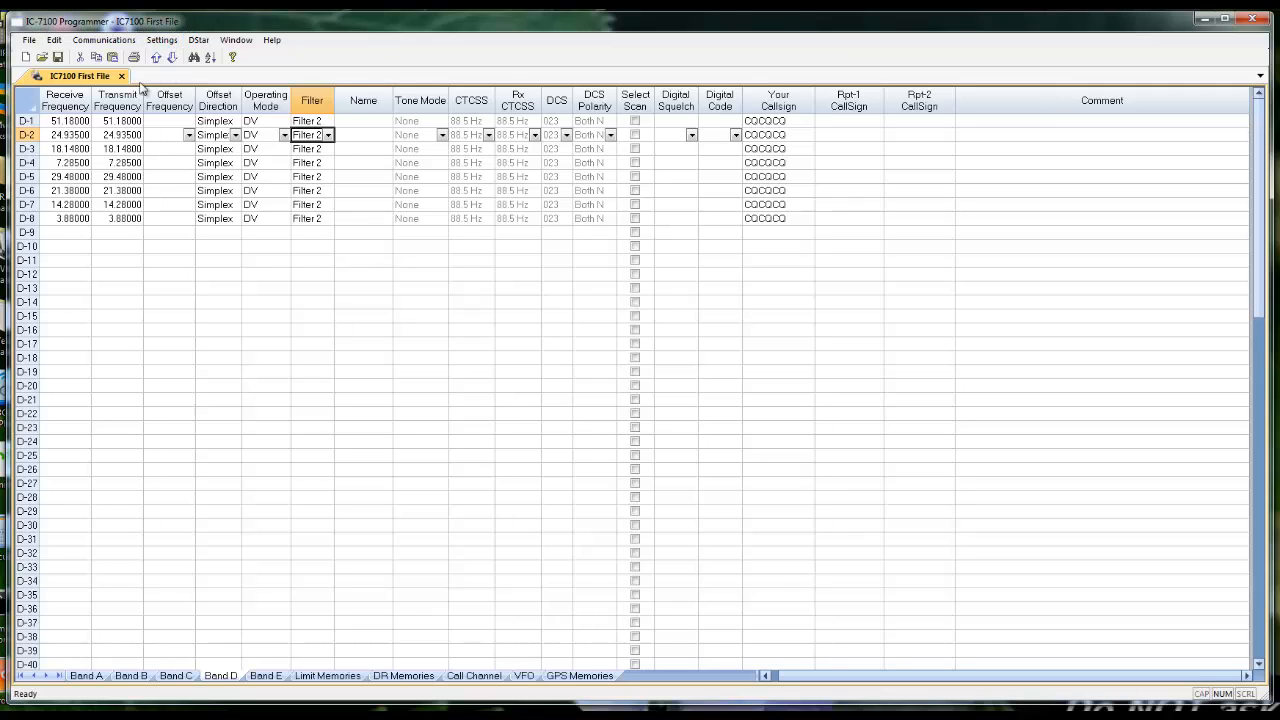
{"action": "mouse_move", "coordinate": [162, 86]}
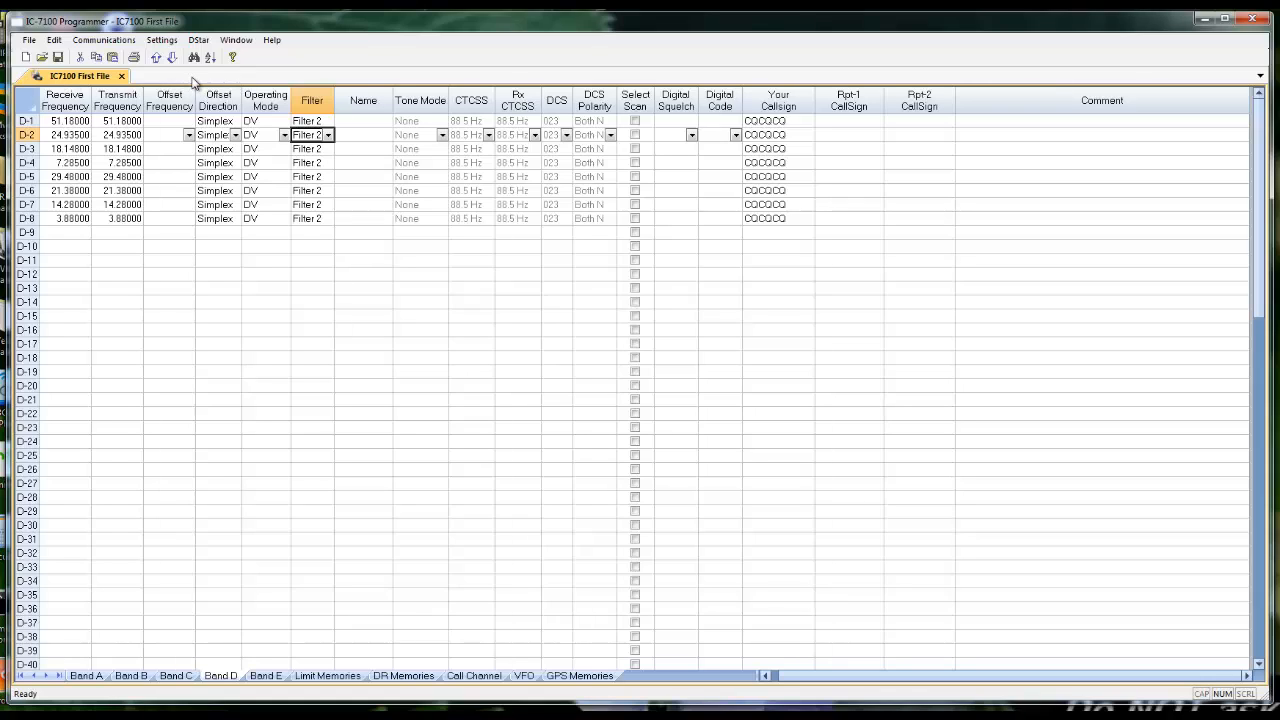
{"action": "mouse_move", "coordinate": [298, 84]}
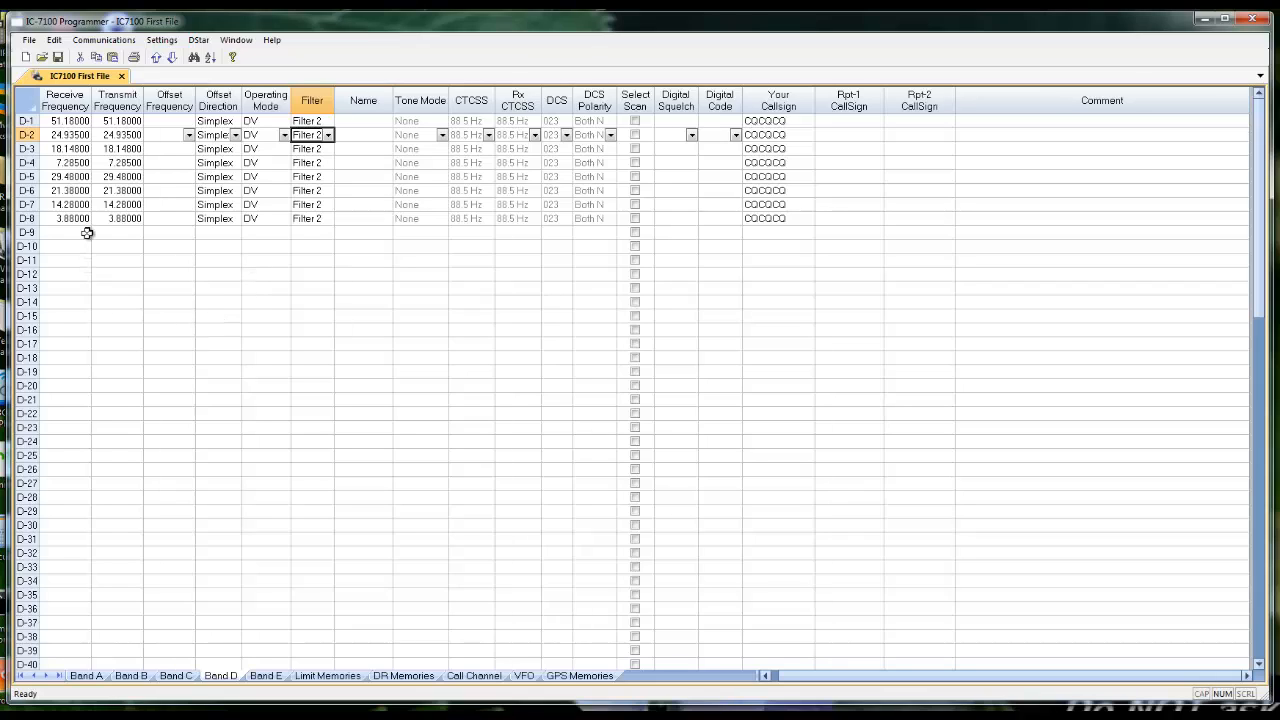
- Start Communications > Send Data To Radio and confirm OK to begin the transfer
{"action": "left_click", "coordinate": [104, 40]}
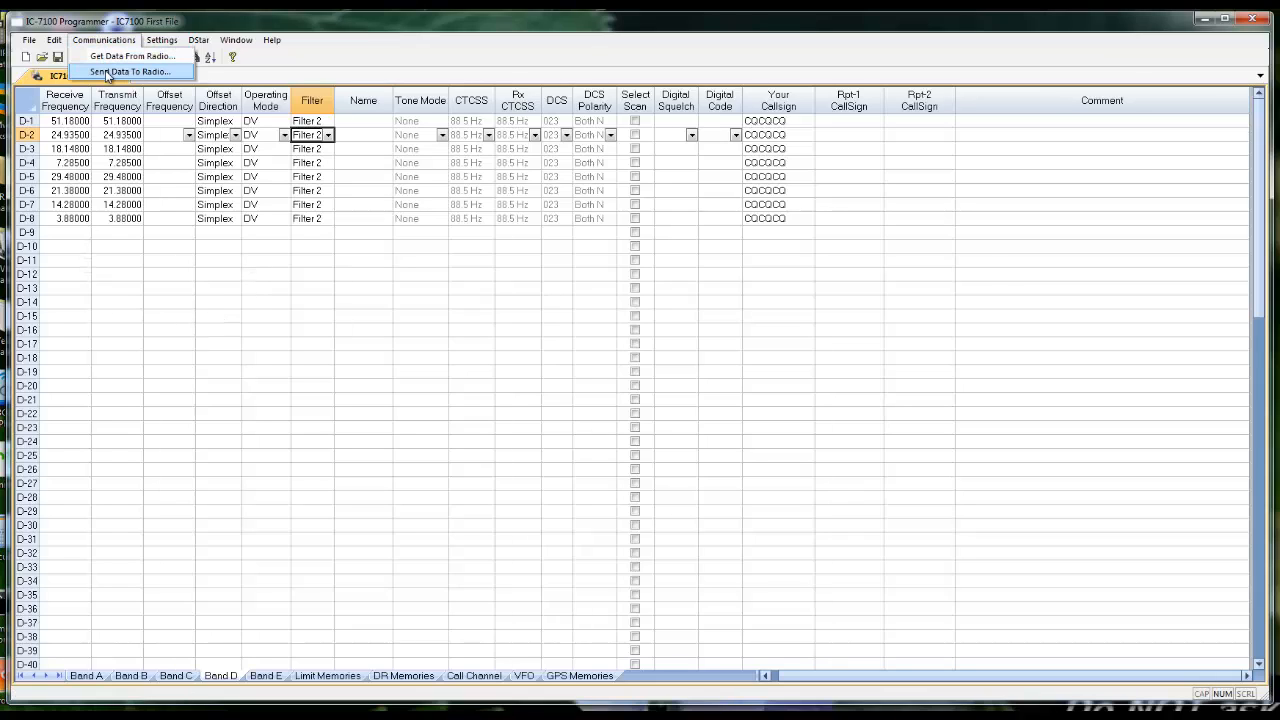
{"action": "left_click", "coordinate": [128, 72]}
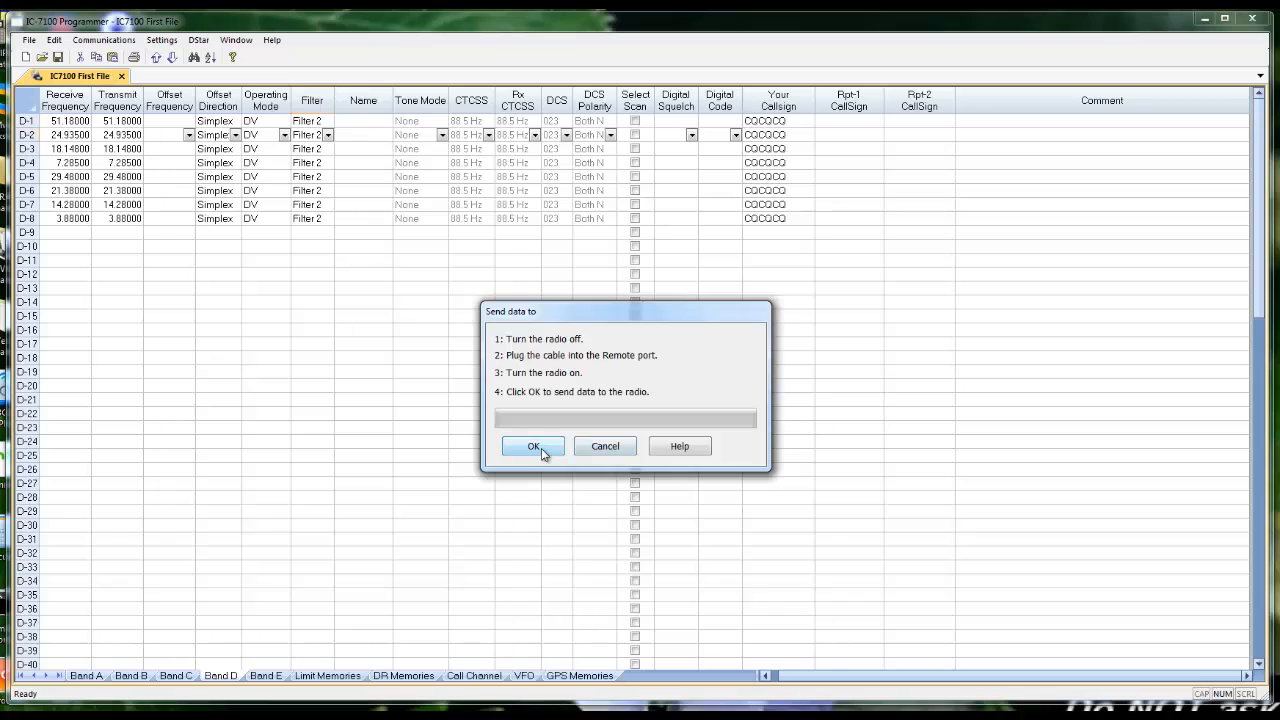
{"action": "left_click", "coordinate": [532, 446]}
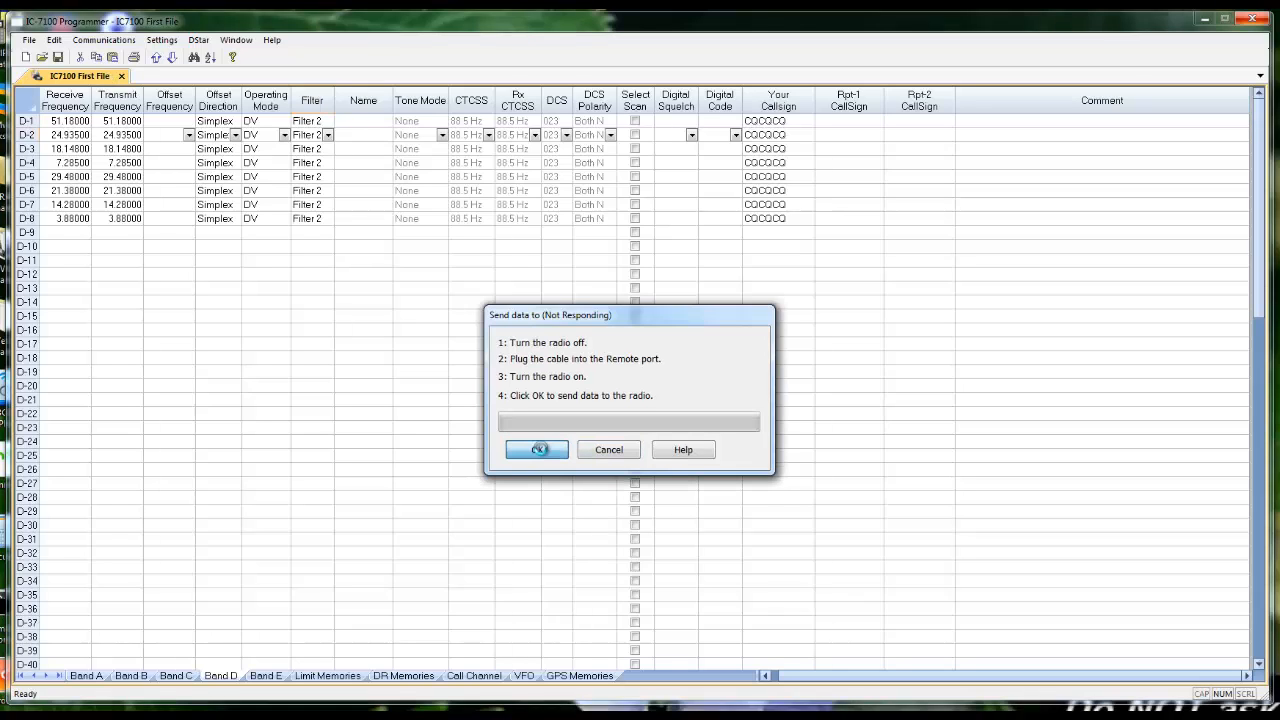
{"action": "left_click", "coordinate": [536, 448]}
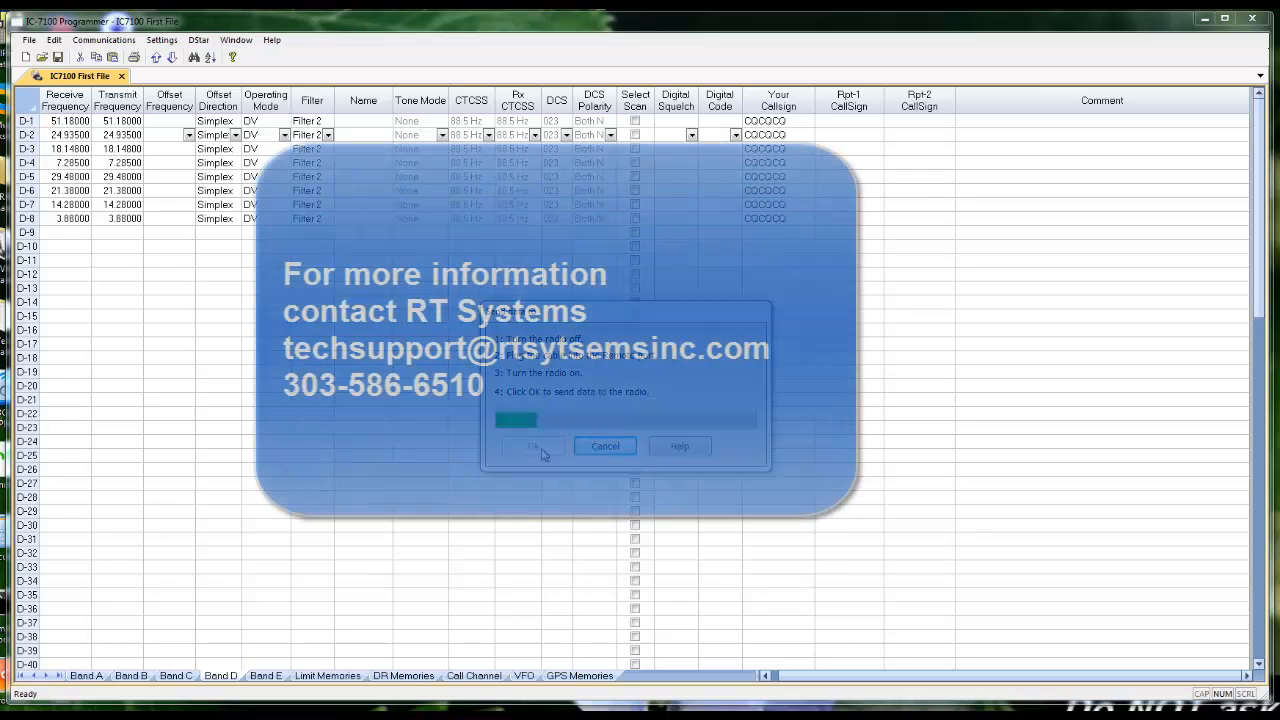
{"action": "left_click", "coordinate": [532, 446]}
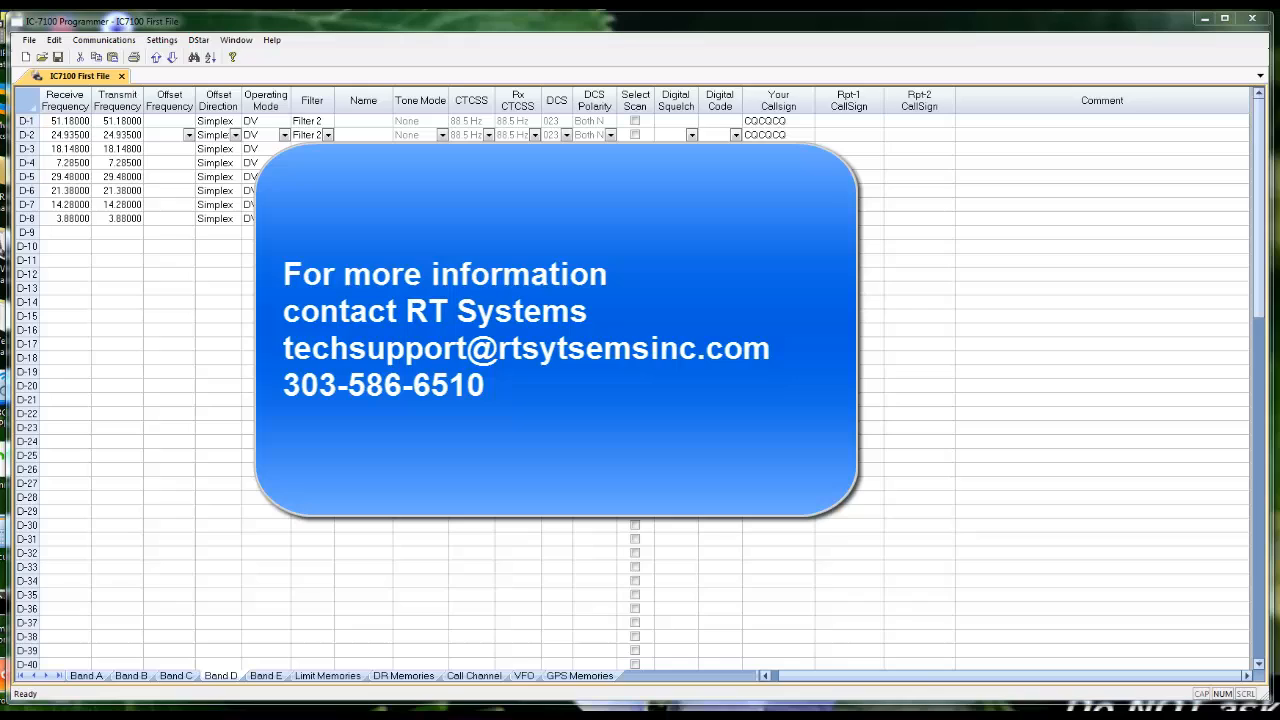